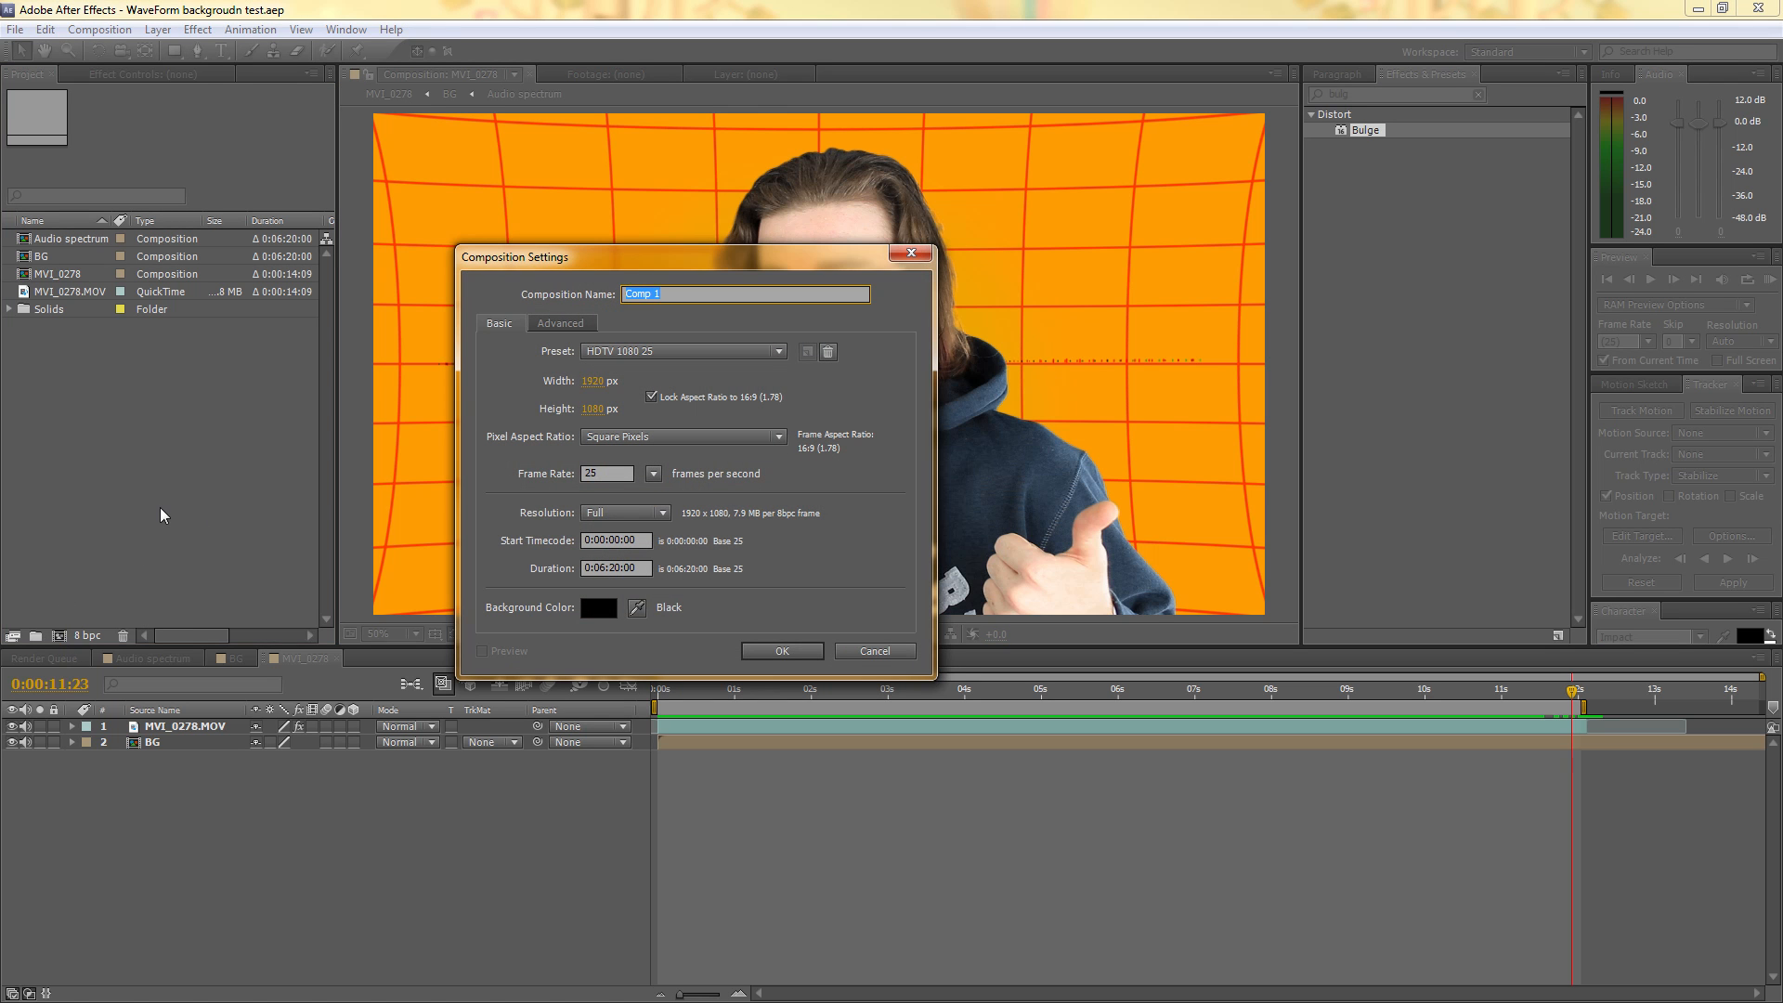
Name the new composition Audio Spectrum and confirm its settings
{"action": "type", "text": "Audio Spectrum"}
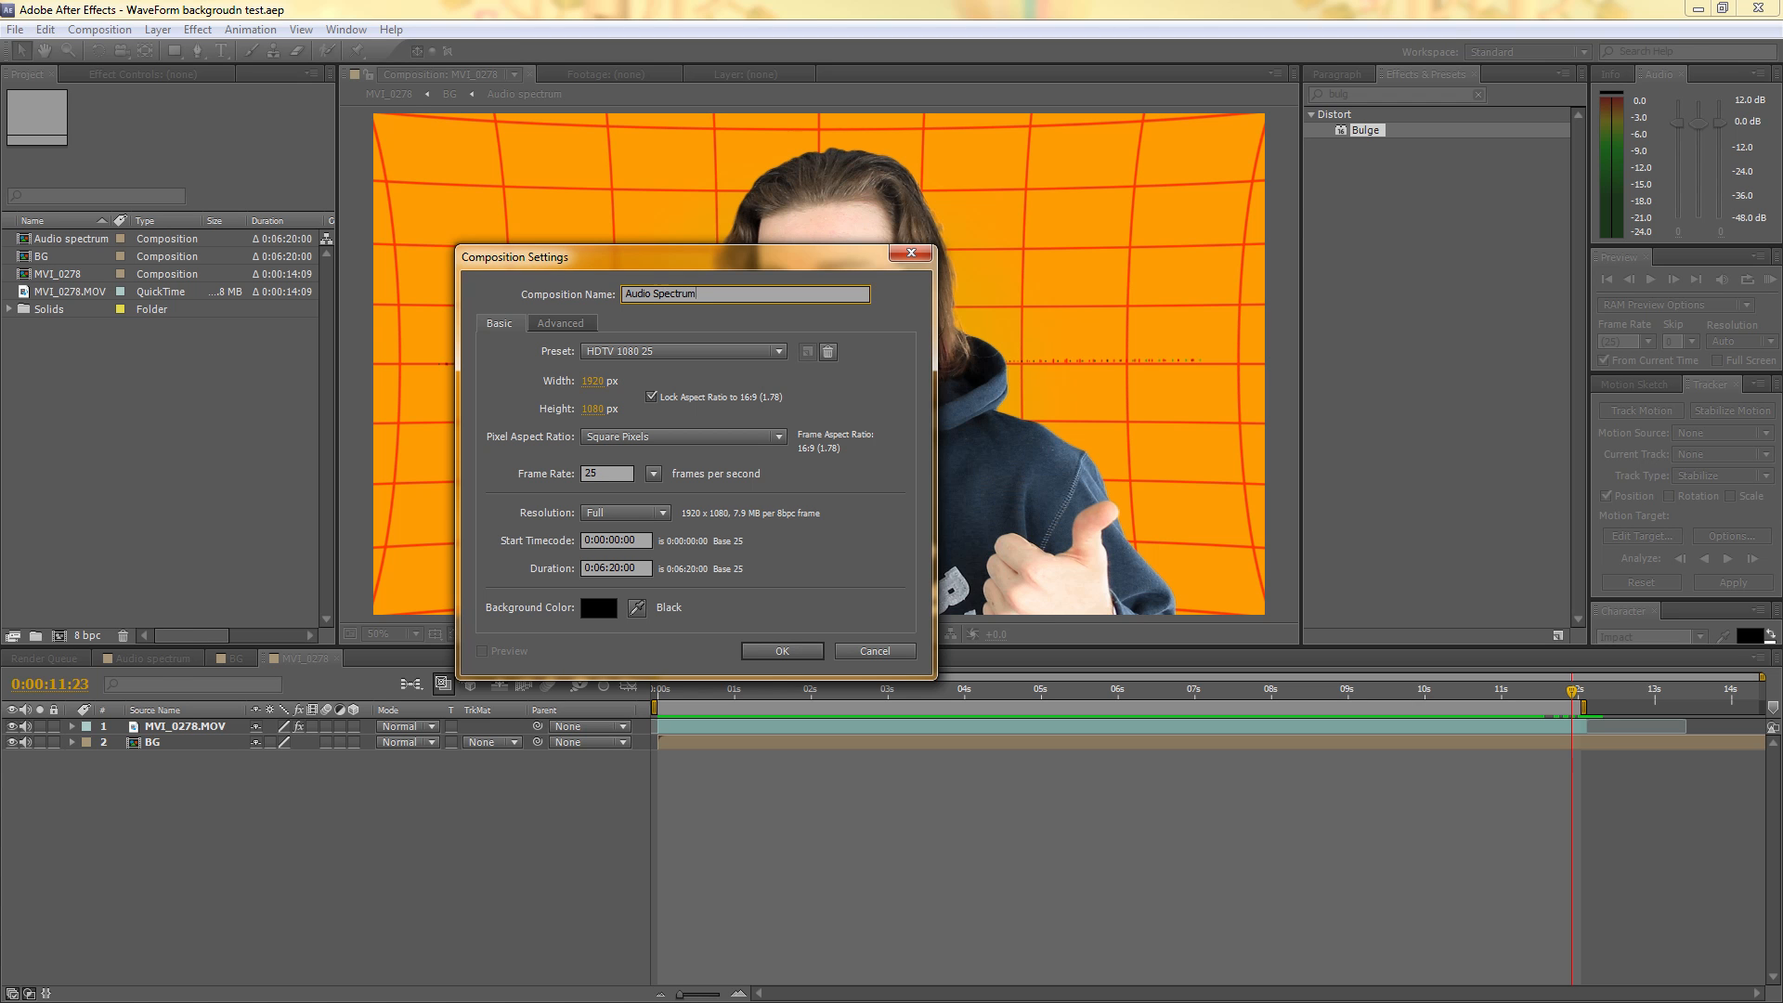
{"action": "left_click", "coordinate": [780, 650]}
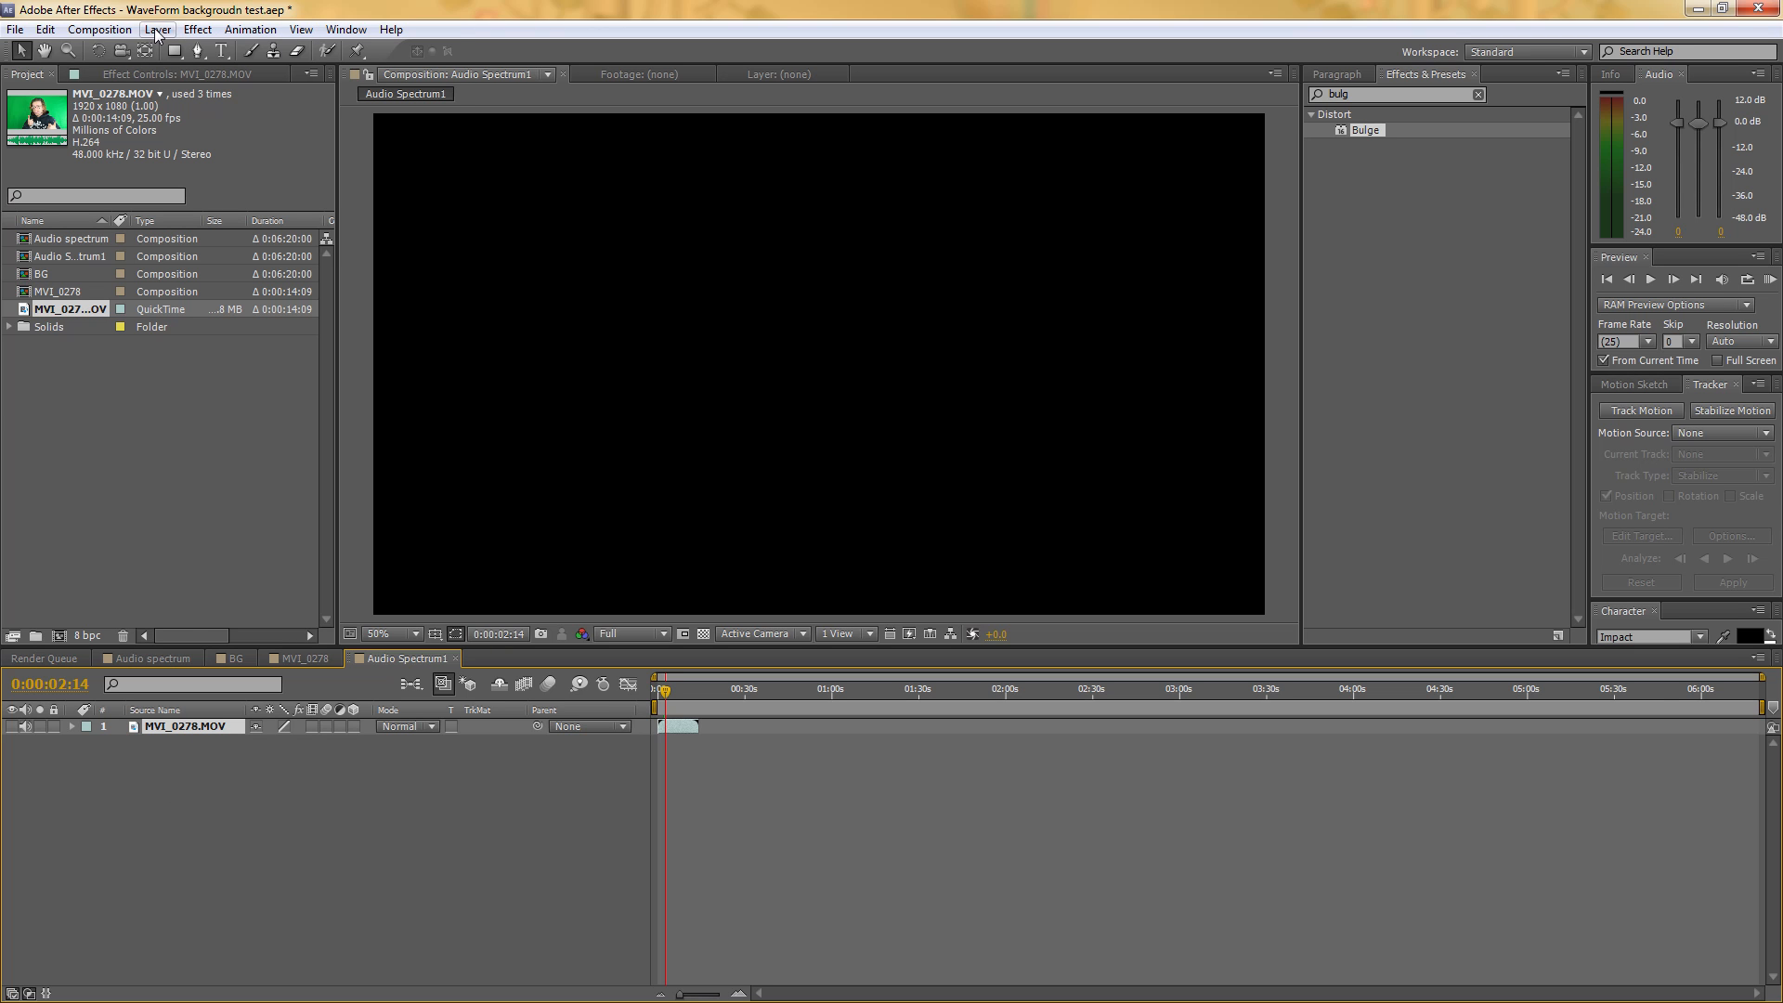
Add a default full-frame black solid layer above the clip
{"action": "left_click", "coordinate": [156, 27]}
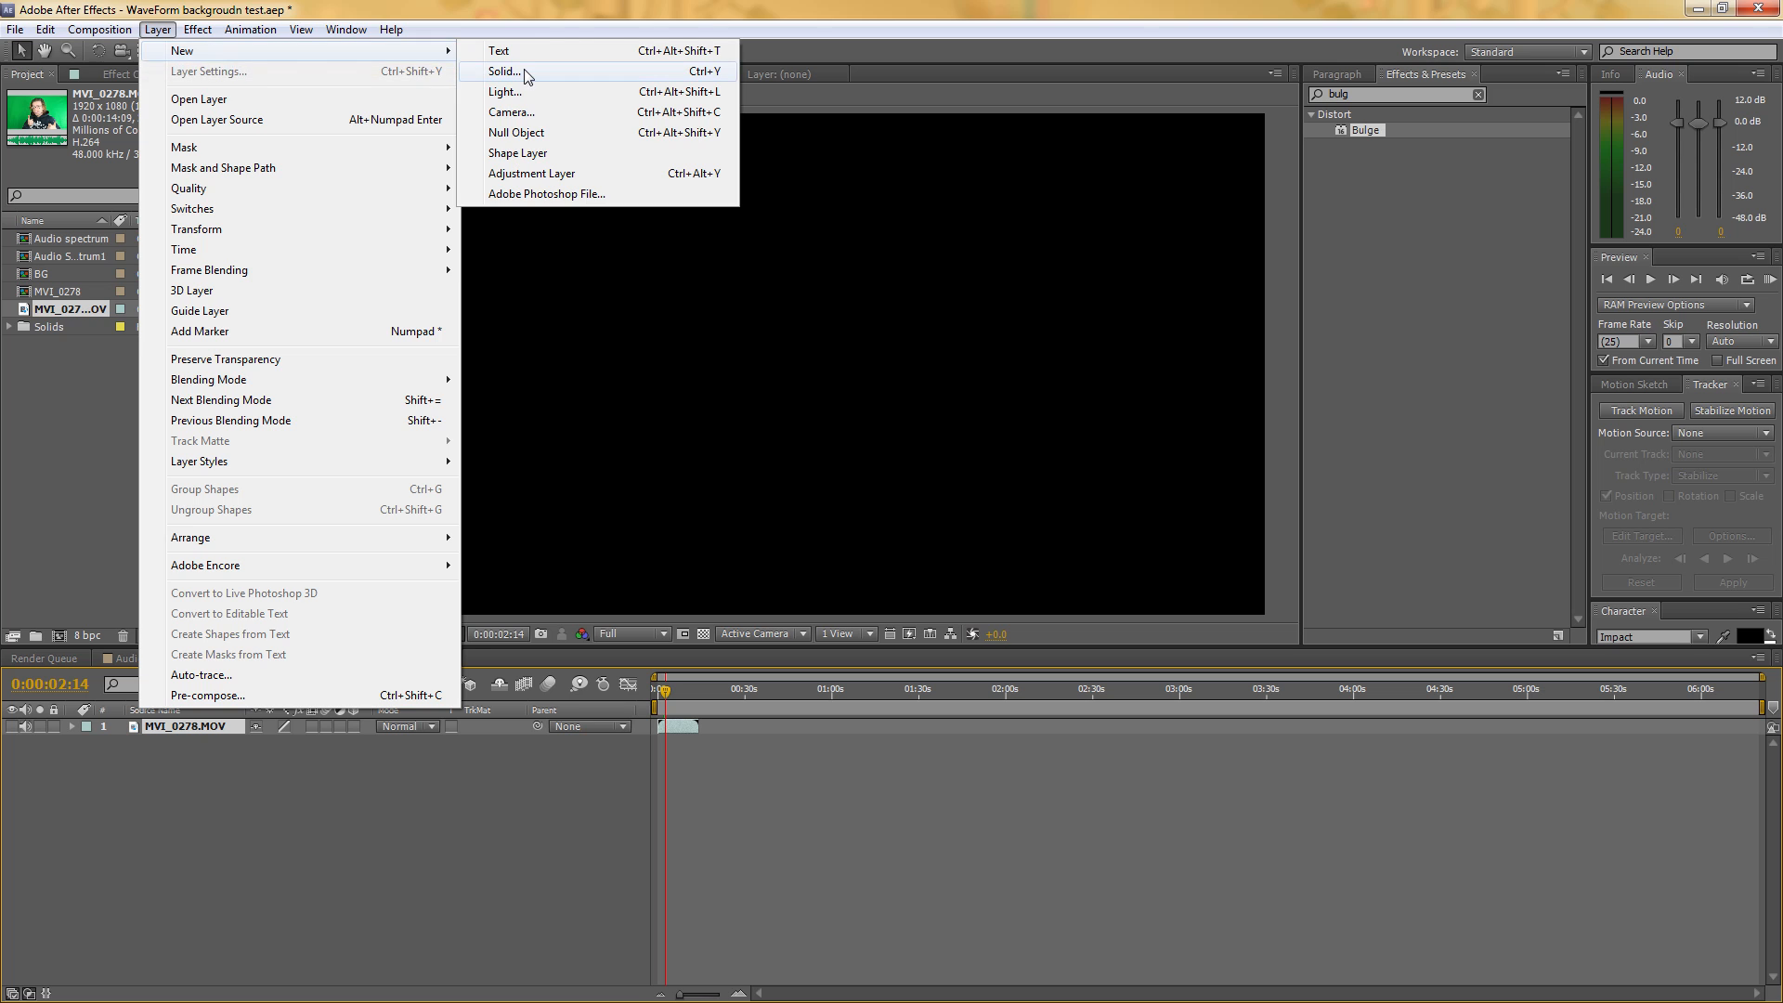
{"action": "left_click", "coordinate": [503, 72]}
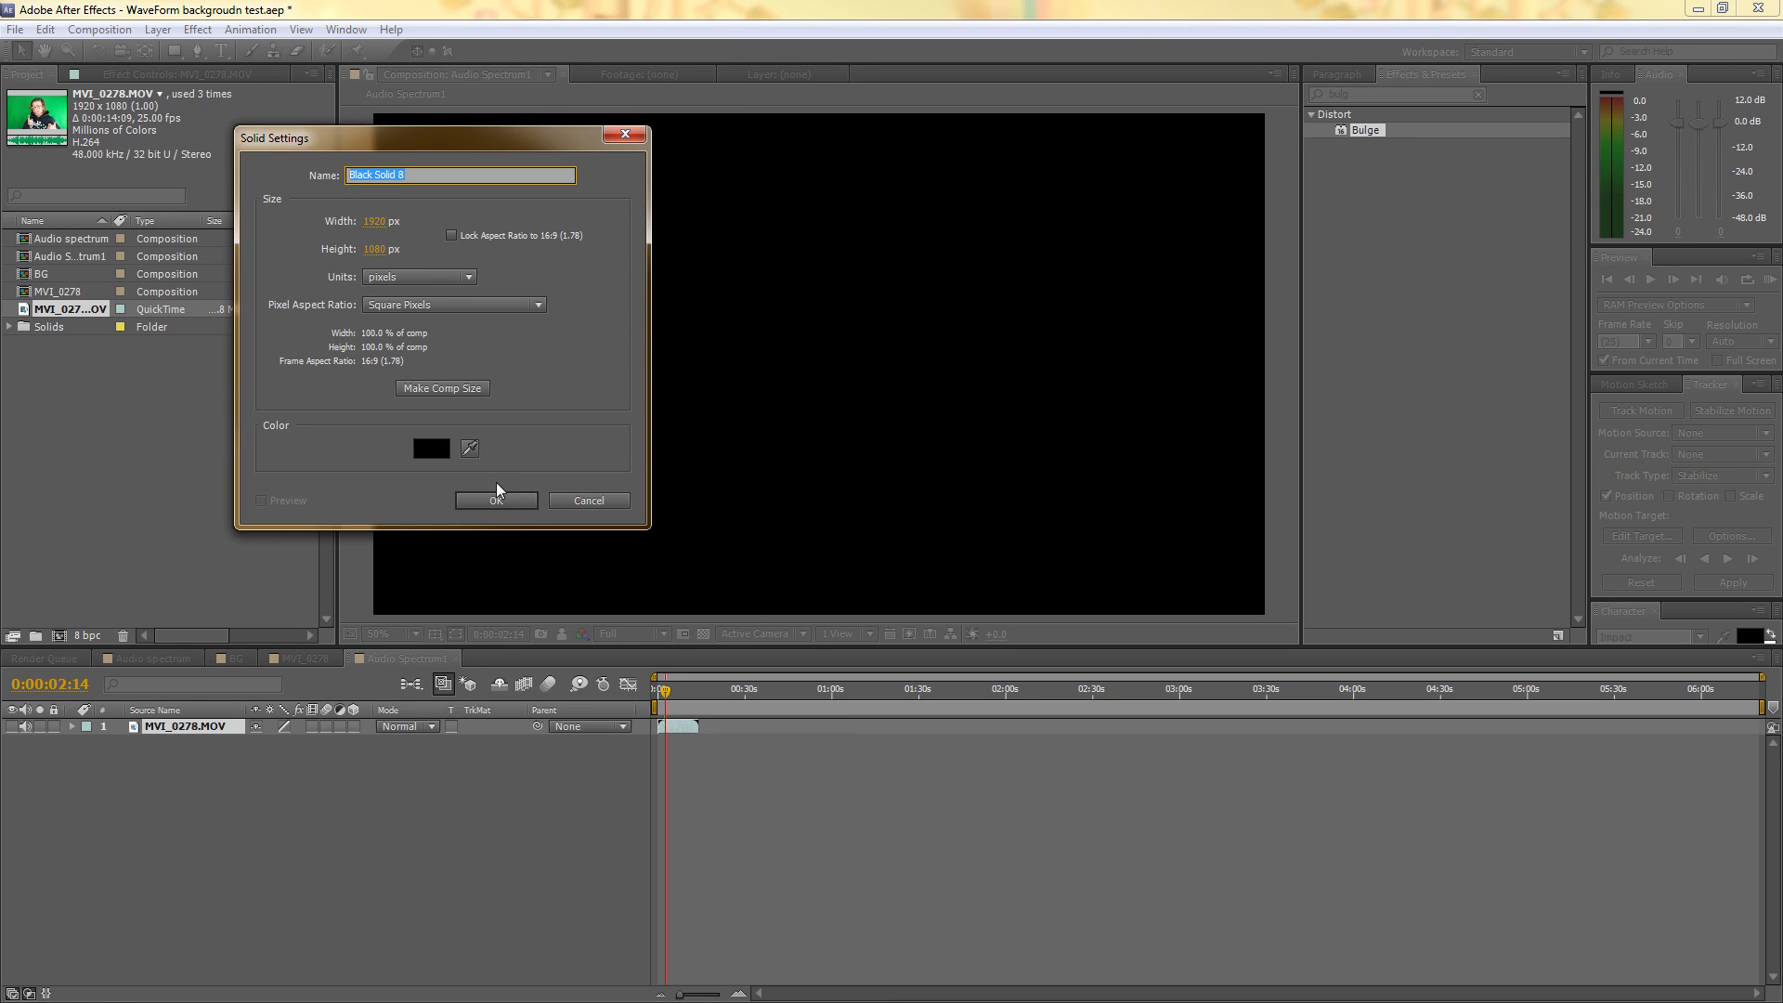
{"action": "left_click", "coordinate": [494, 499]}
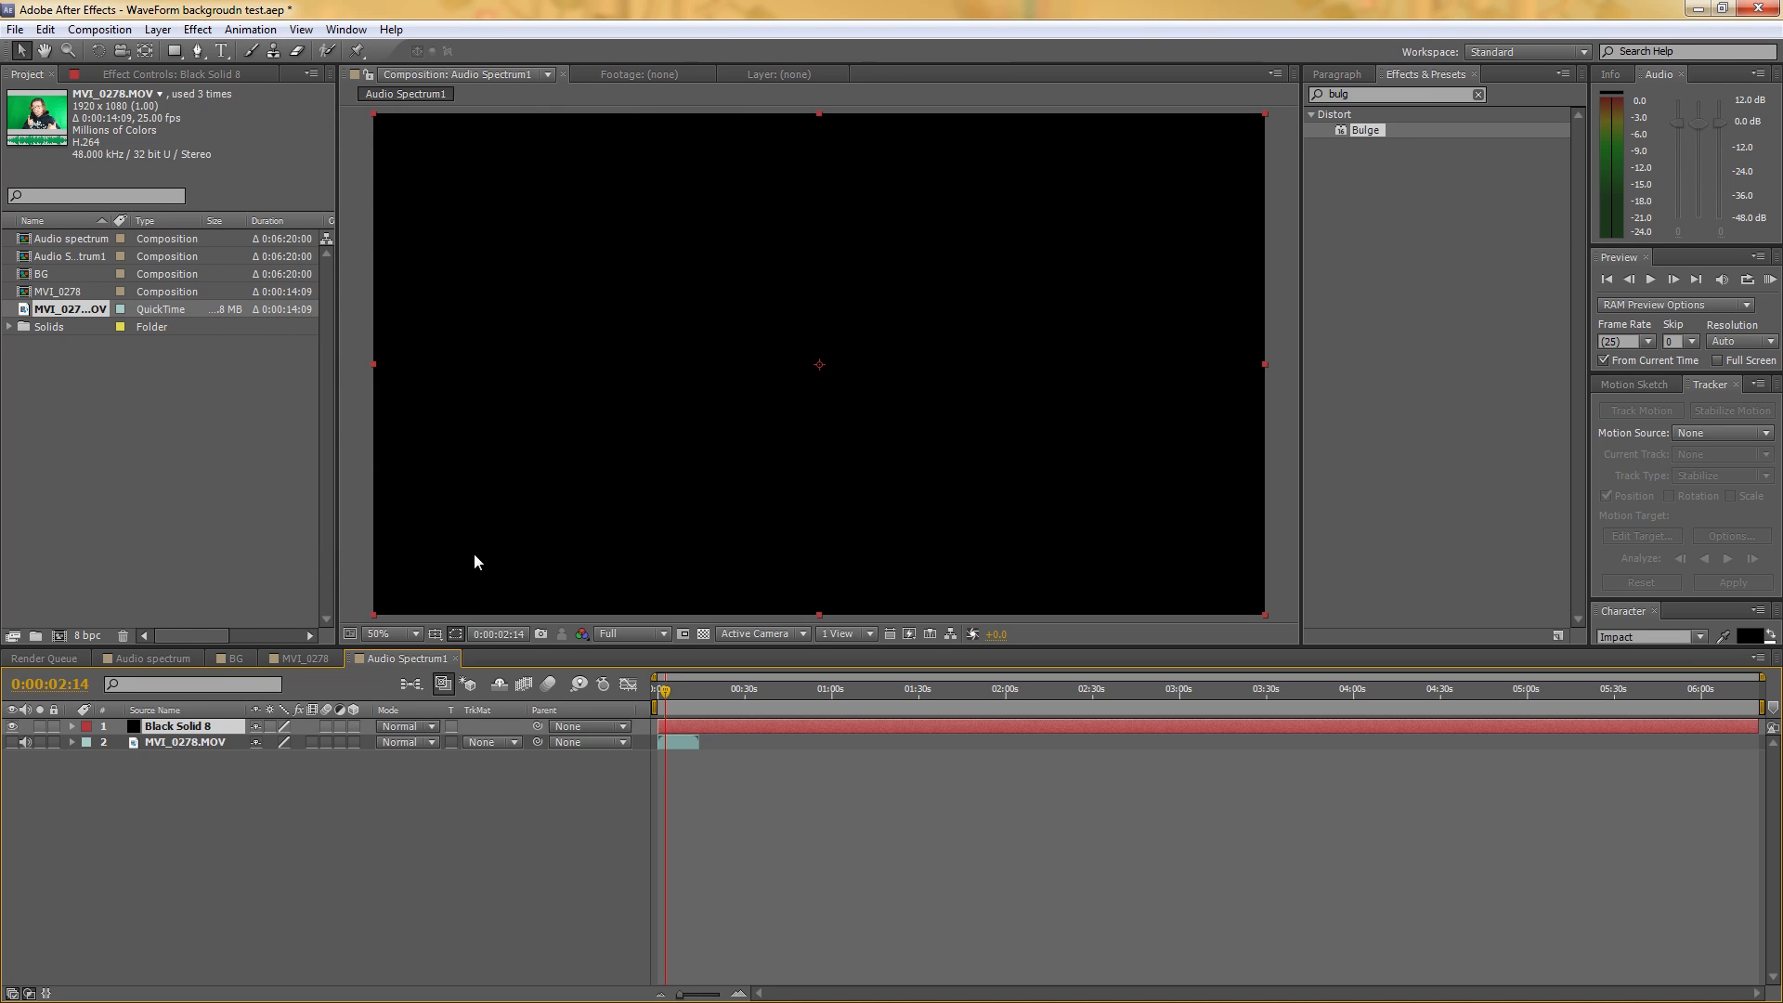
{"action": "mouse_move", "coordinate": [1491, 106]}
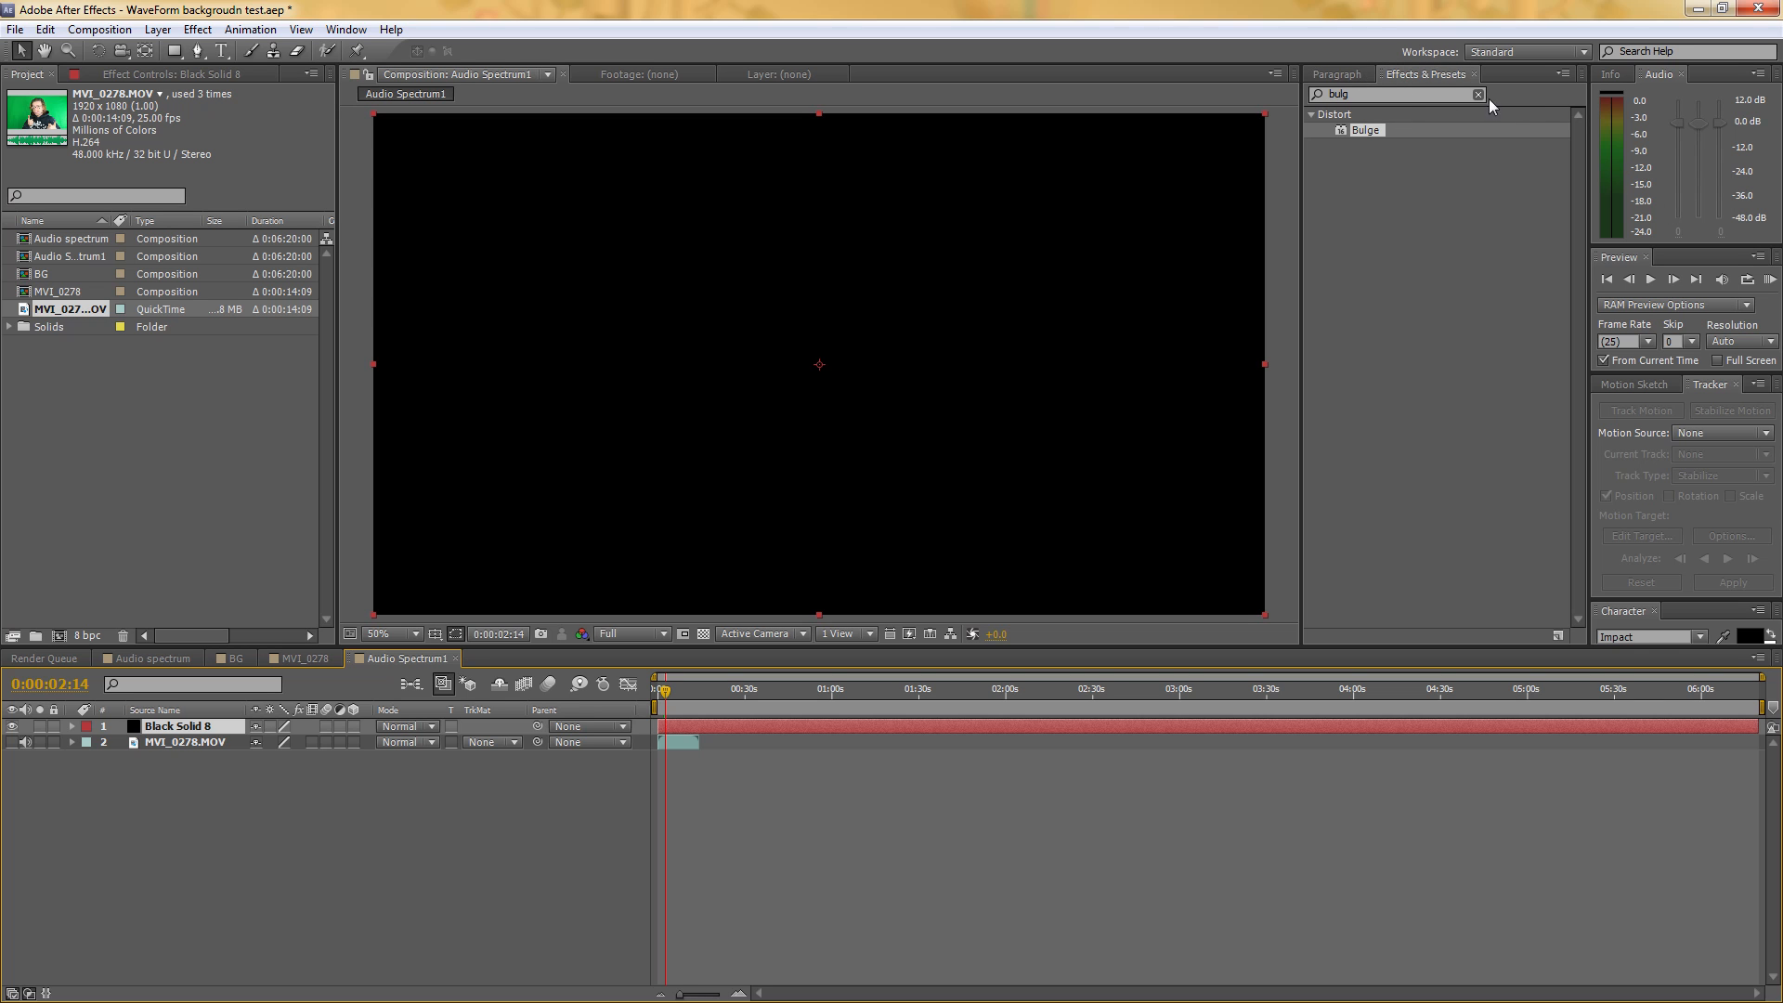
Search 'audio' in Effects & Presets and apply Audio Spectrum to the solid
{"action": "left_click", "coordinate": [1478, 92]}
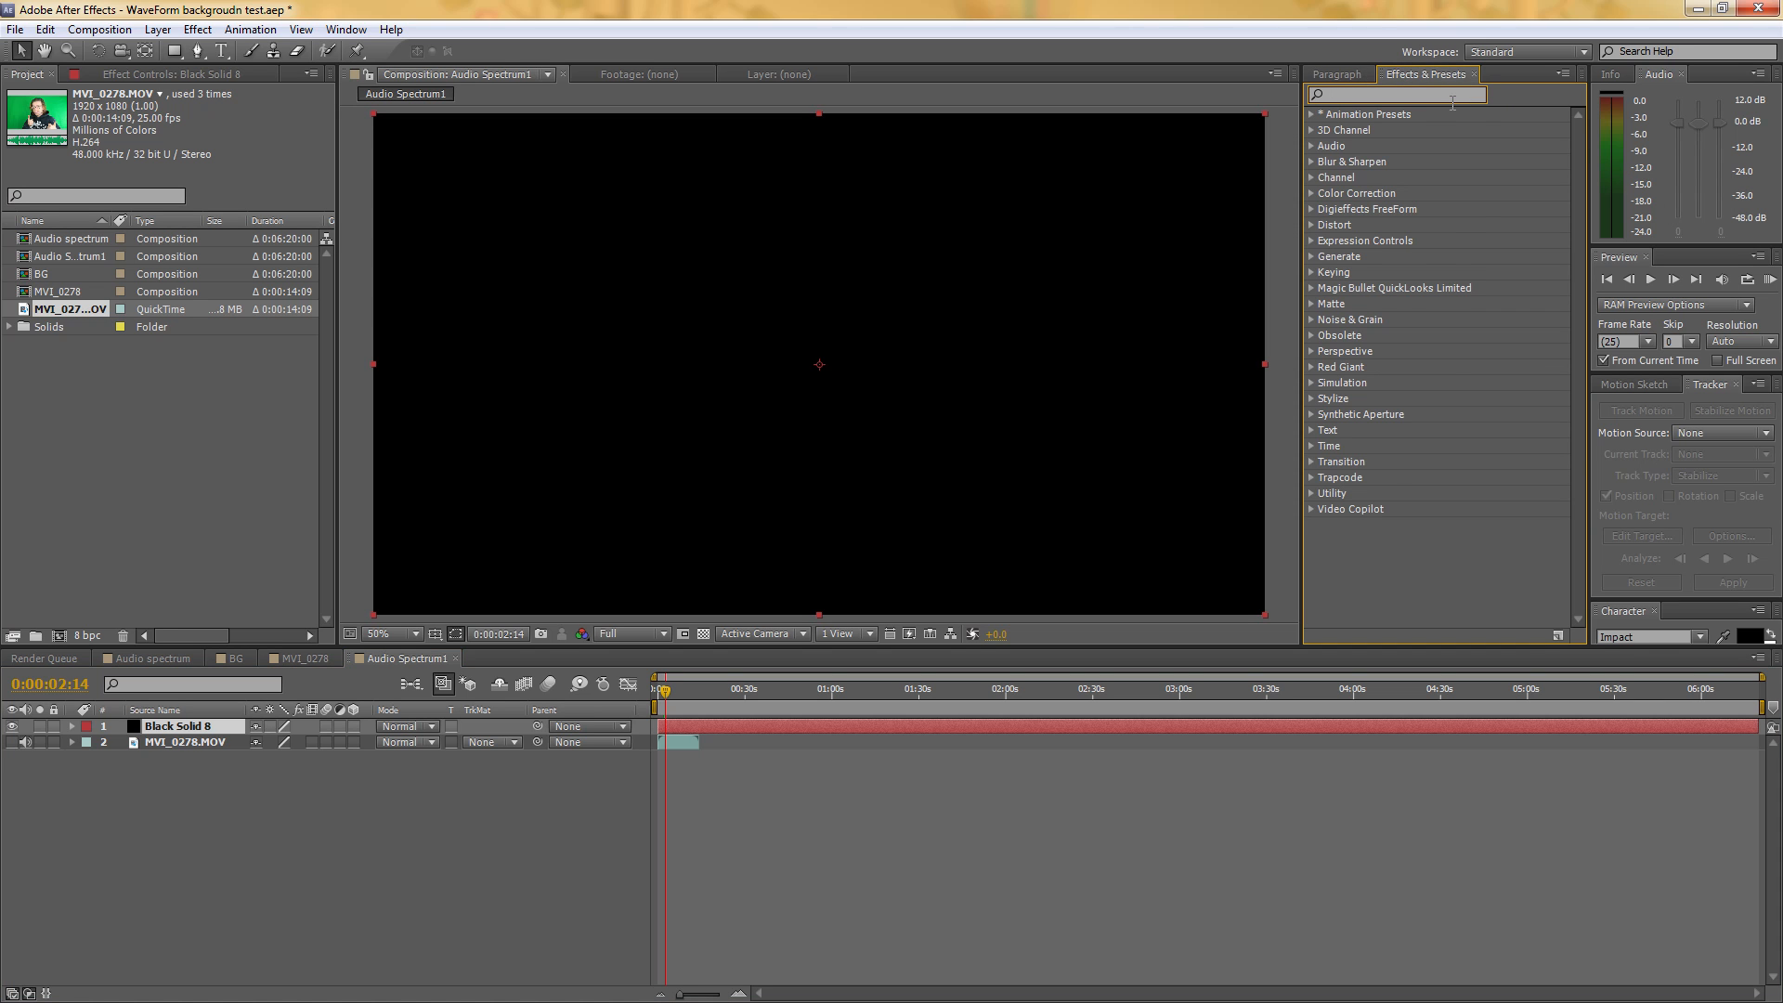
{"action": "type", "text": "audio"}
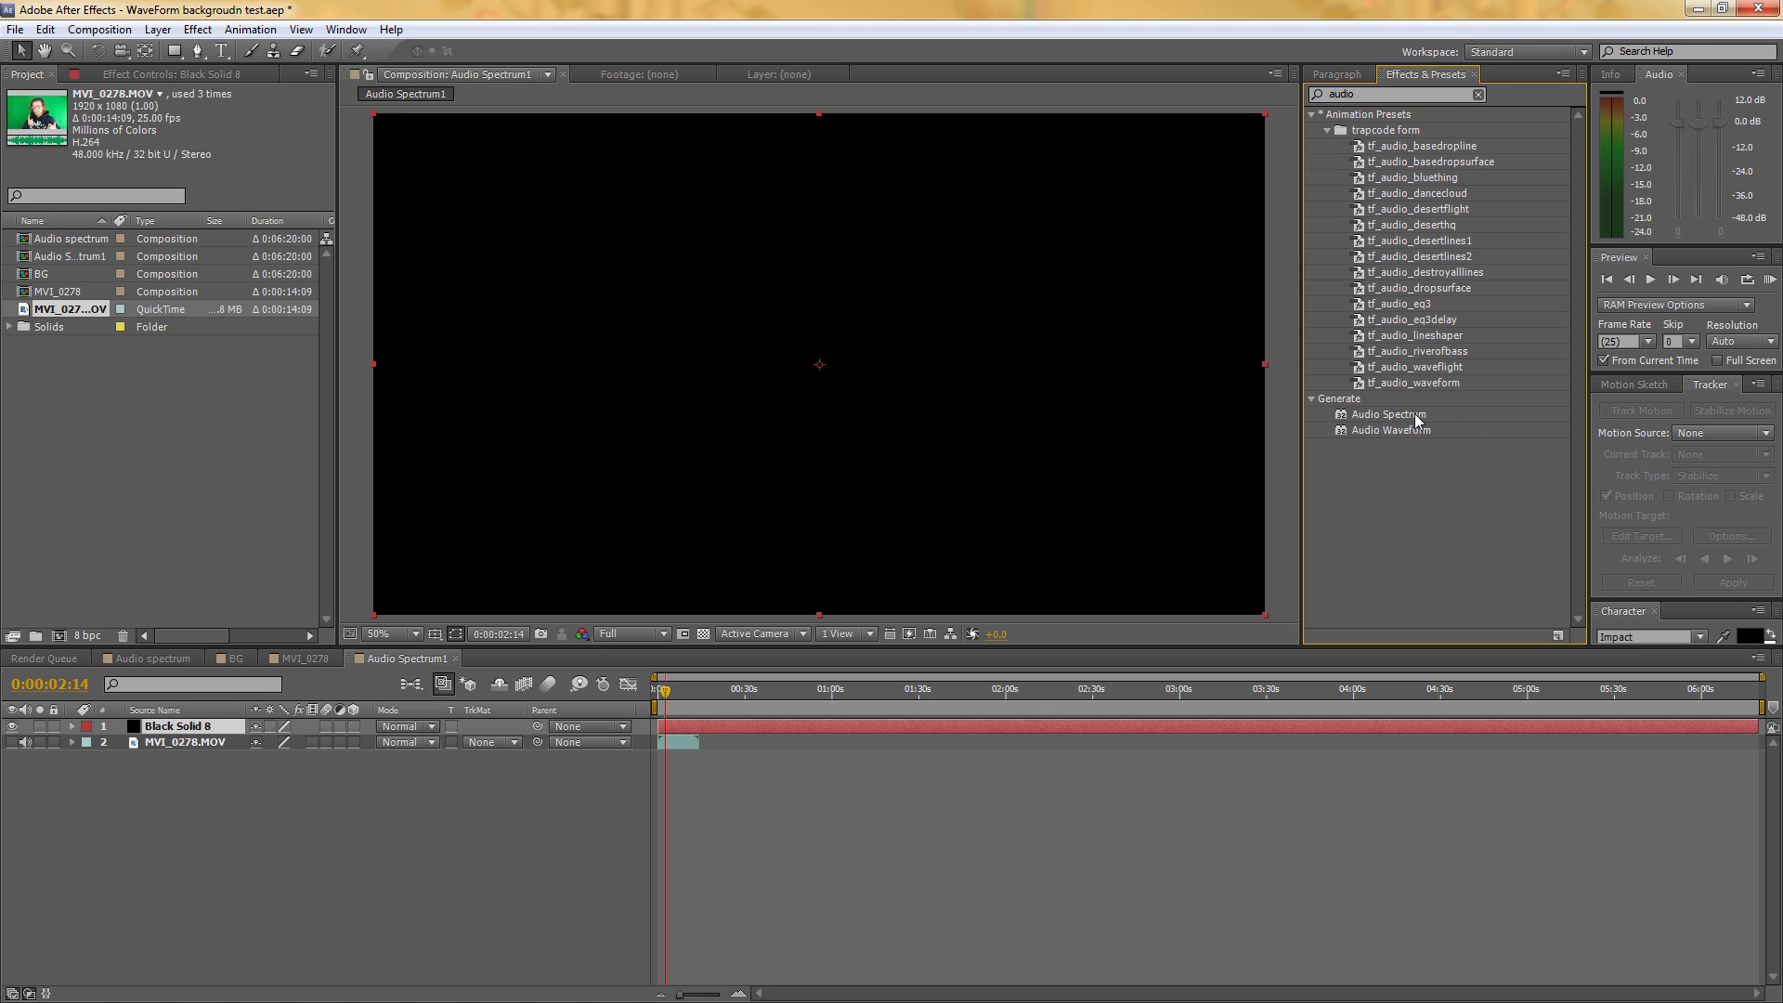
{"action": "double_click", "coordinate": [1388, 414]}
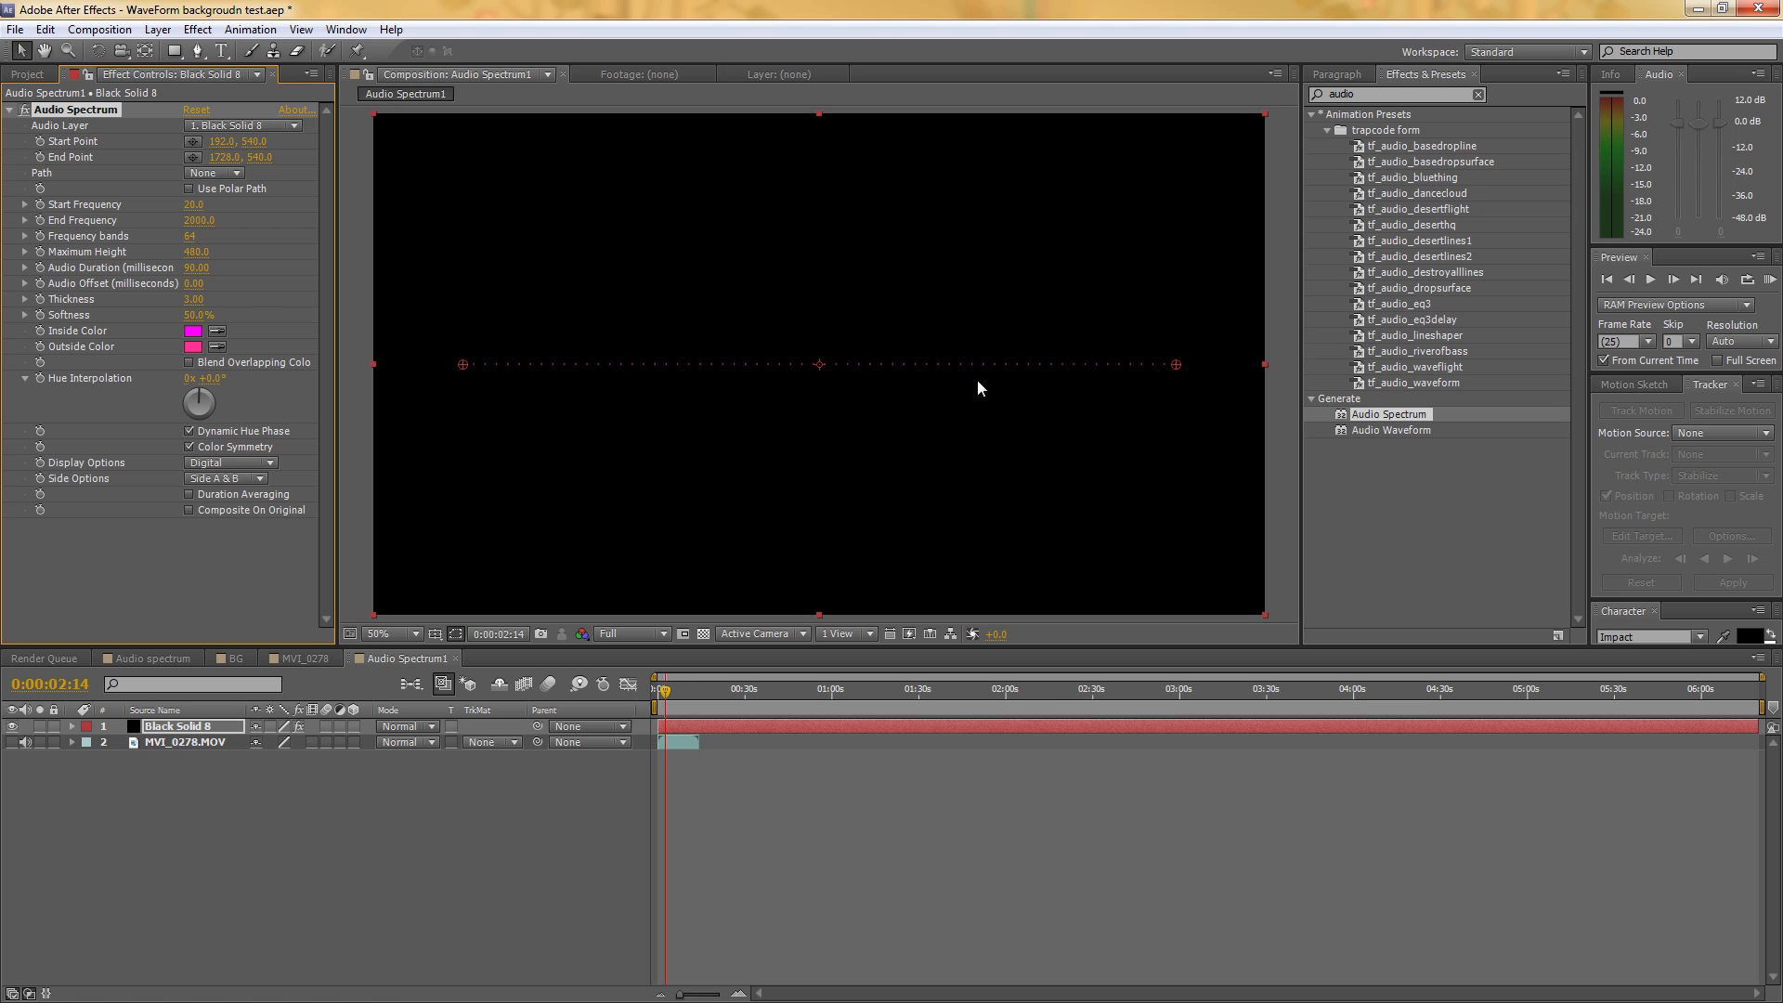
{"action": "mouse_move", "coordinate": [468, 371]}
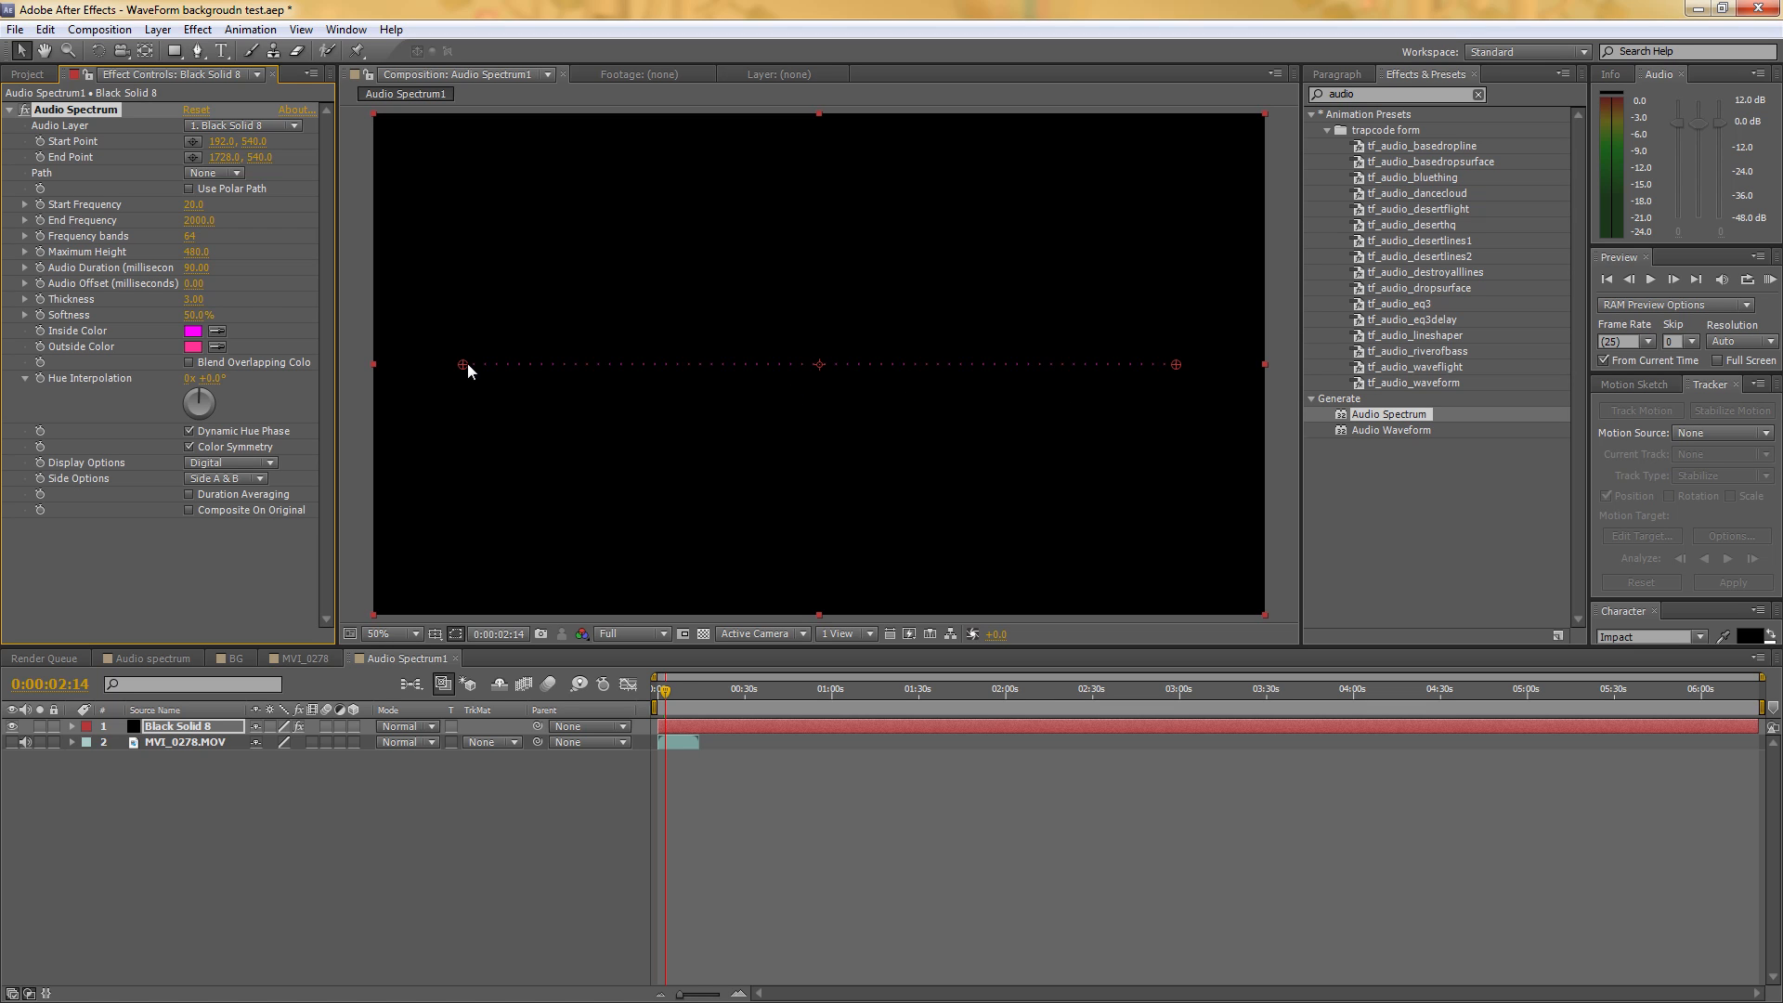
{"action": "mouse_move", "coordinate": [767, 374]}
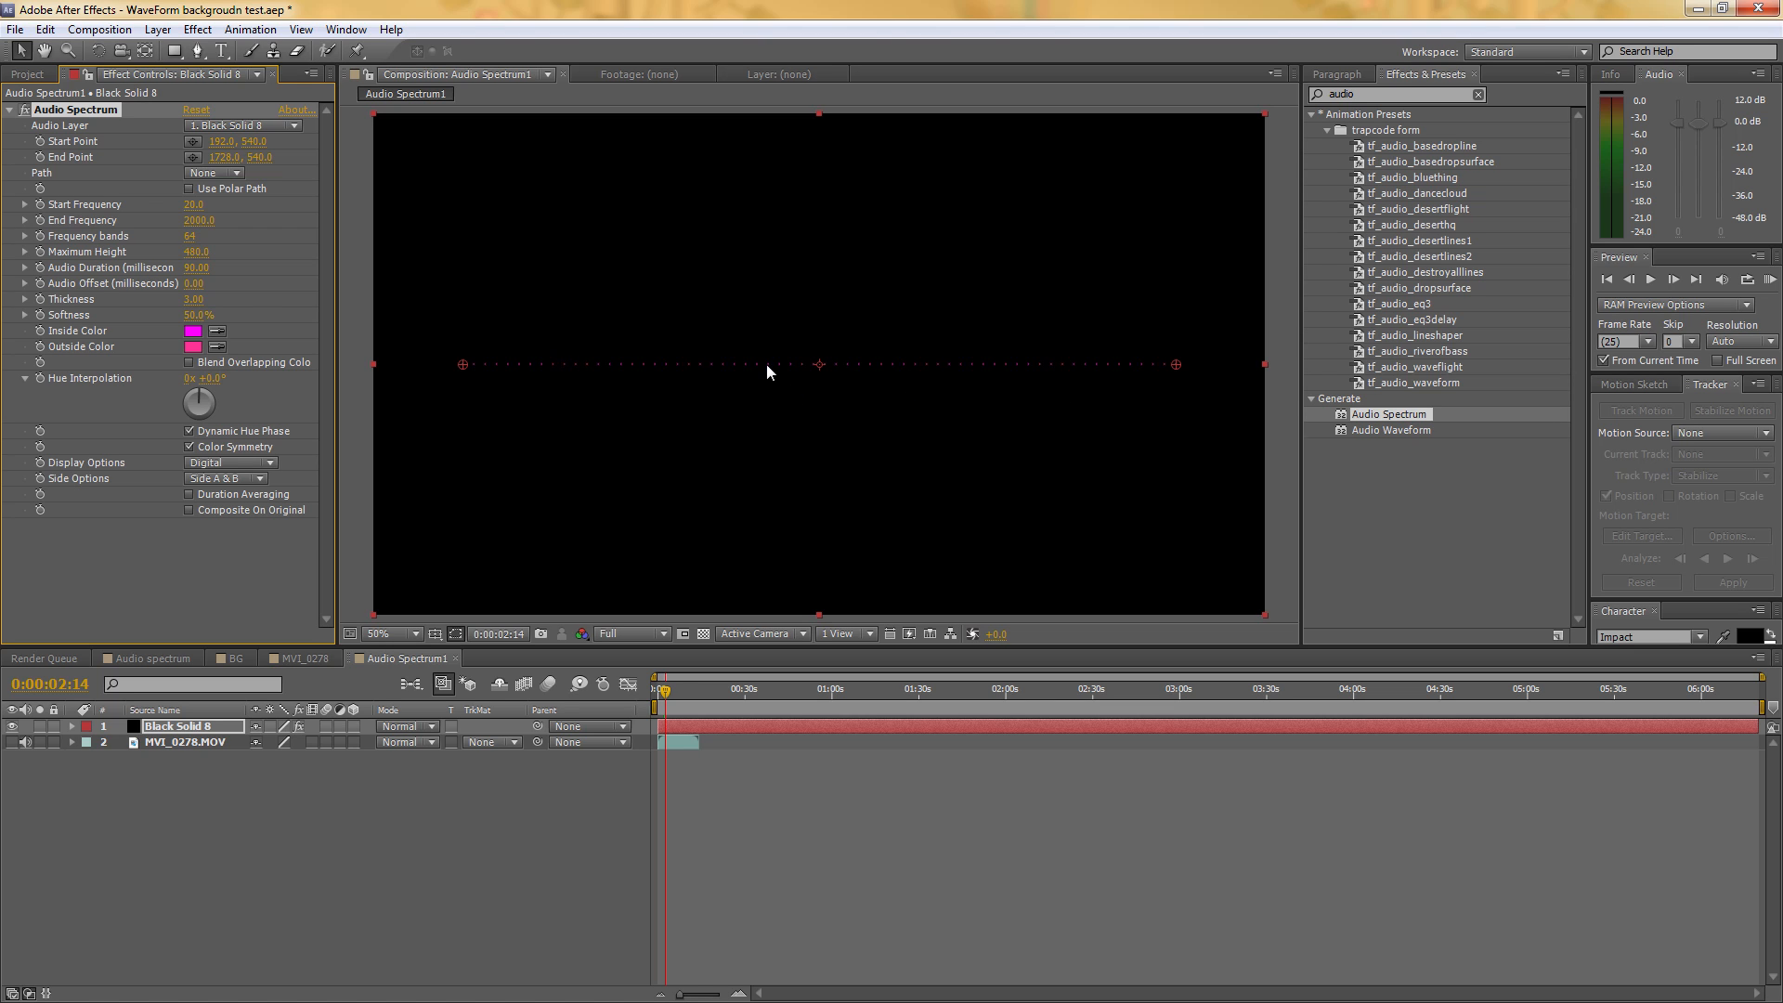
{"action": "mouse_move", "coordinate": [271, 728]}
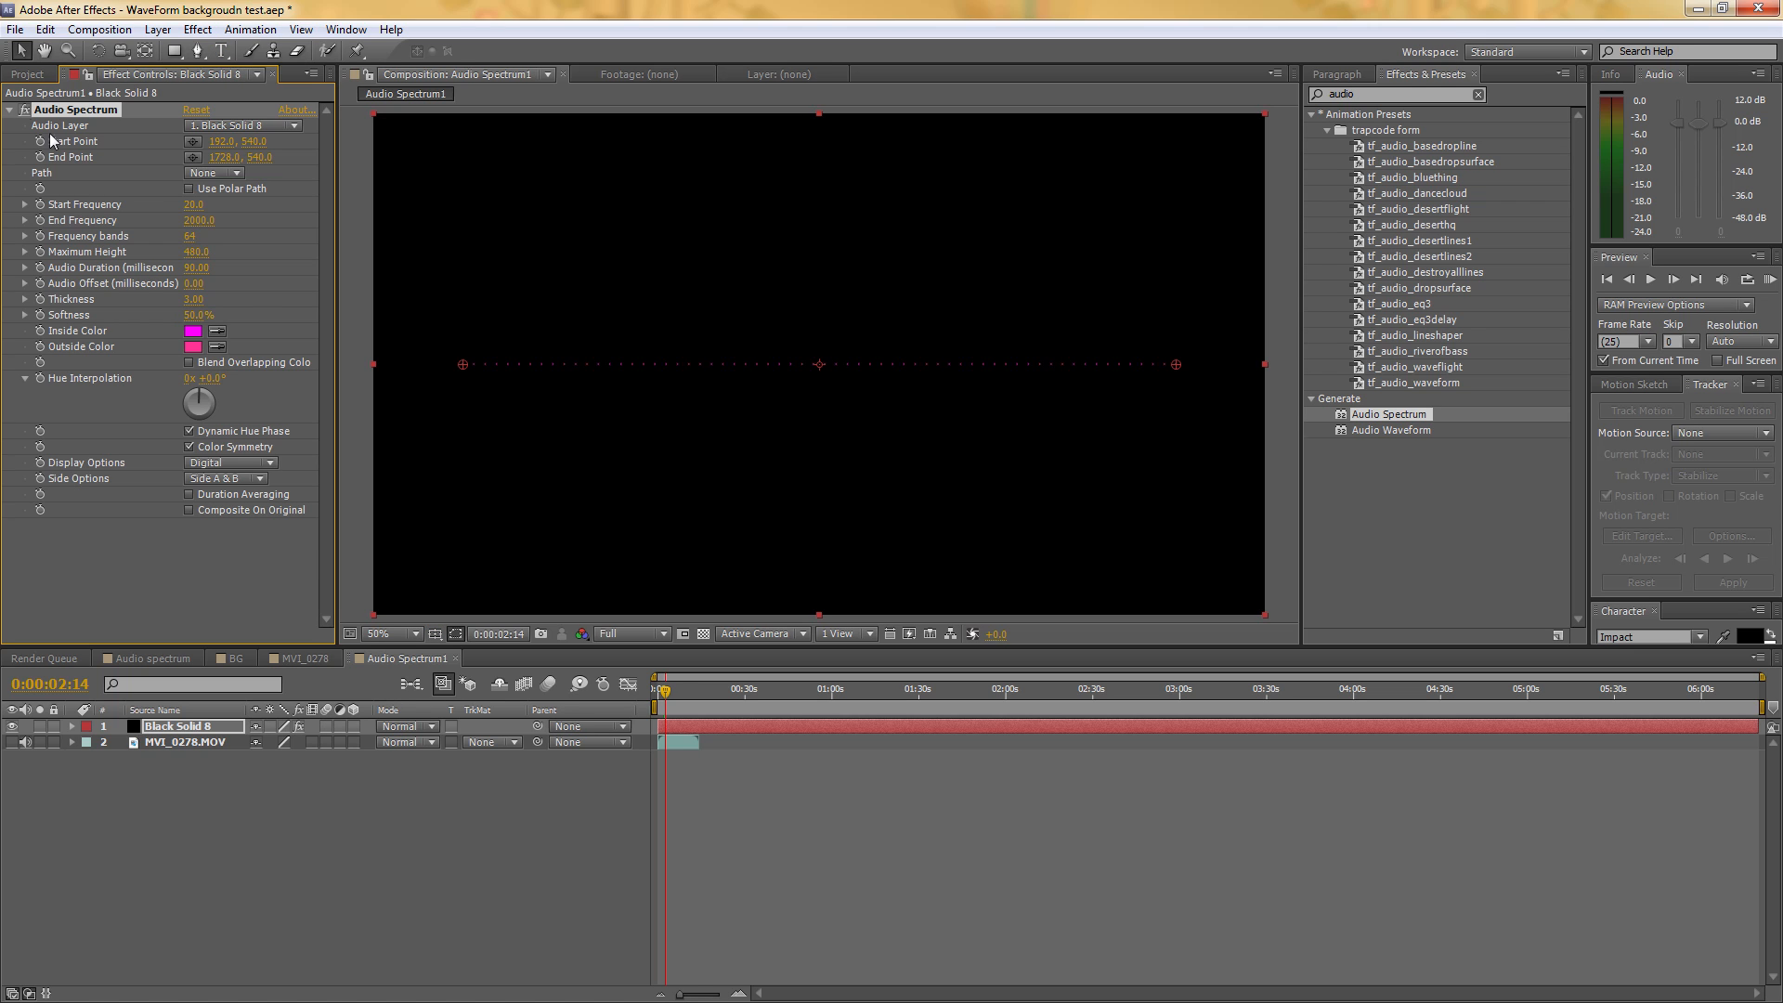
{"action": "mouse_move", "coordinate": [226, 135]}
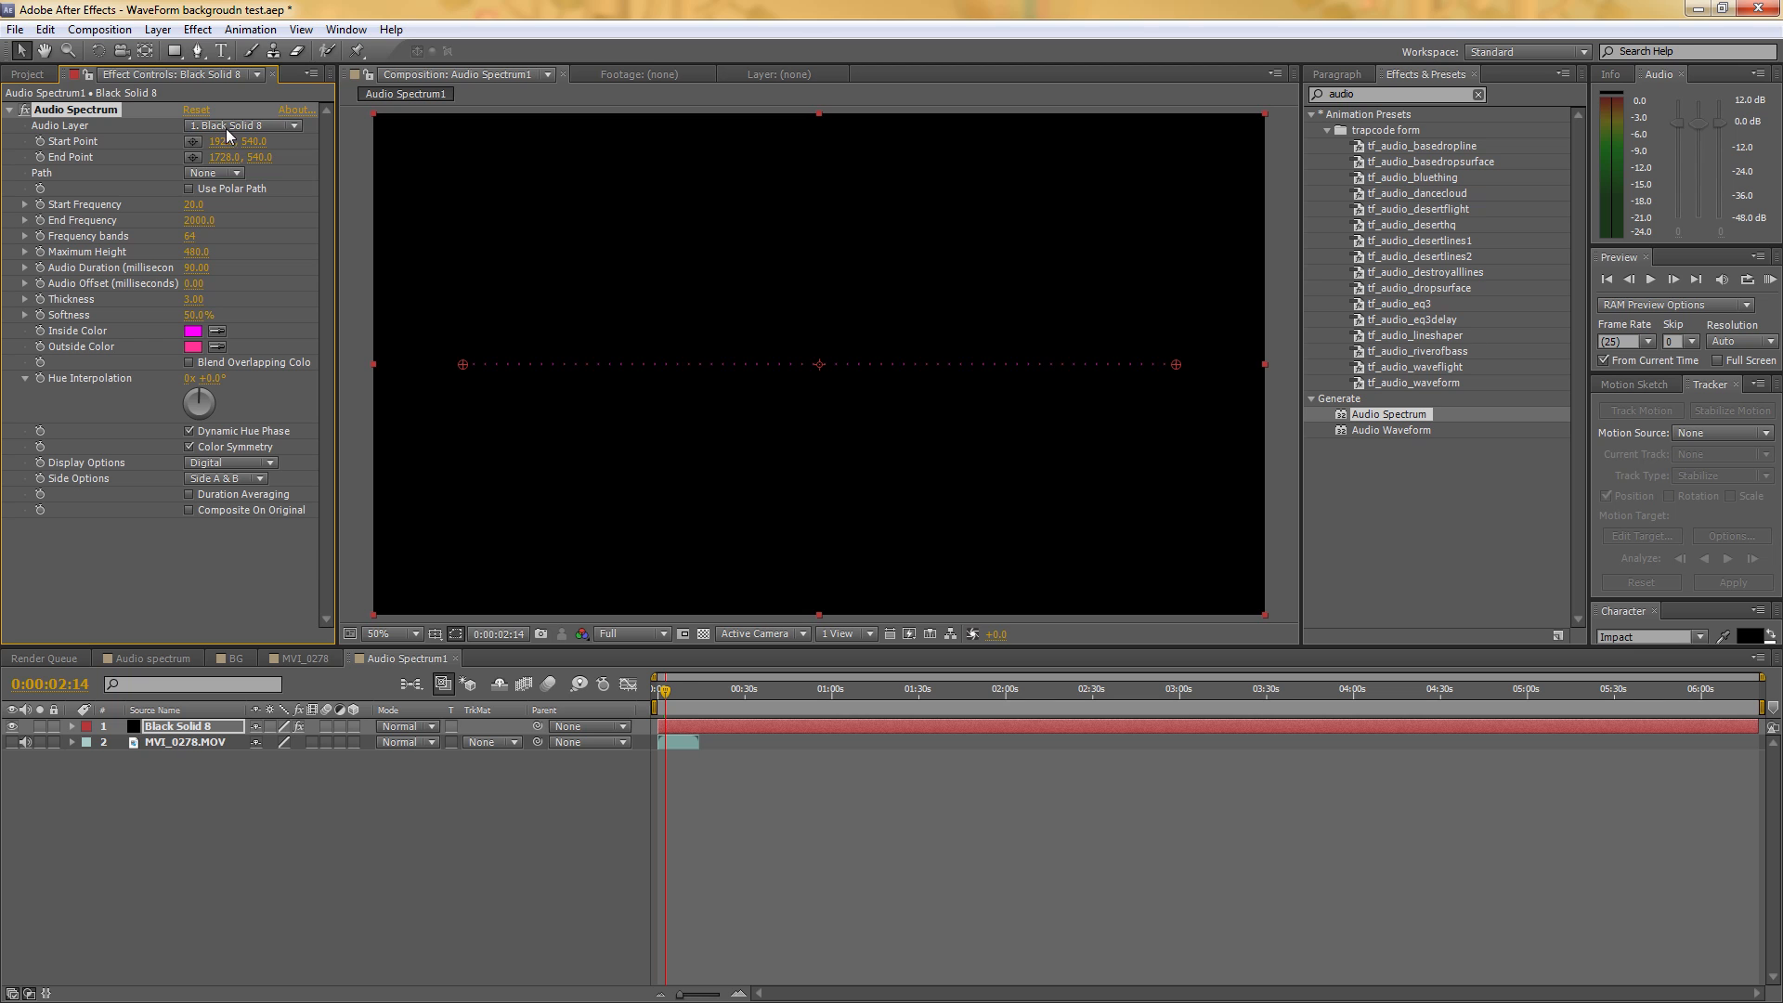
Set the effect's Audio Layer to the MVI_0278.MOV clip
{"action": "left_click", "coordinate": [244, 125]}
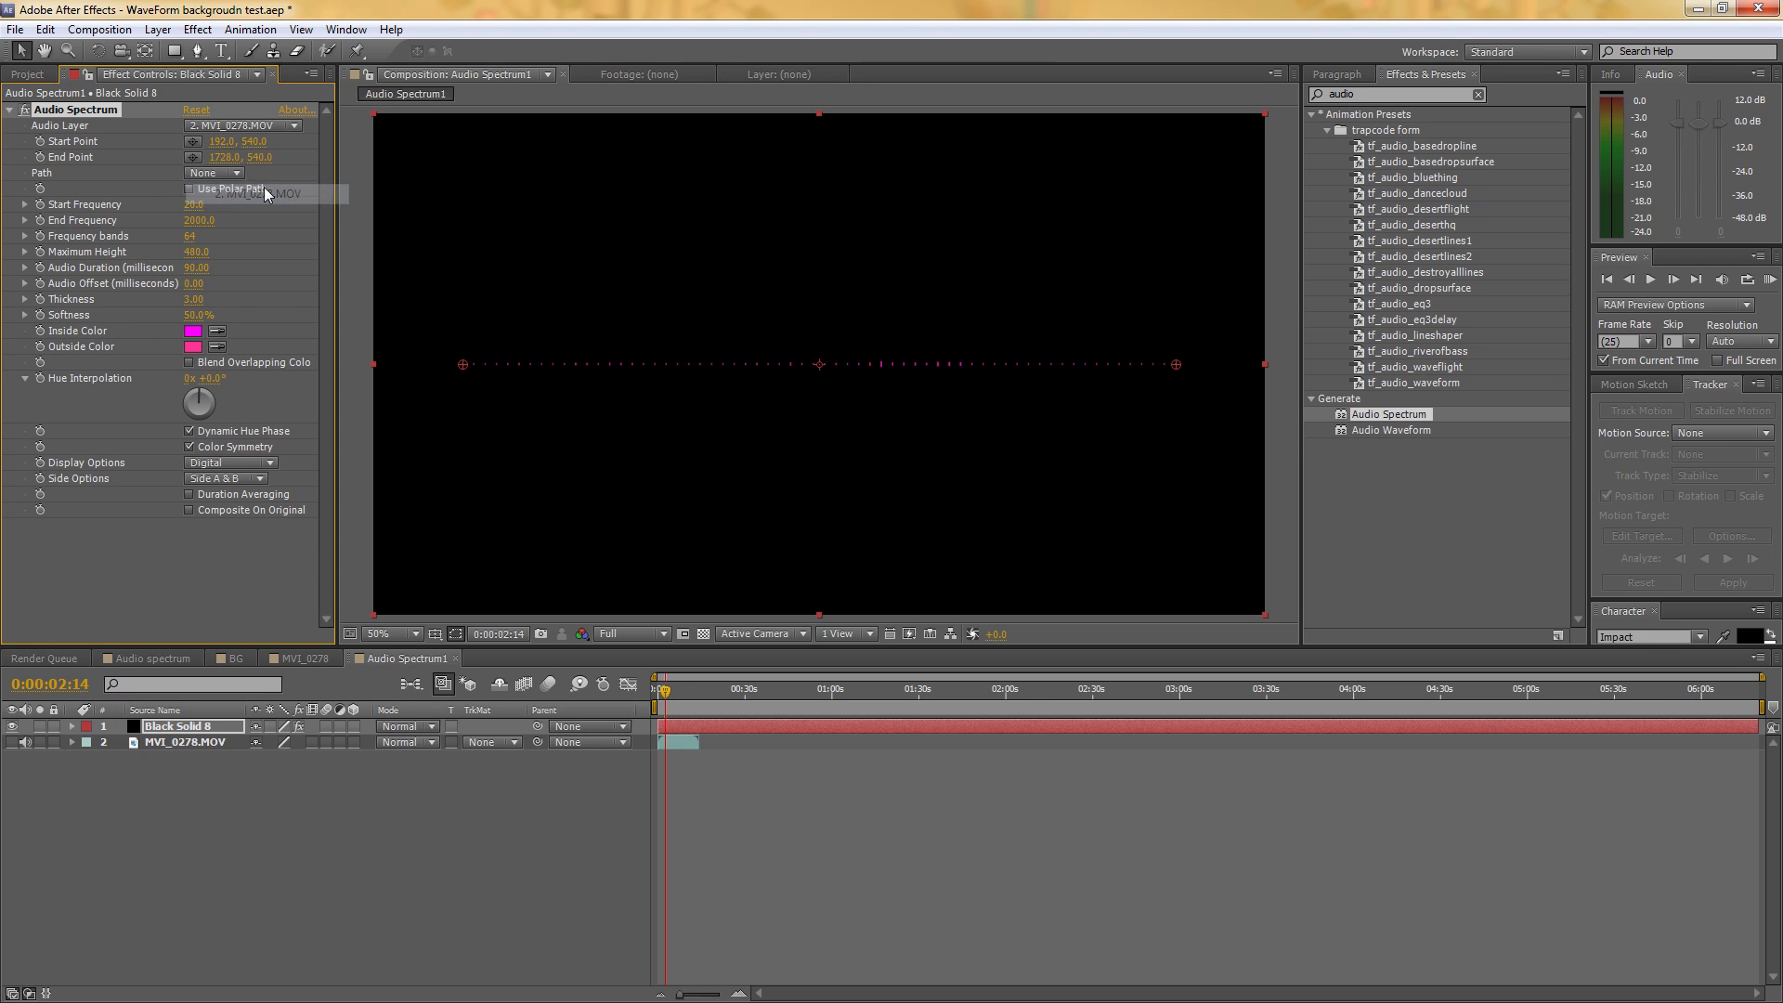
{"action": "left_click", "coordinate": [665, 691]}
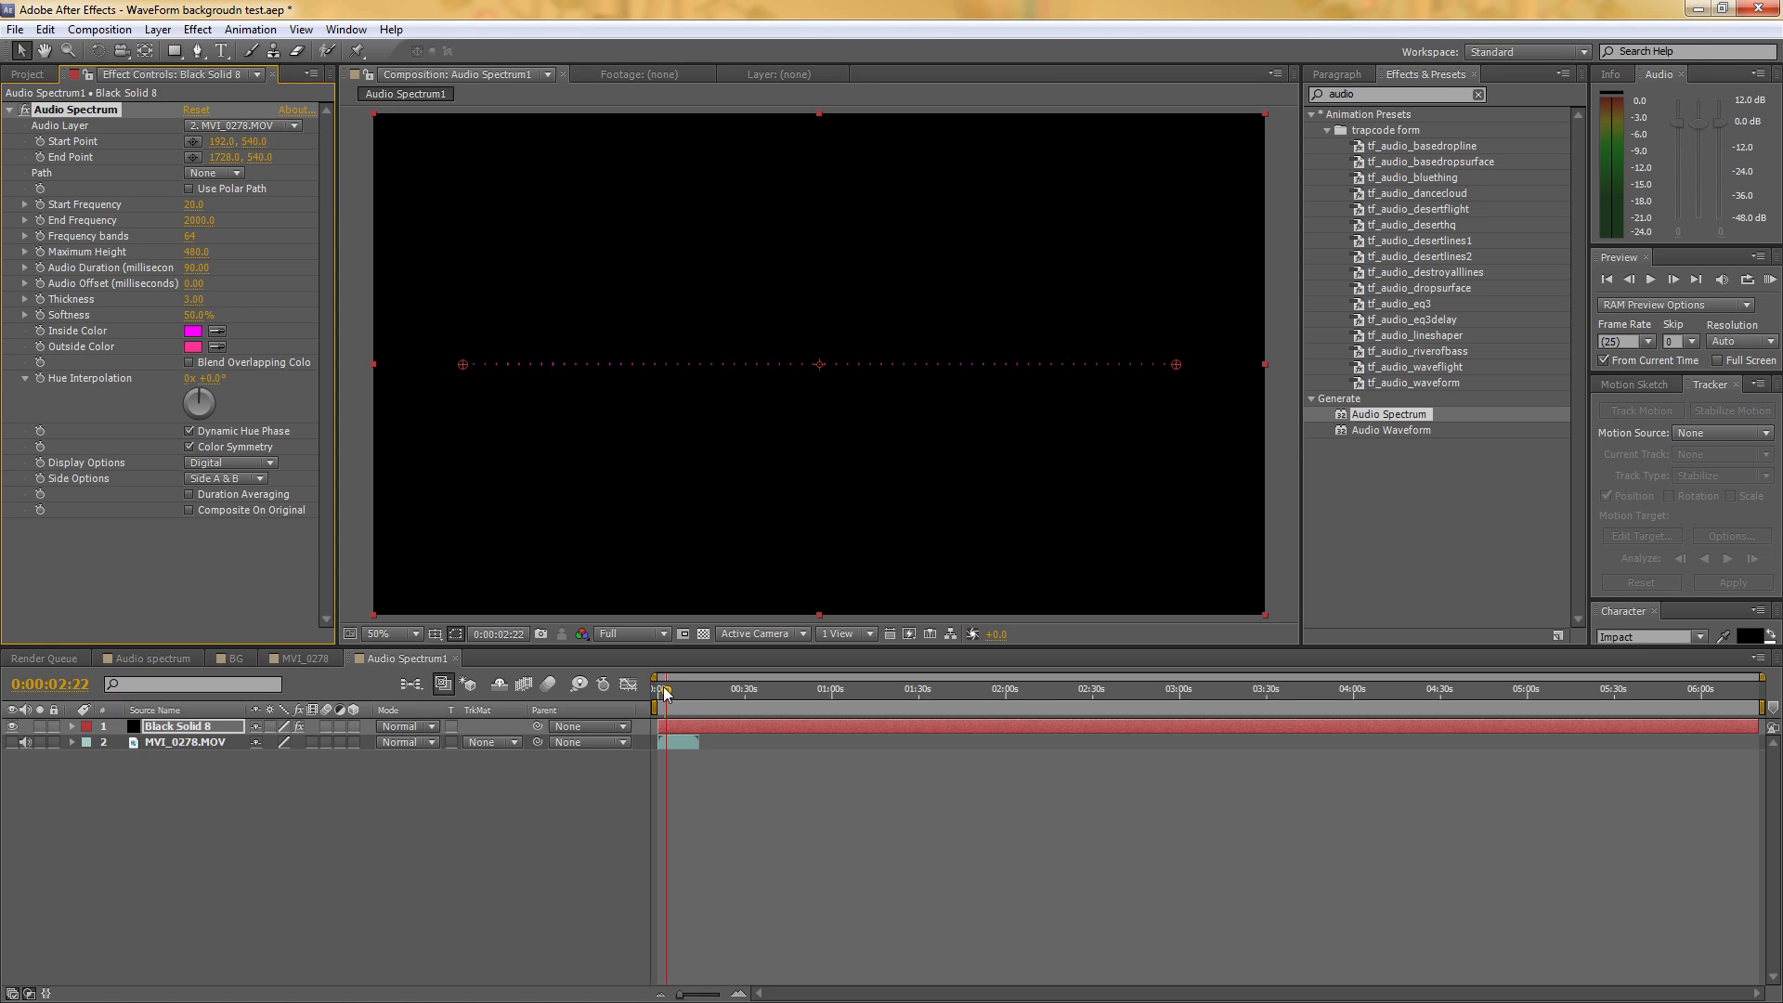
Scrub the timeline to preview the spectrum bars reacting to the soundtrack
{"action": "left_click", "coordinate": [665, 687]}
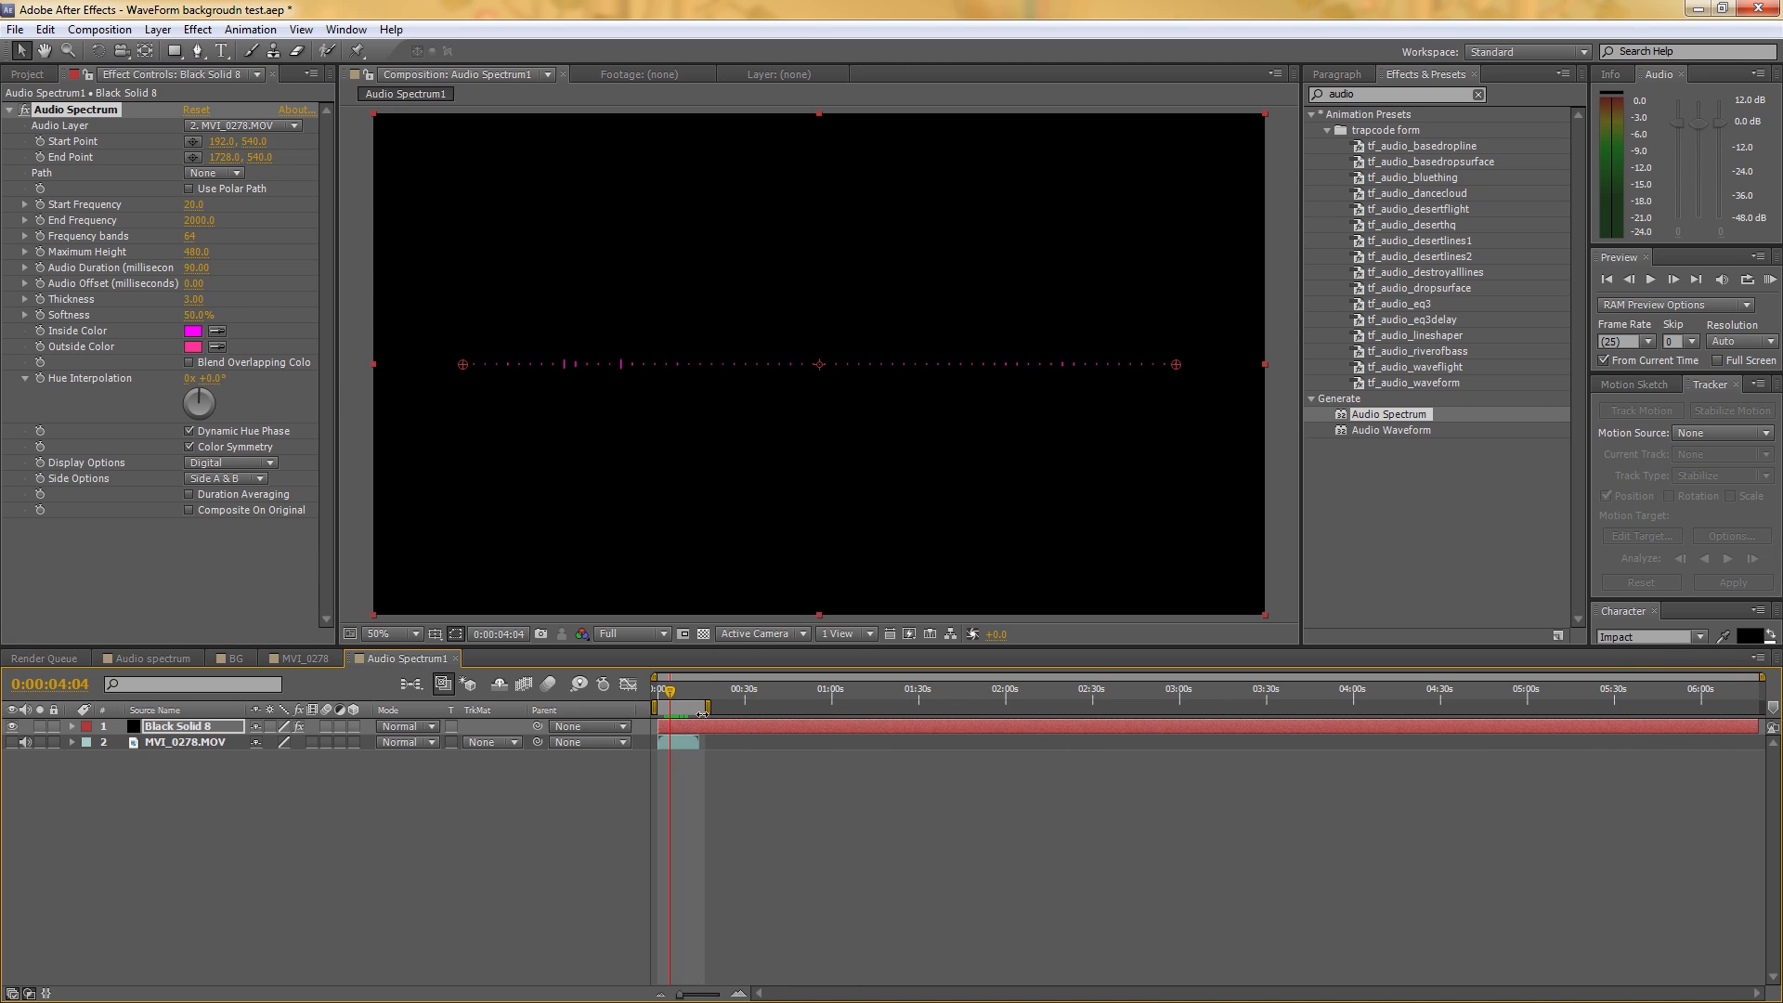
{"action": "right_click", "coordinate": [681, 687]}
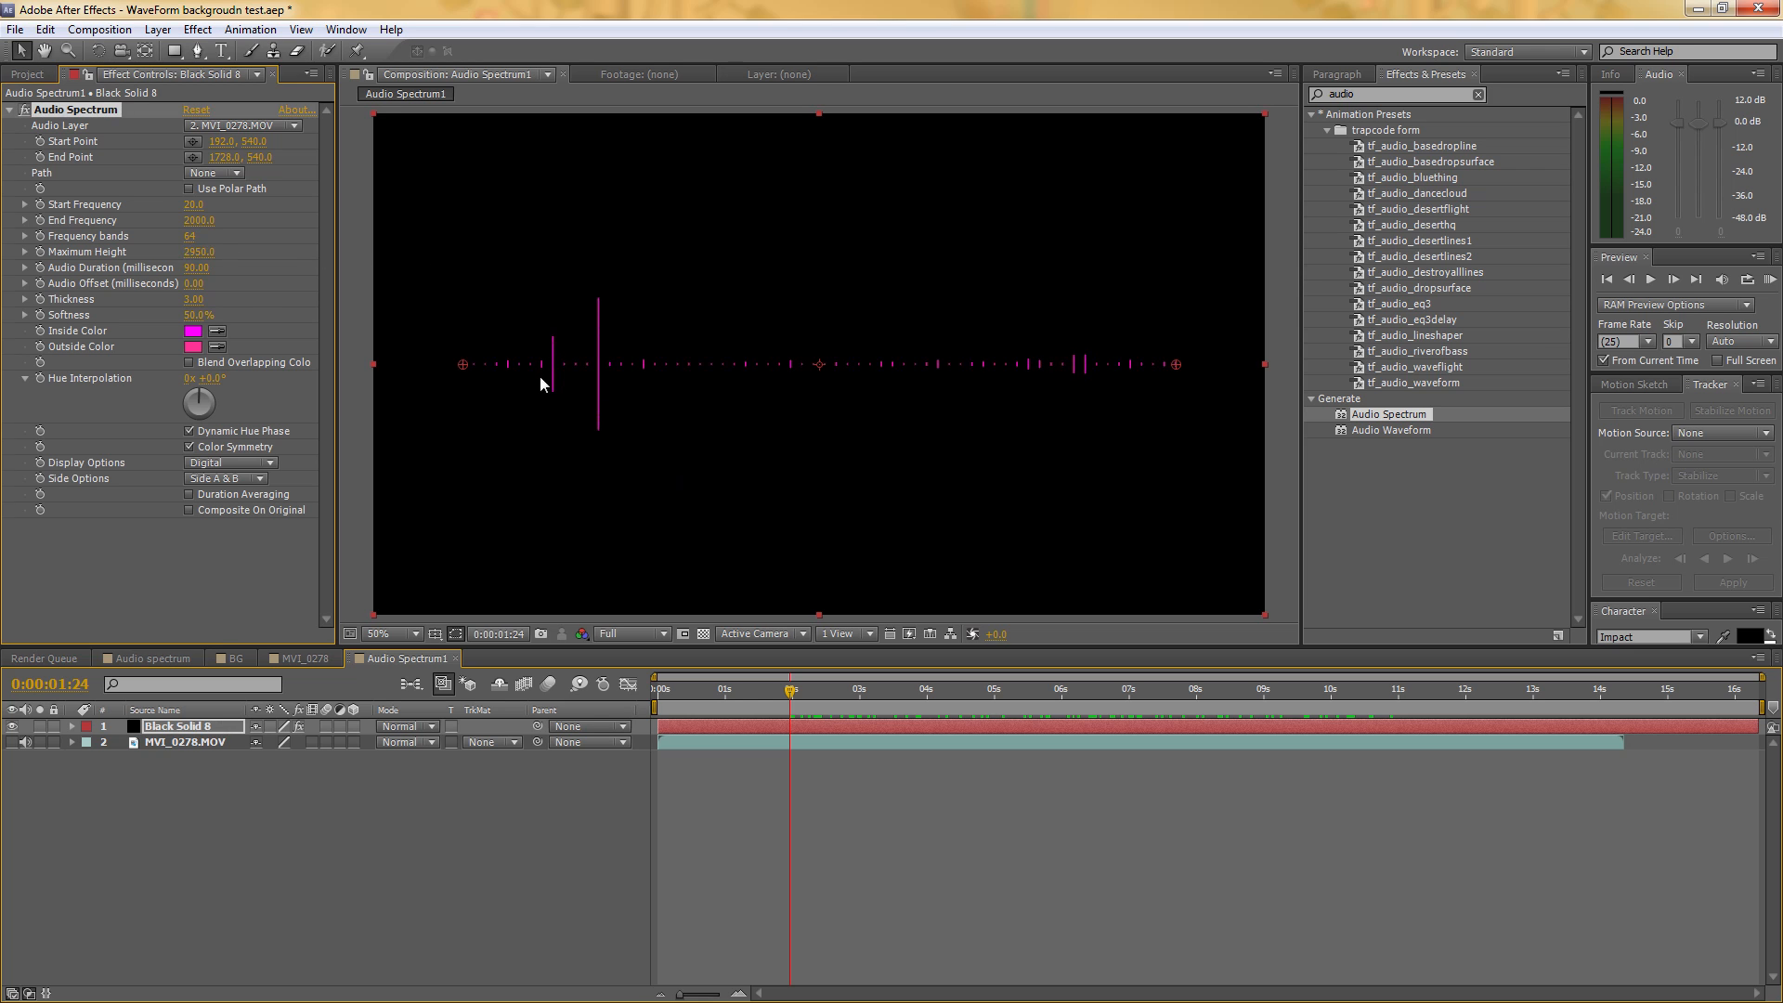
{"action": "left_click", "coordinate": [846, 689]}
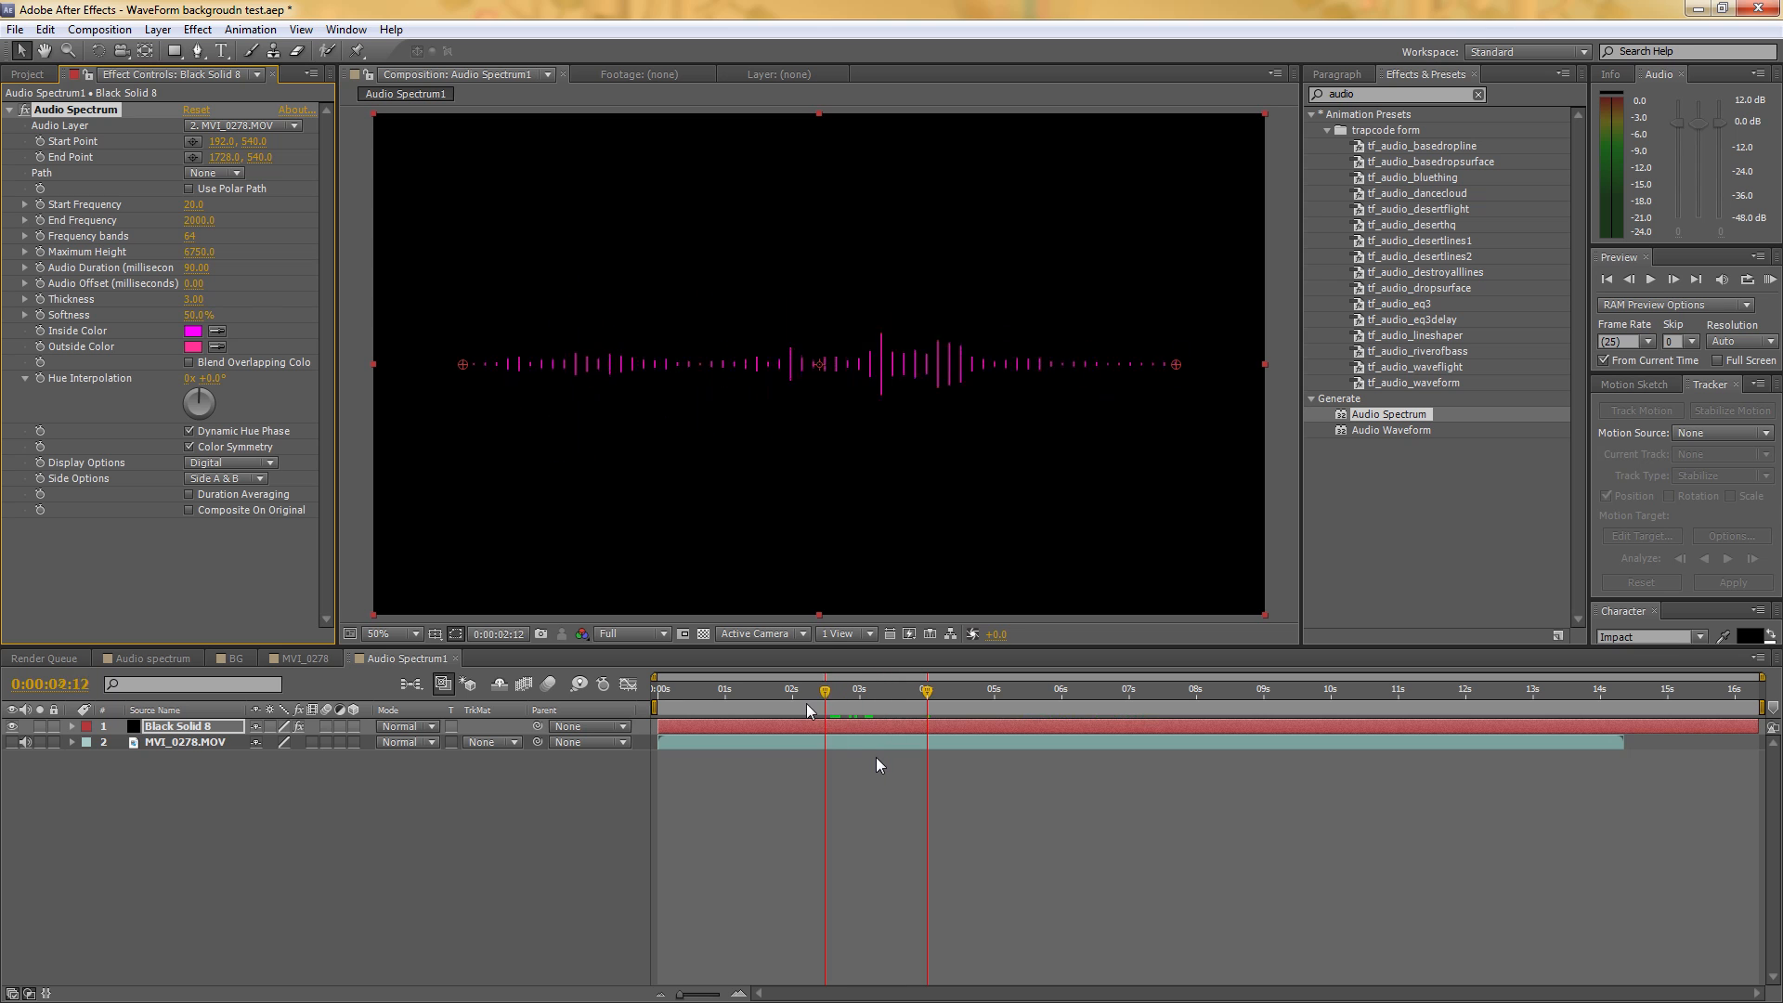
{"action": "left_click", "coordinate": [769, 689]}
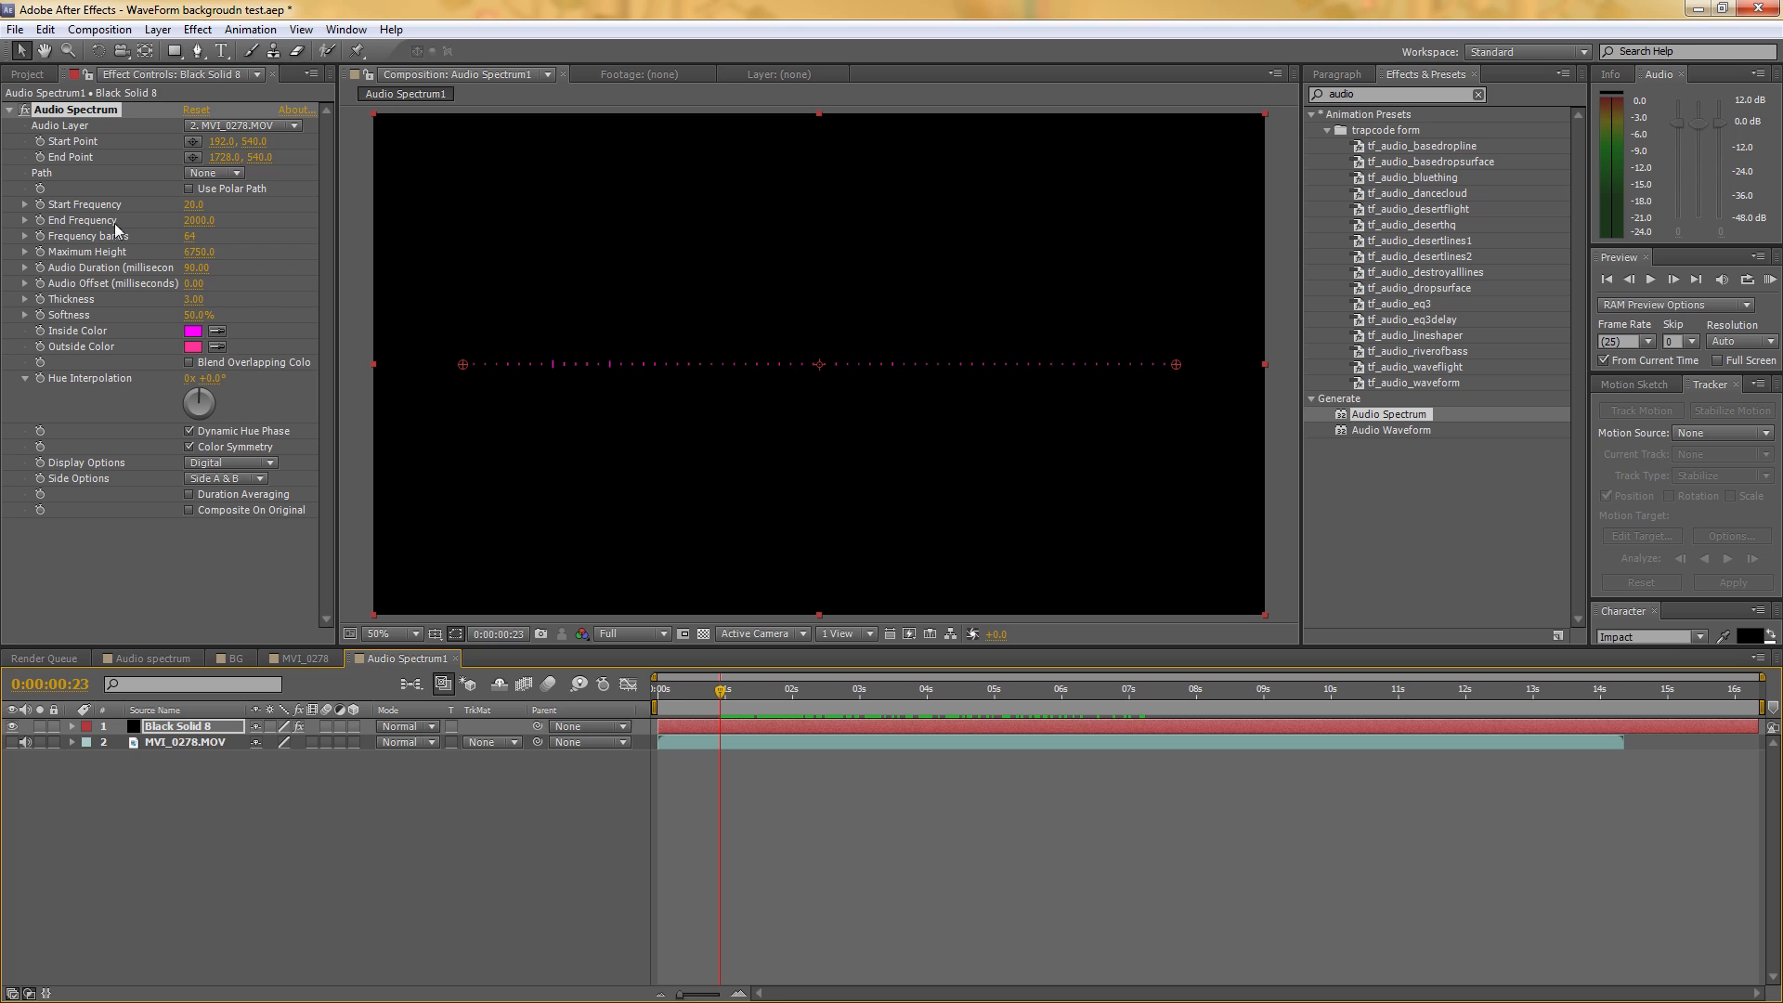
Set the spectrum's End Frequency to 100
{"action": "left_click", "coordinate": [200, 219]}
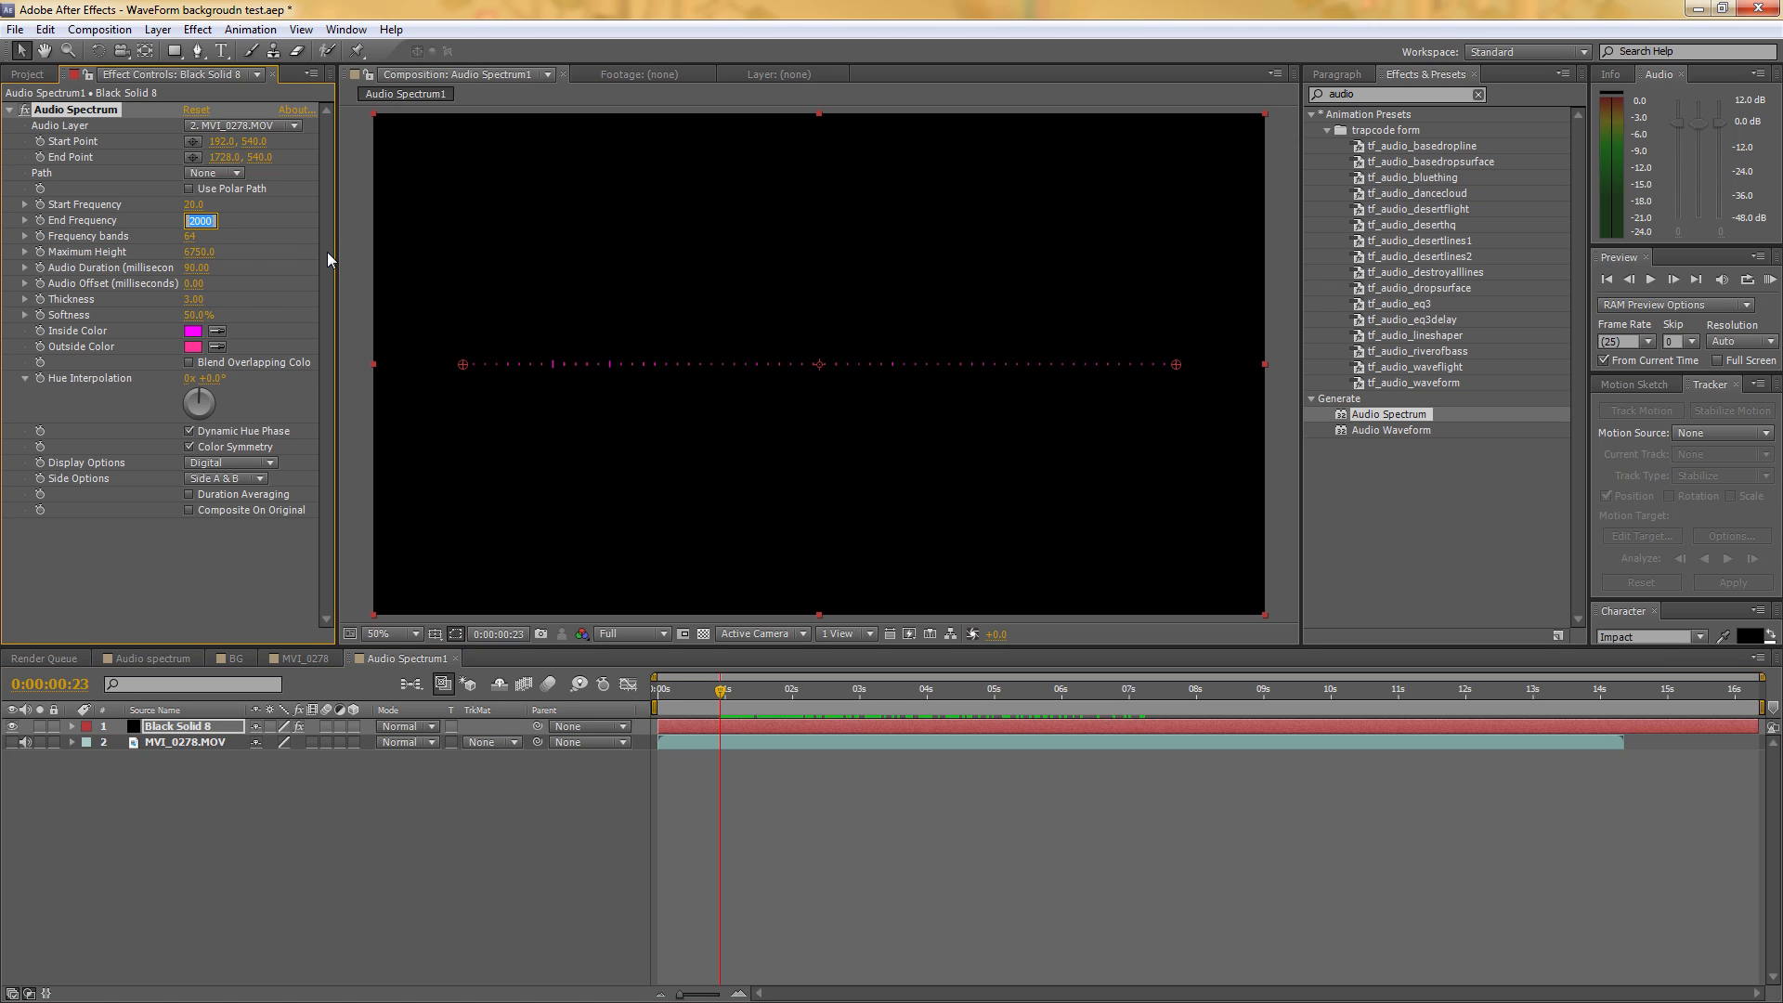
{"action": "type", "text": "100"}
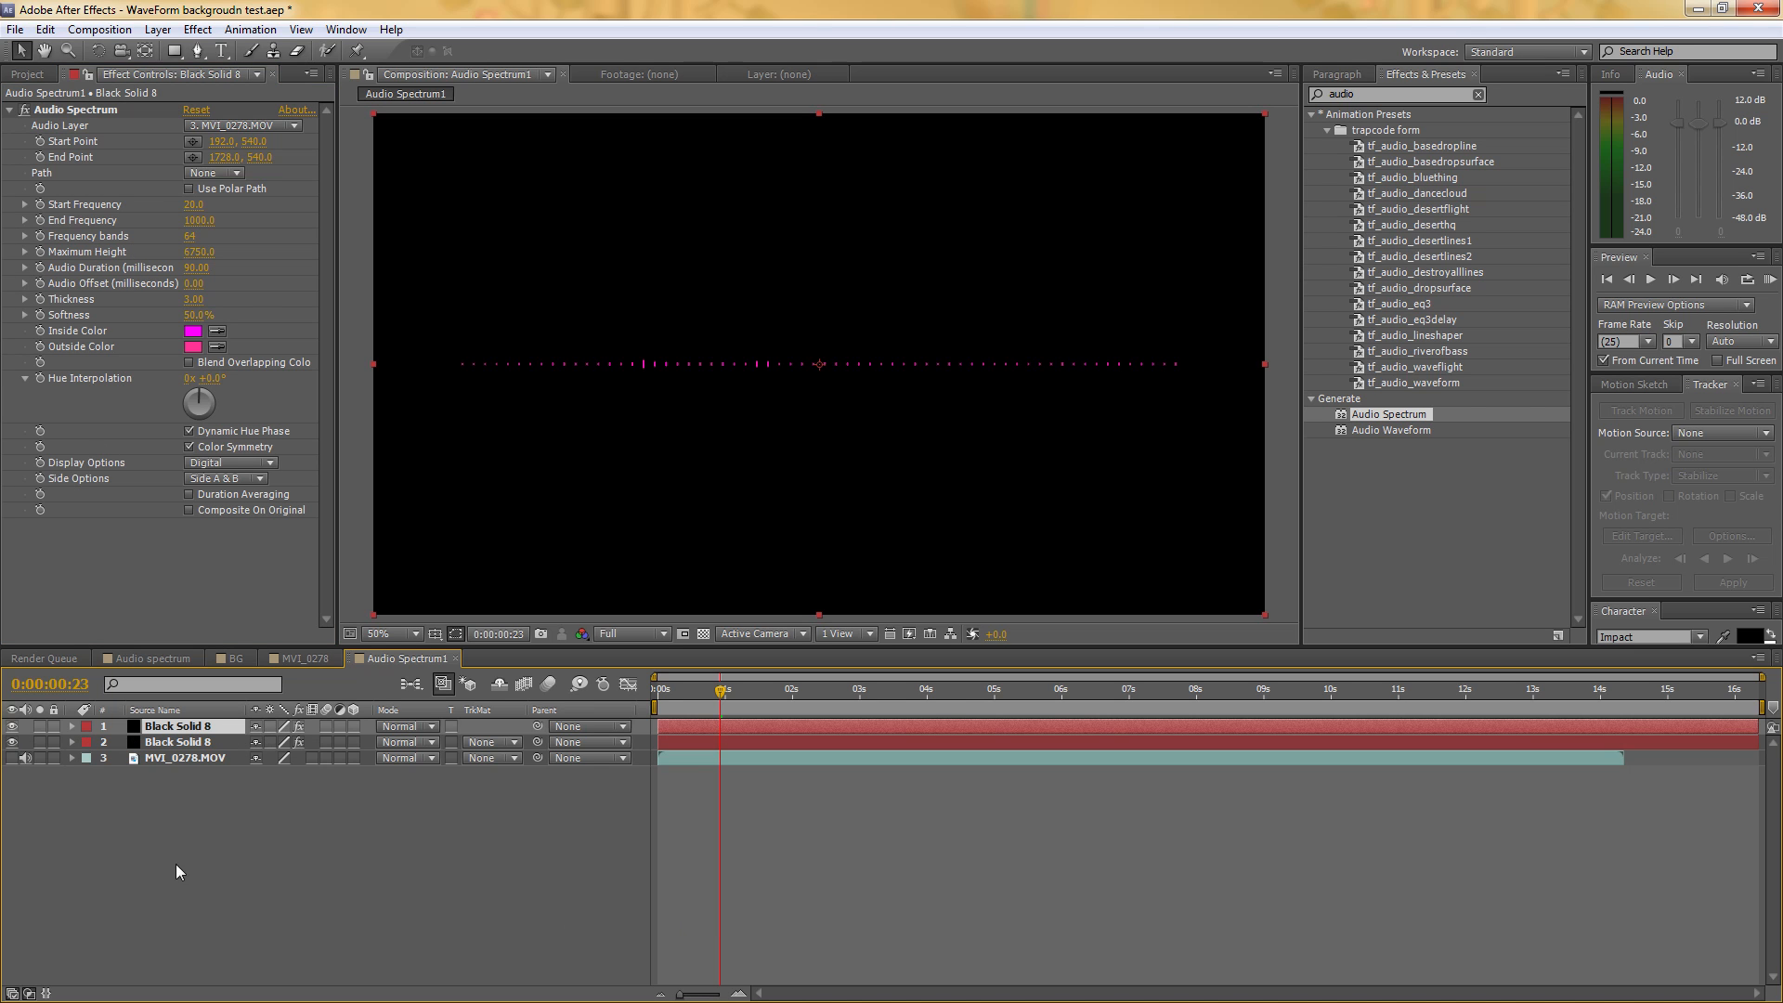
{"action": "mouse_move", "coordinate": [117, 132]}
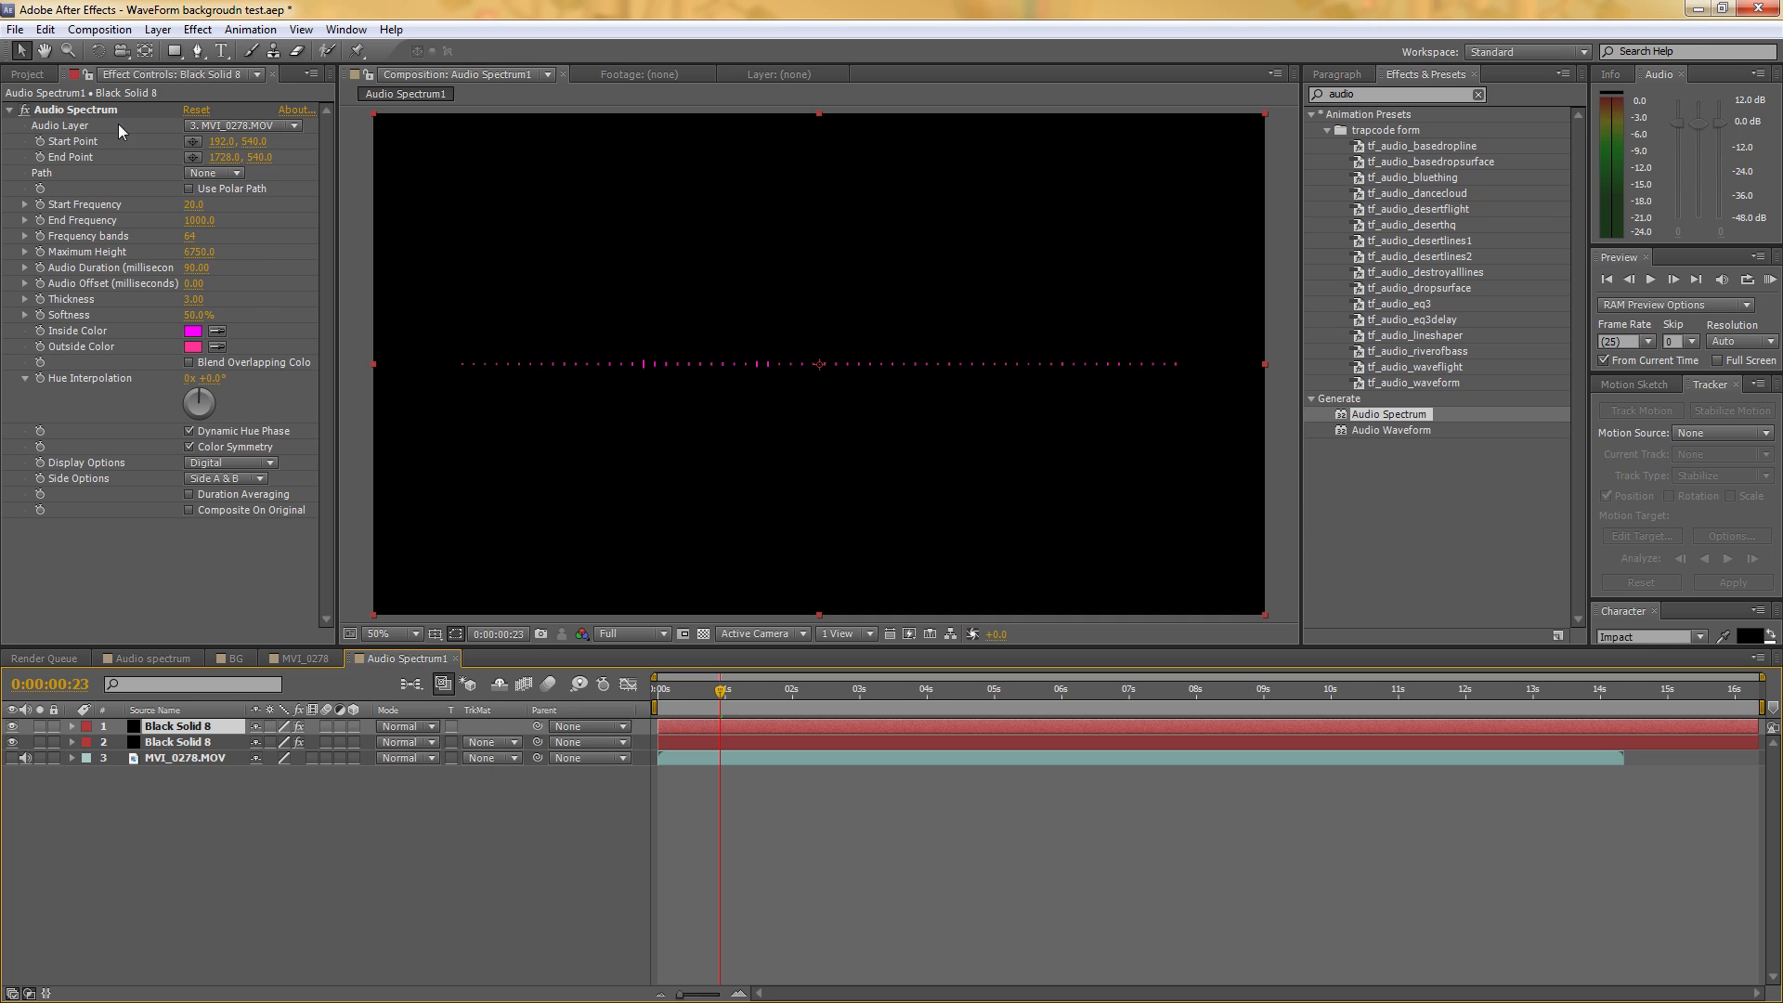
Raise the Start Frequency on the spectrum copies to 1000 and 1500
{"action": "left_click", "coordinate": [193, 204]}
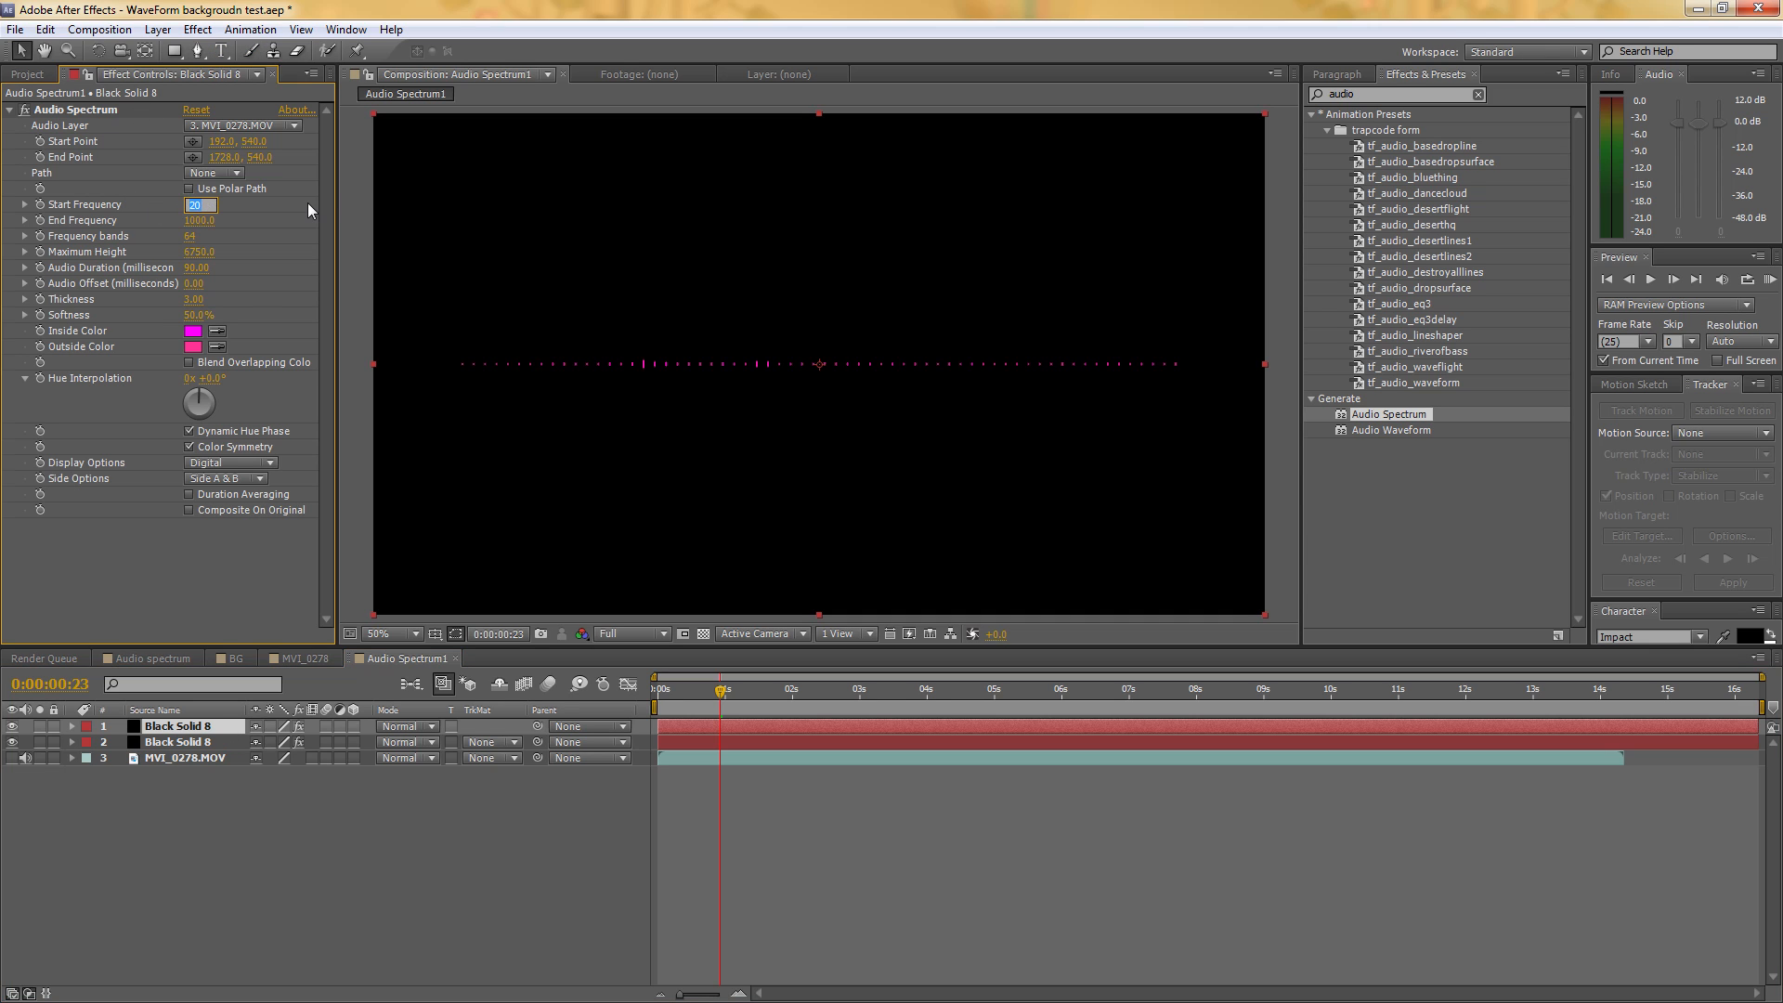
{"action": "type", "text": "1000"}
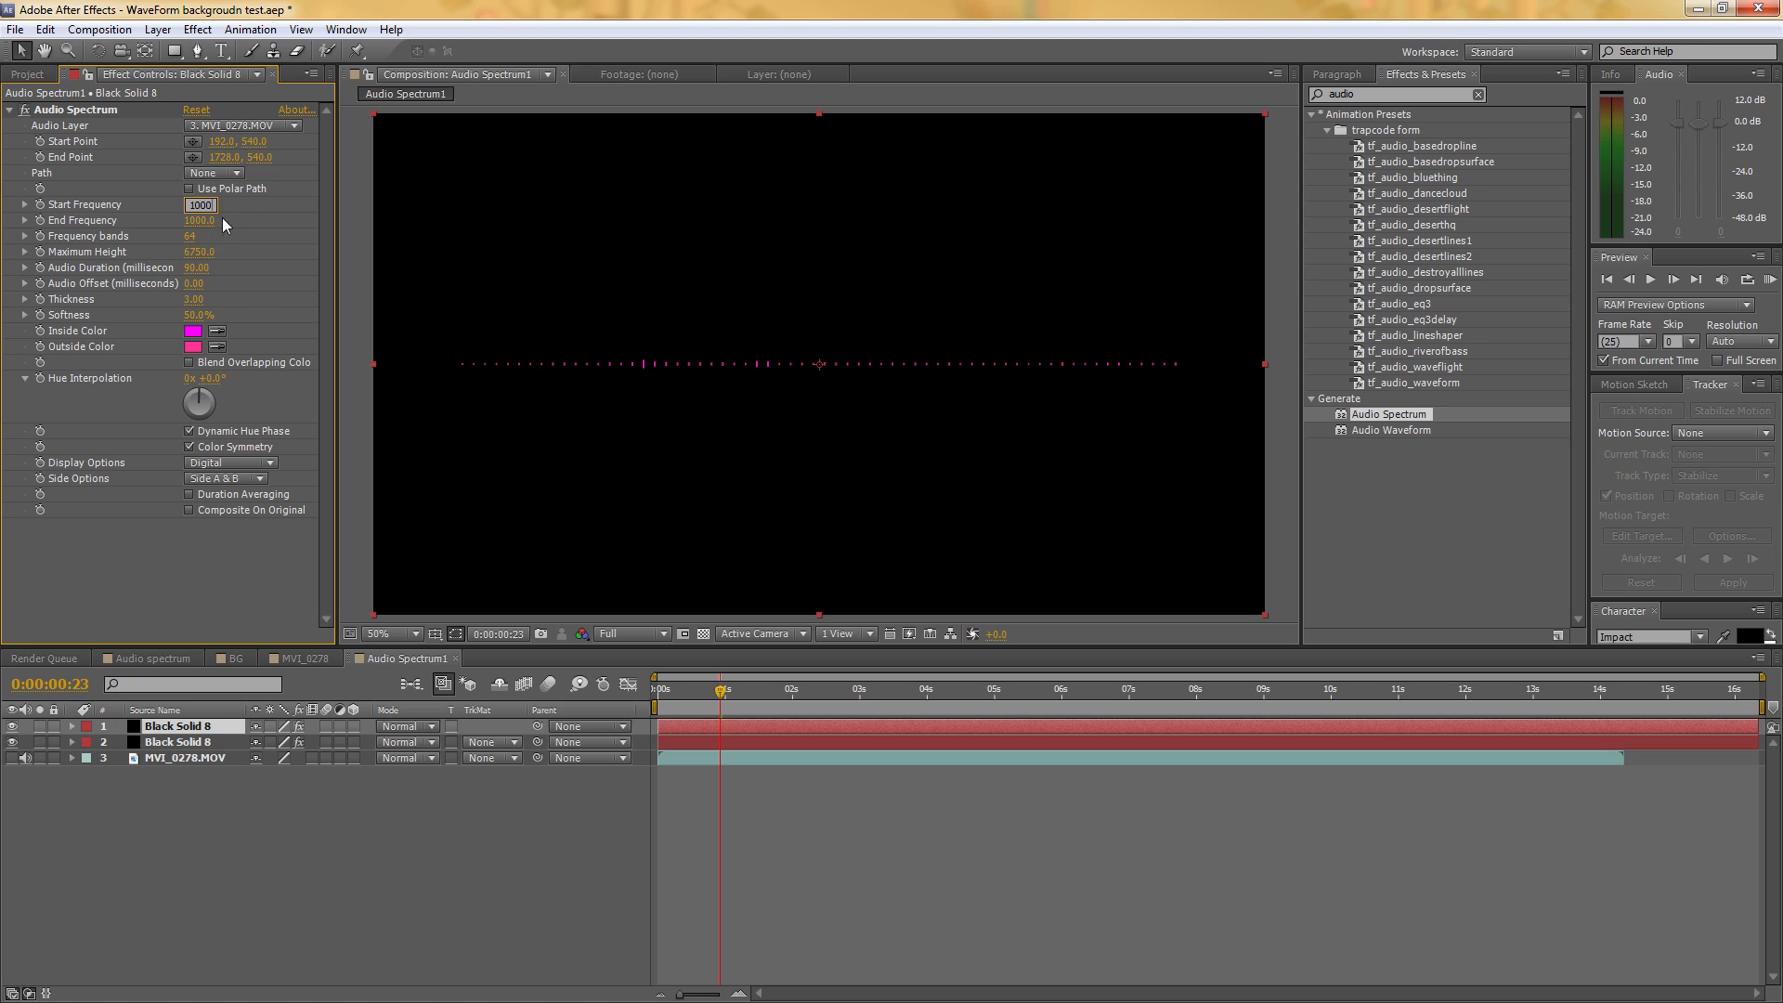
{"action": "type", "text": "1500"}
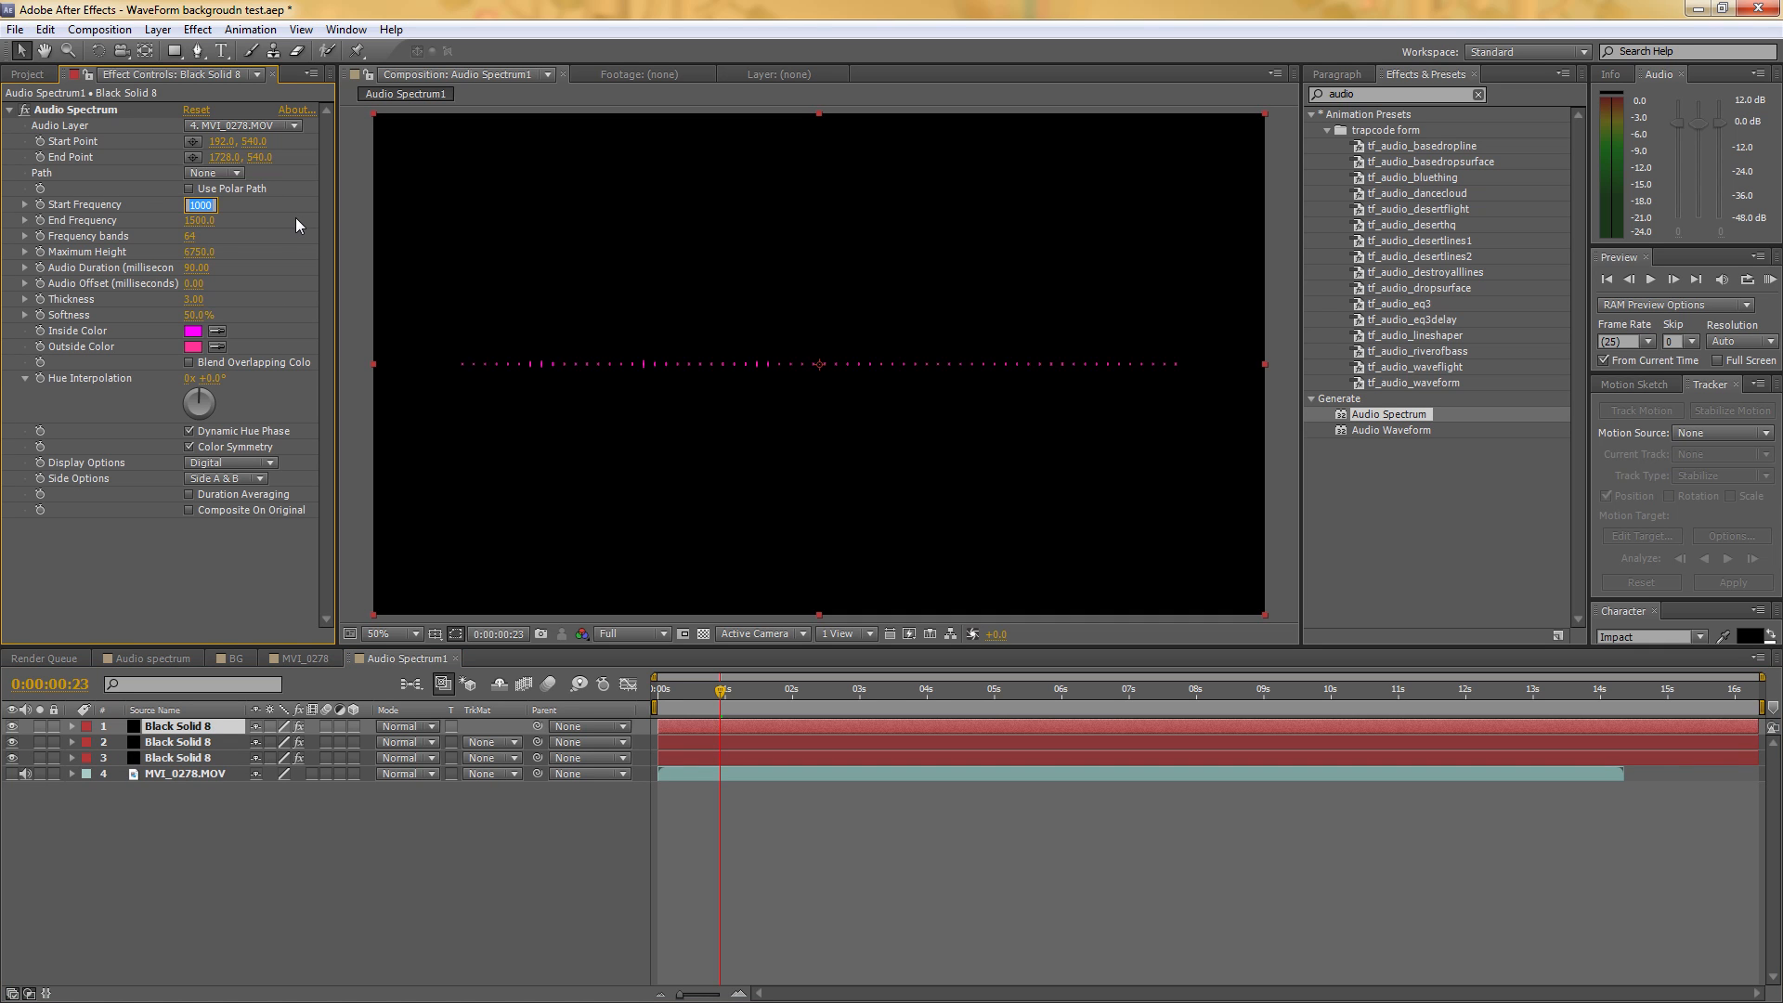
{"action": "type", "text": "1500"}
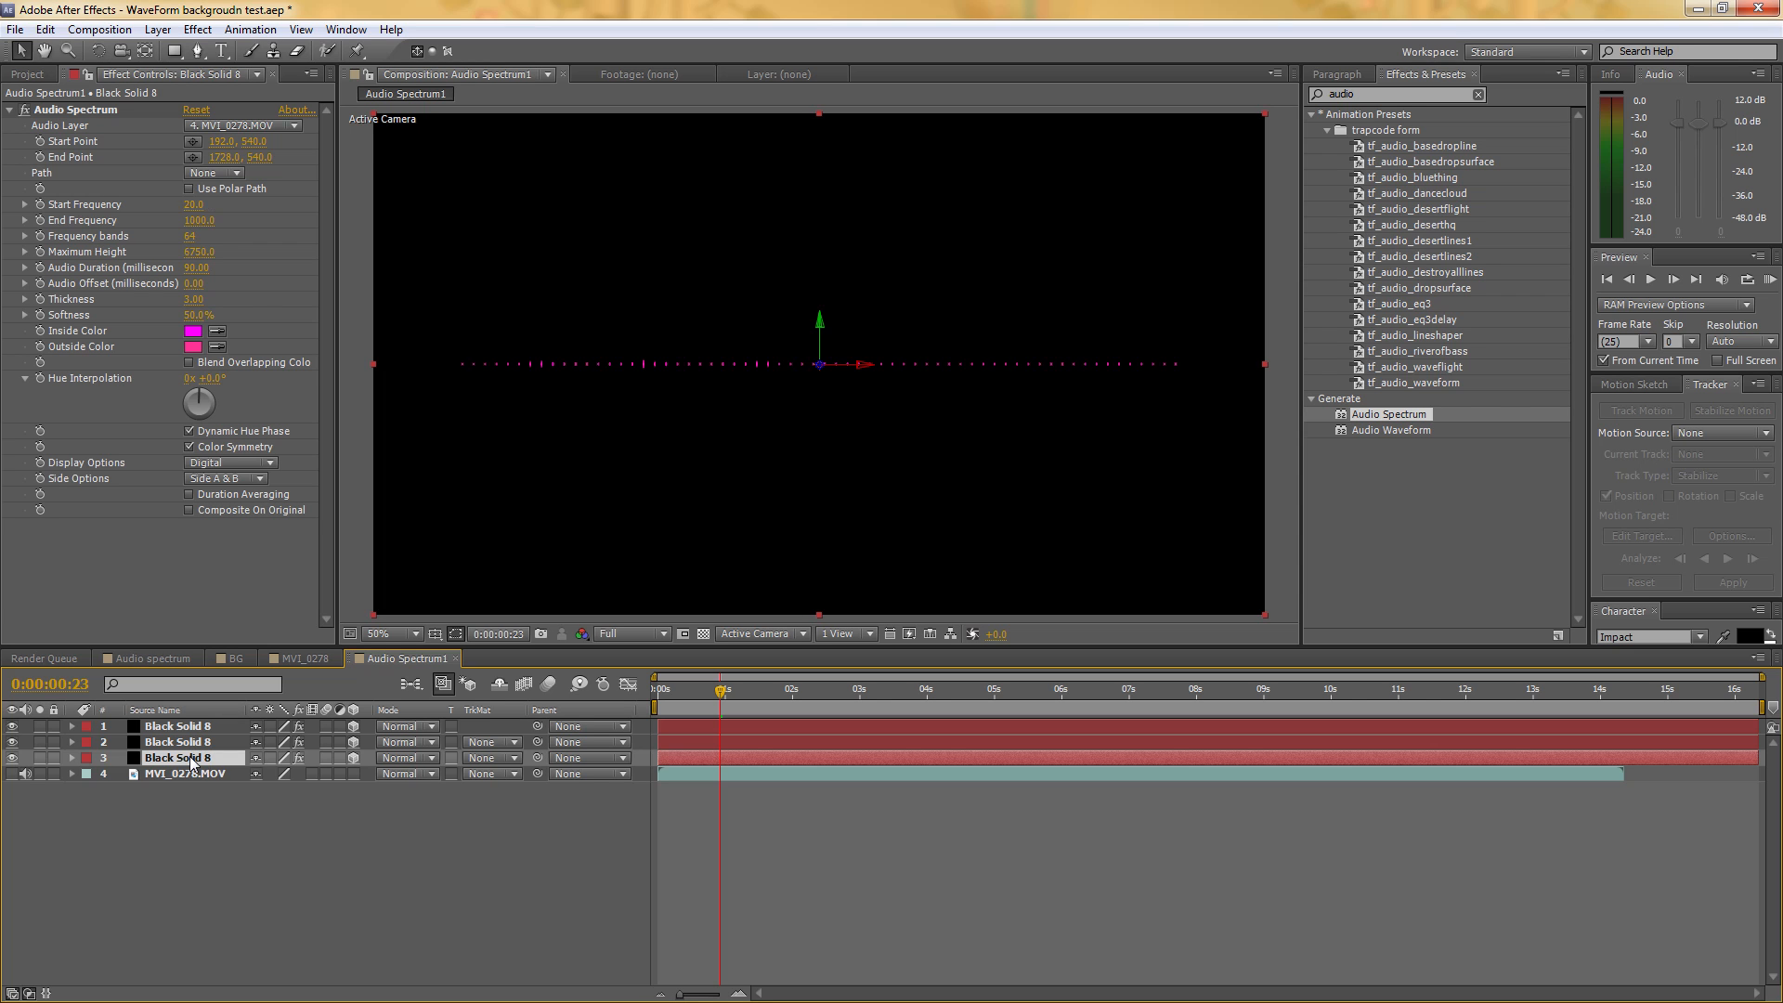
Reveal the Position values of the spectrum layers to offset them in Z
{"action": "key", "text": "p"}
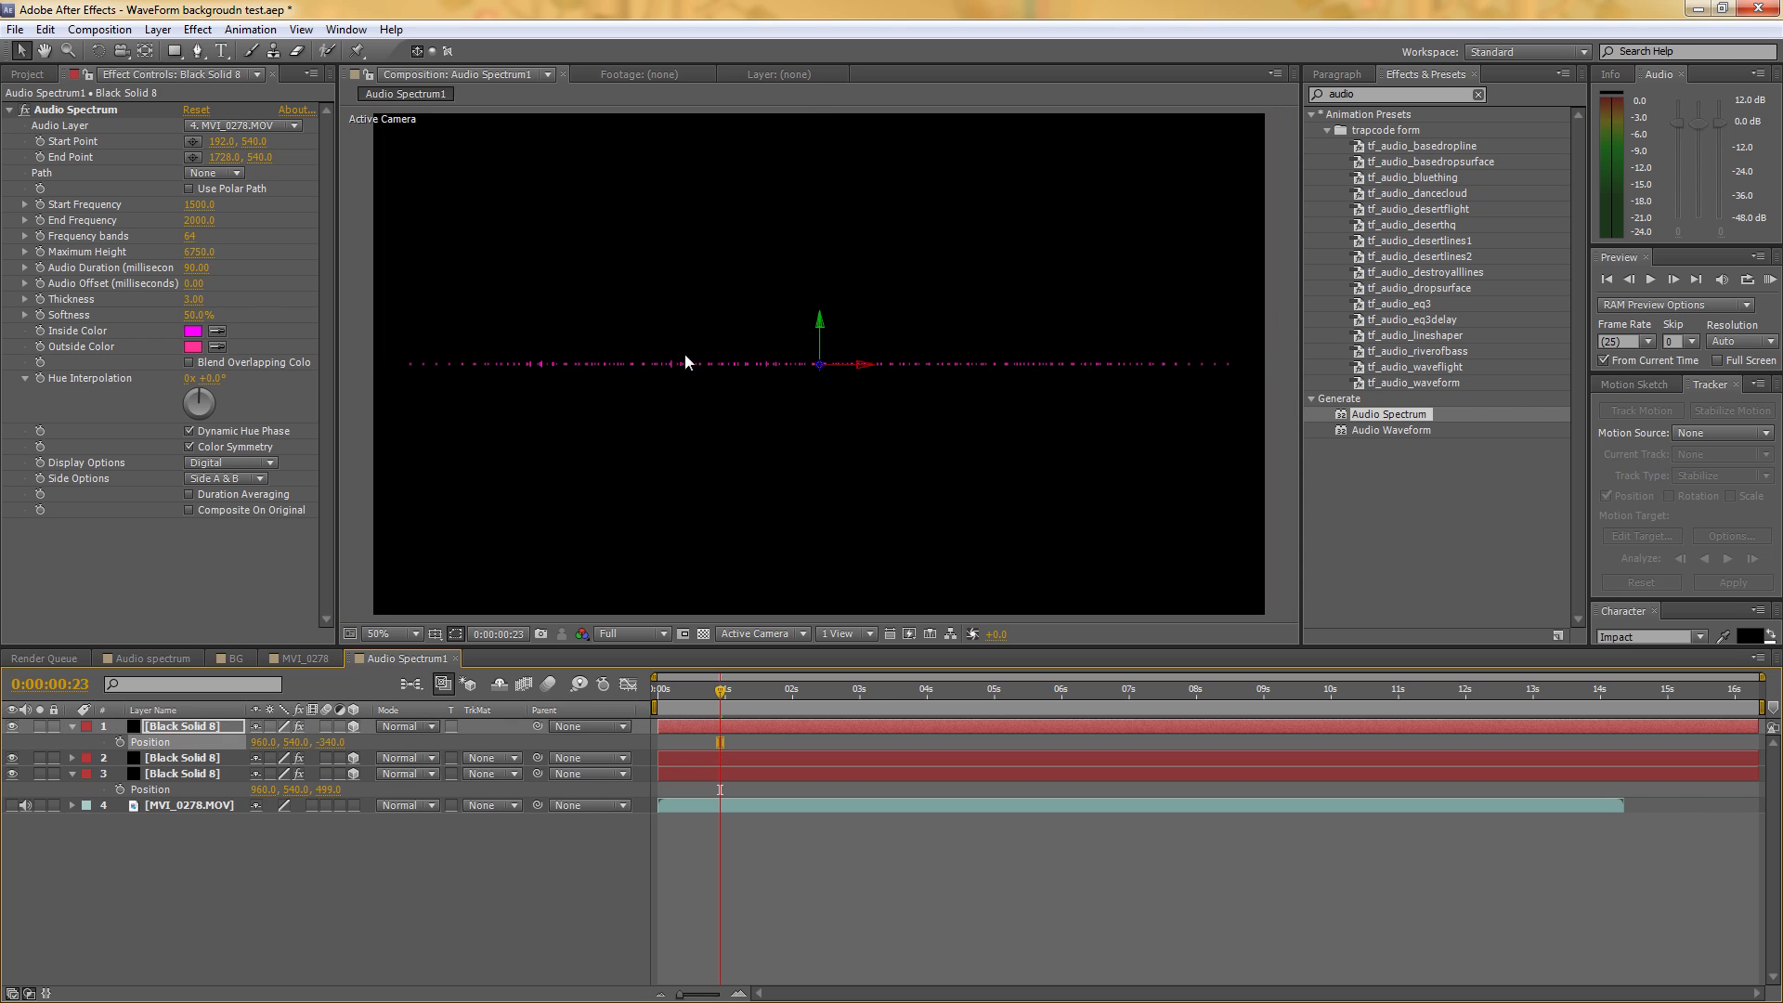
{"action": "mouse_move", "coordinate": [93, 494]}
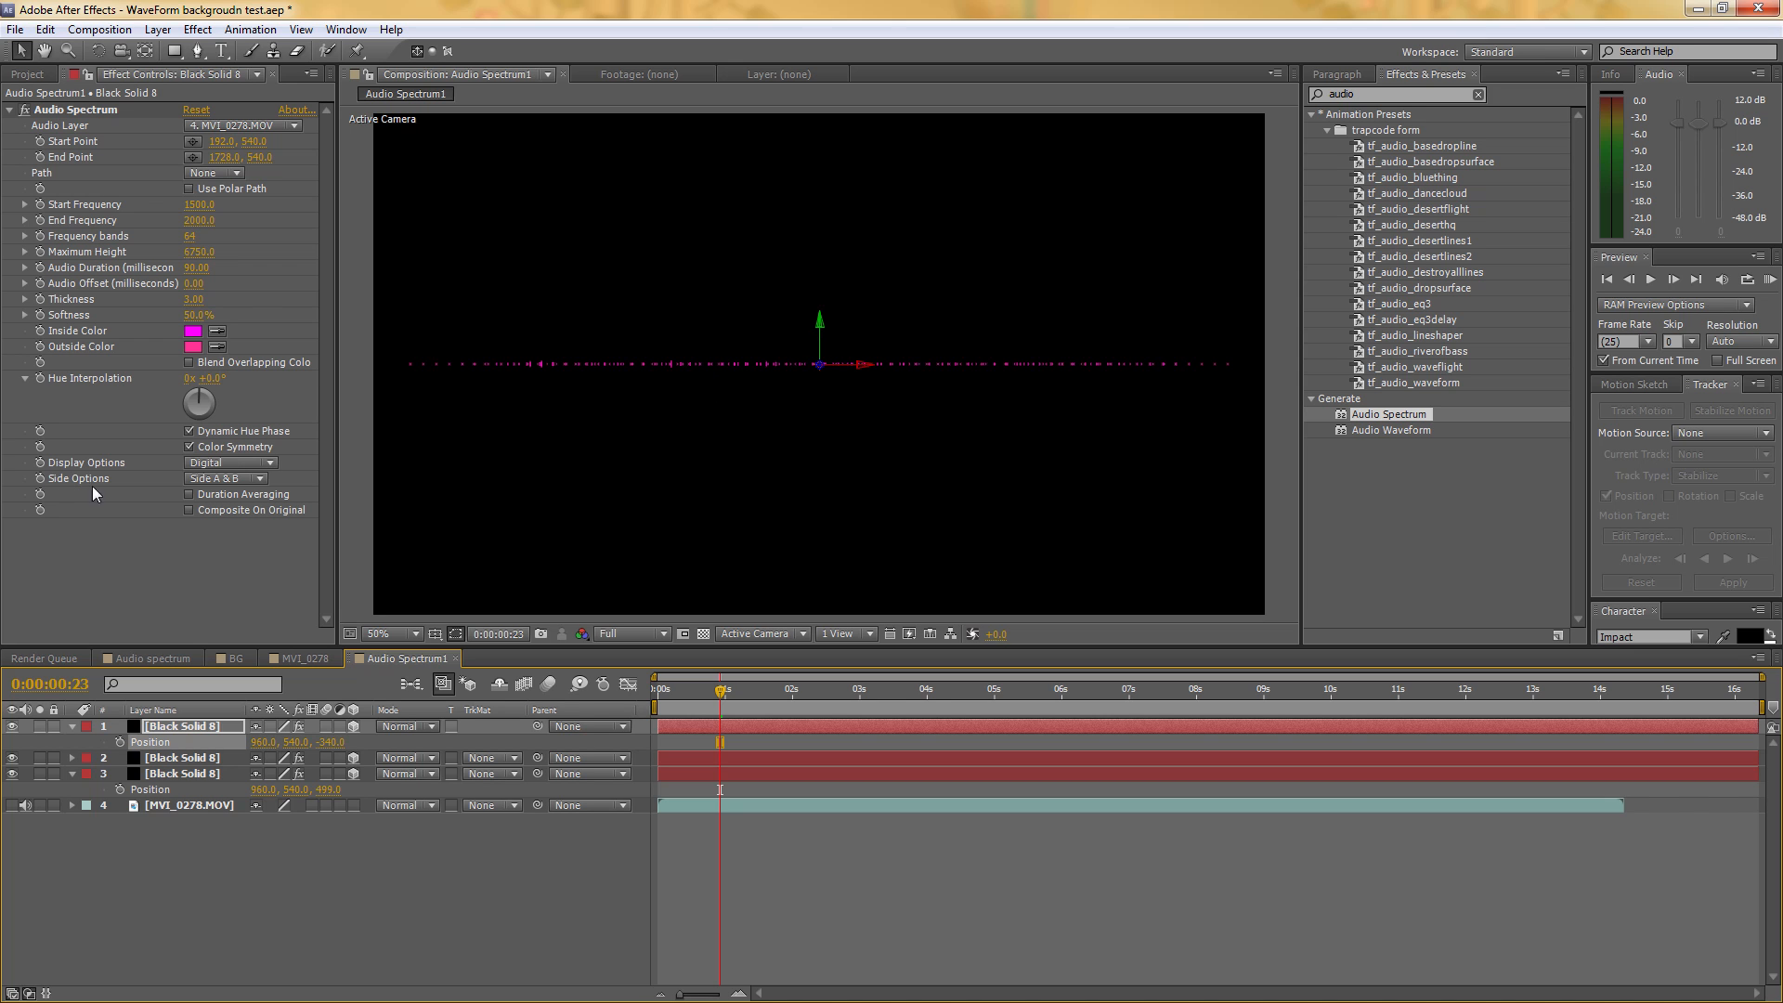
{"action": "mouse_move", "coordinate": [711, 706]}
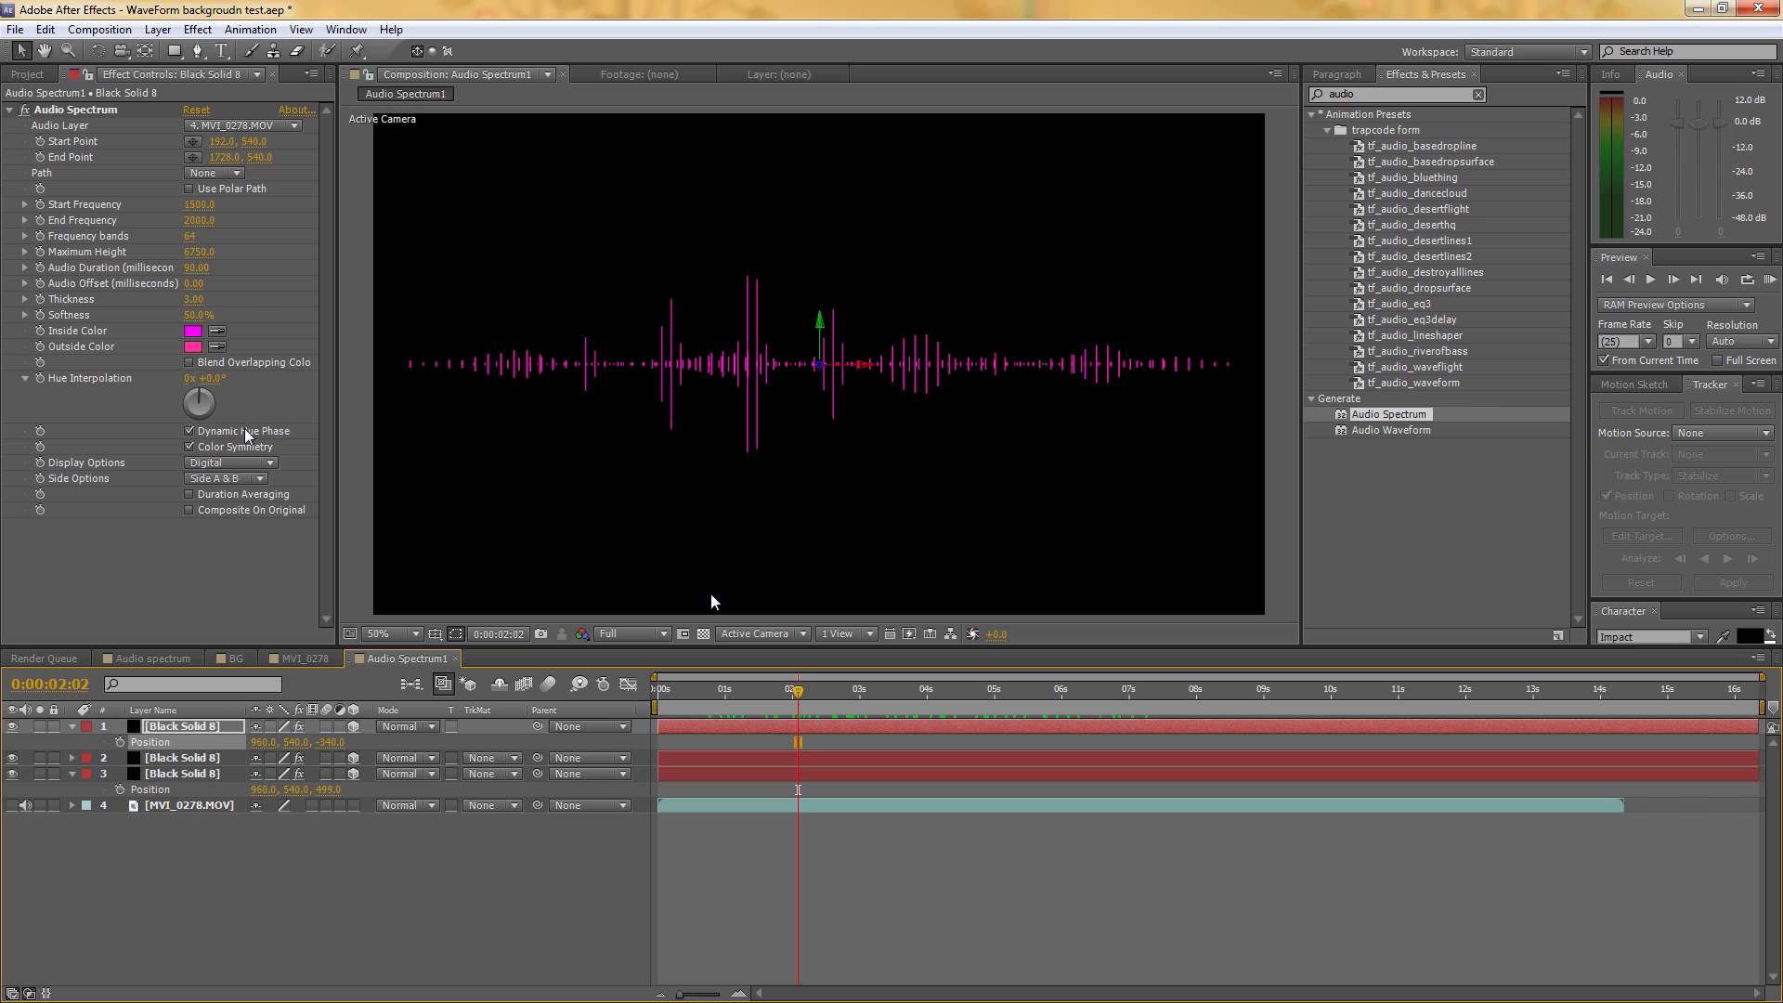
{"action": "mouse_move", "coordinate": [225, 379]}
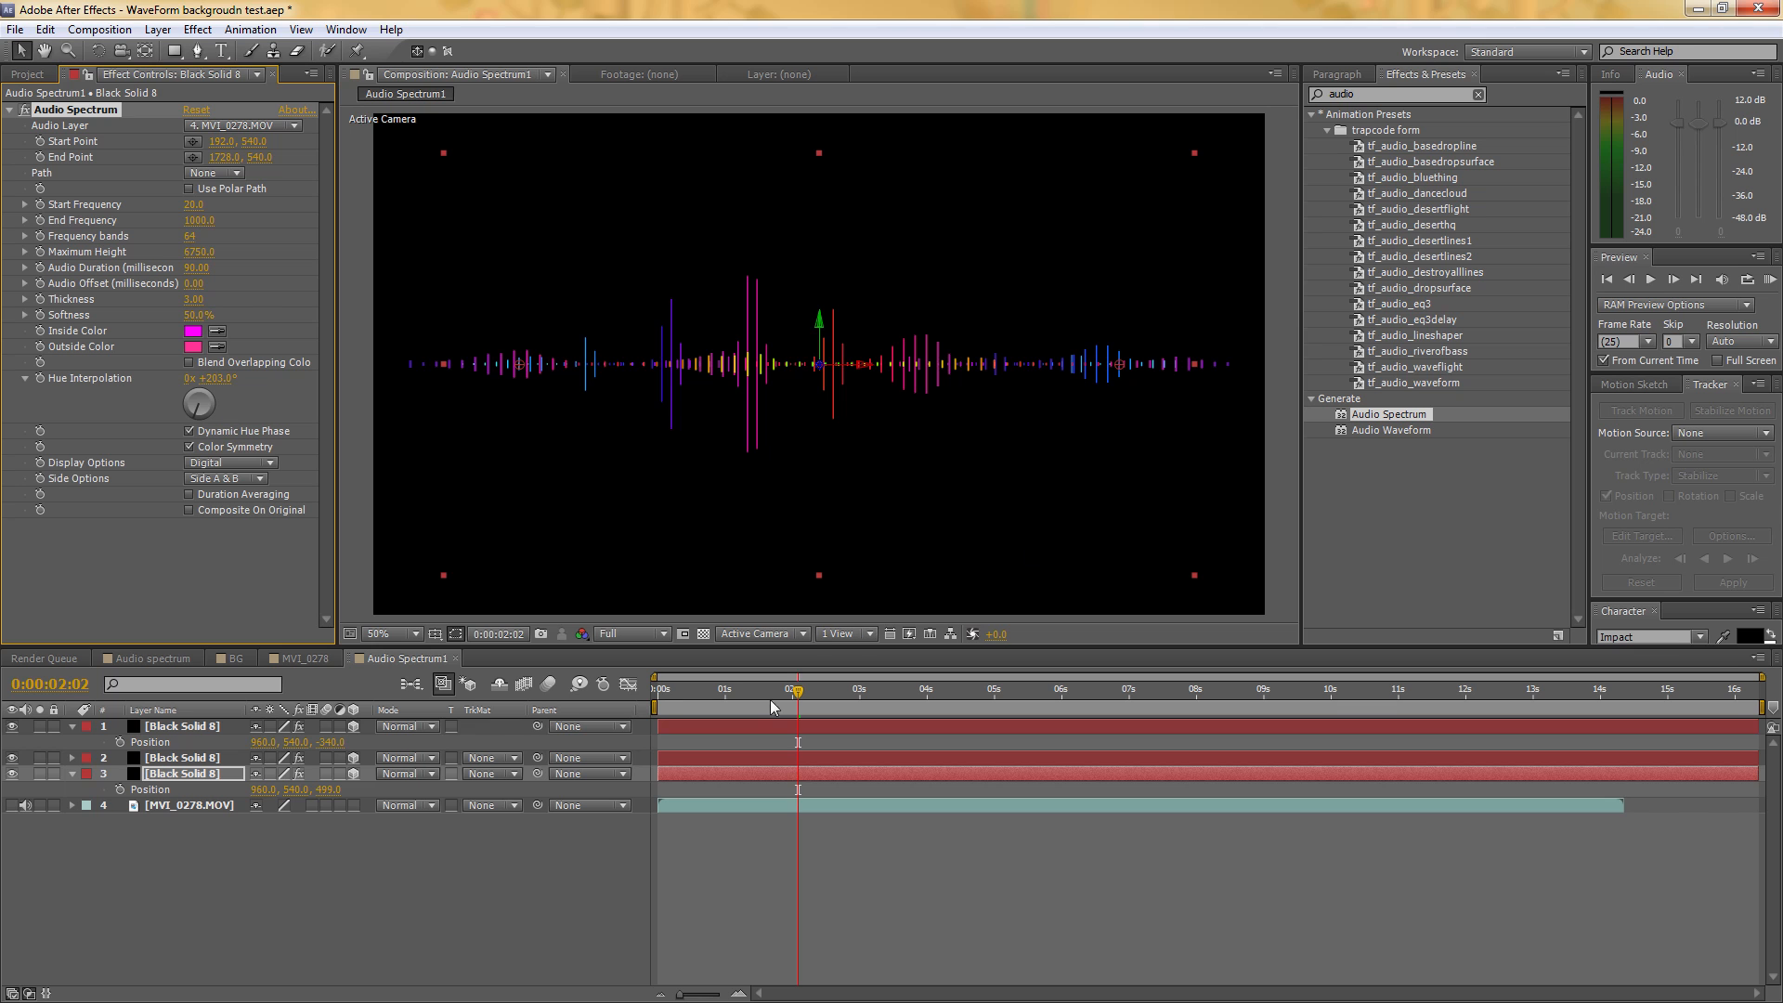
Scrub through the audio to check the hue-interpolated bars change colour
{"action": "left_click", "coordinate": [854, 687]}
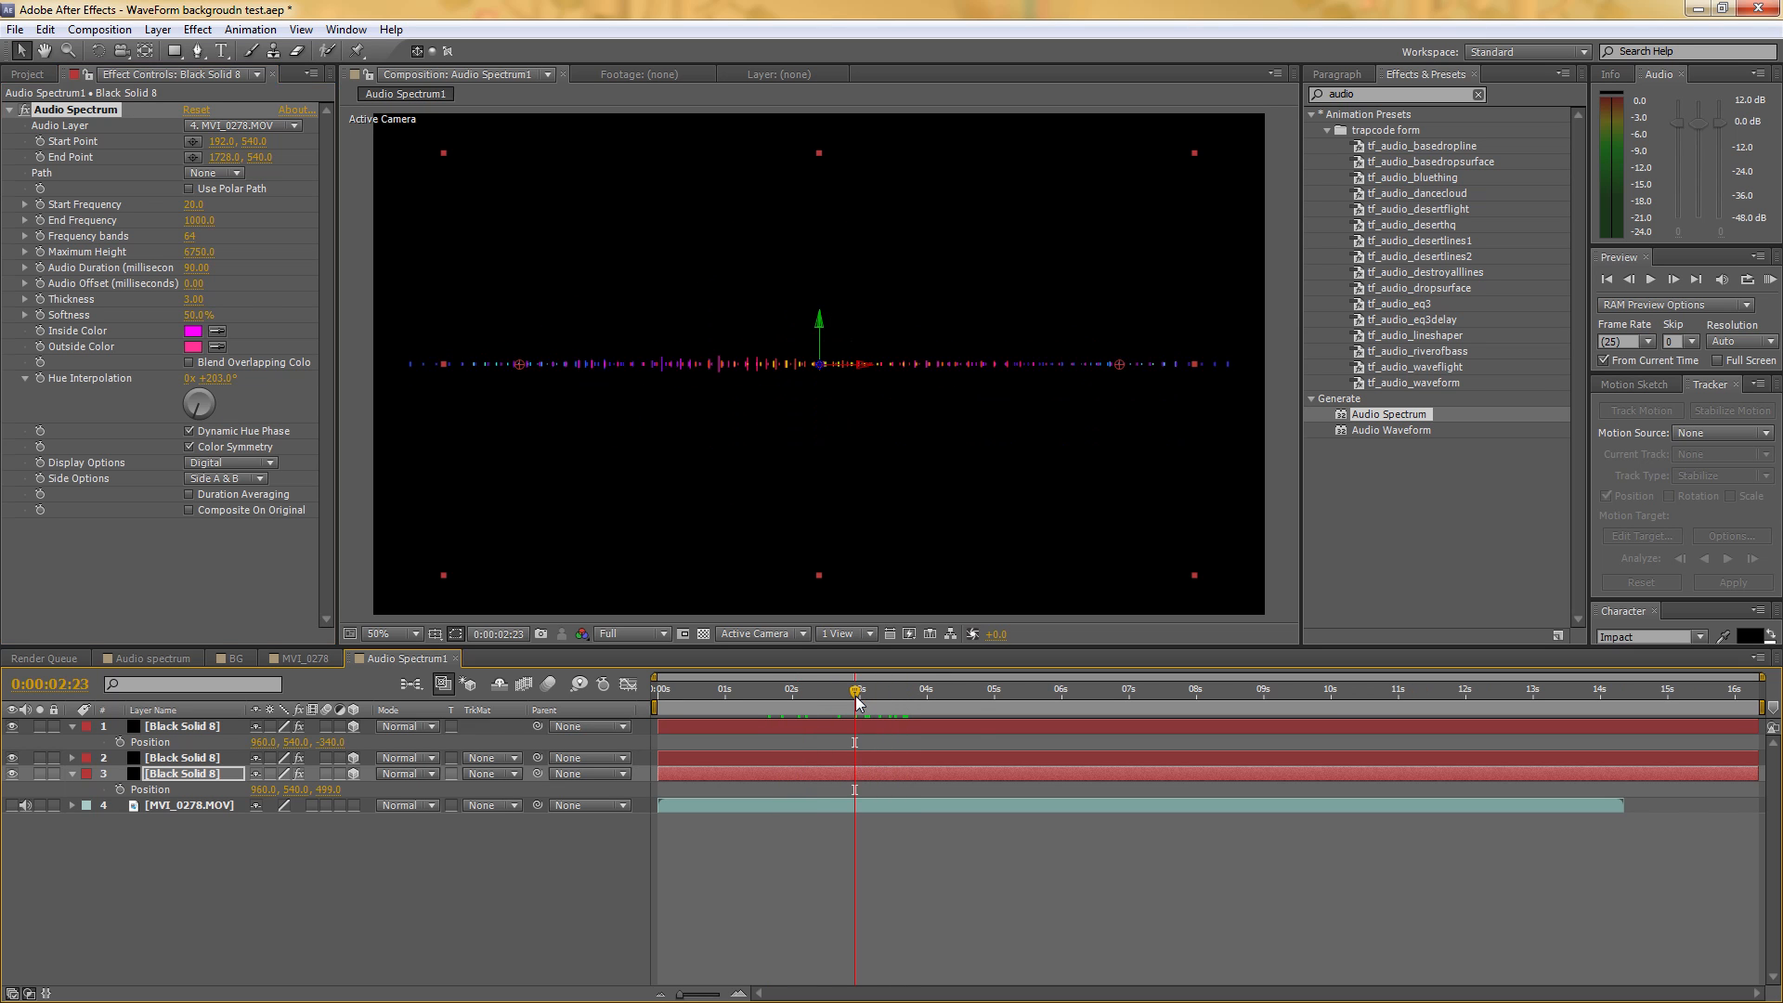
{"action": "mouse_move", "coordinate": [854, 691]}
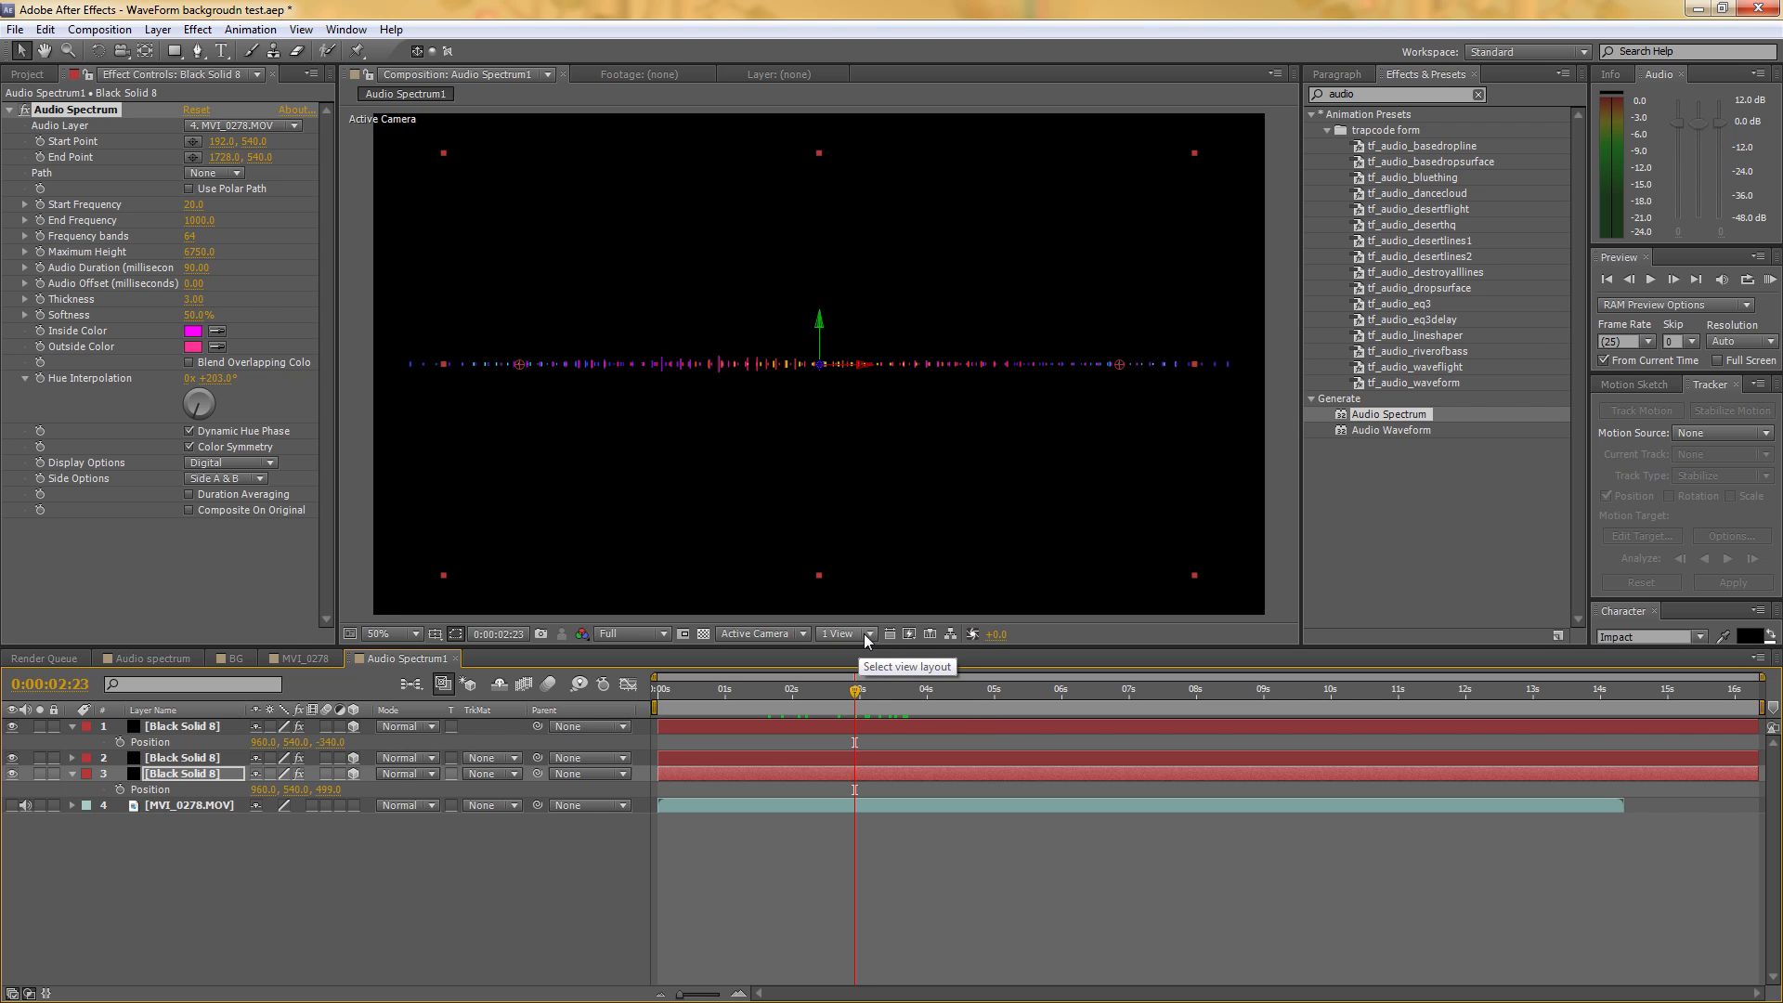
{"action": "left_click_drag", "start_coordinate": [854, 691], "coordinate": [904, 691]}
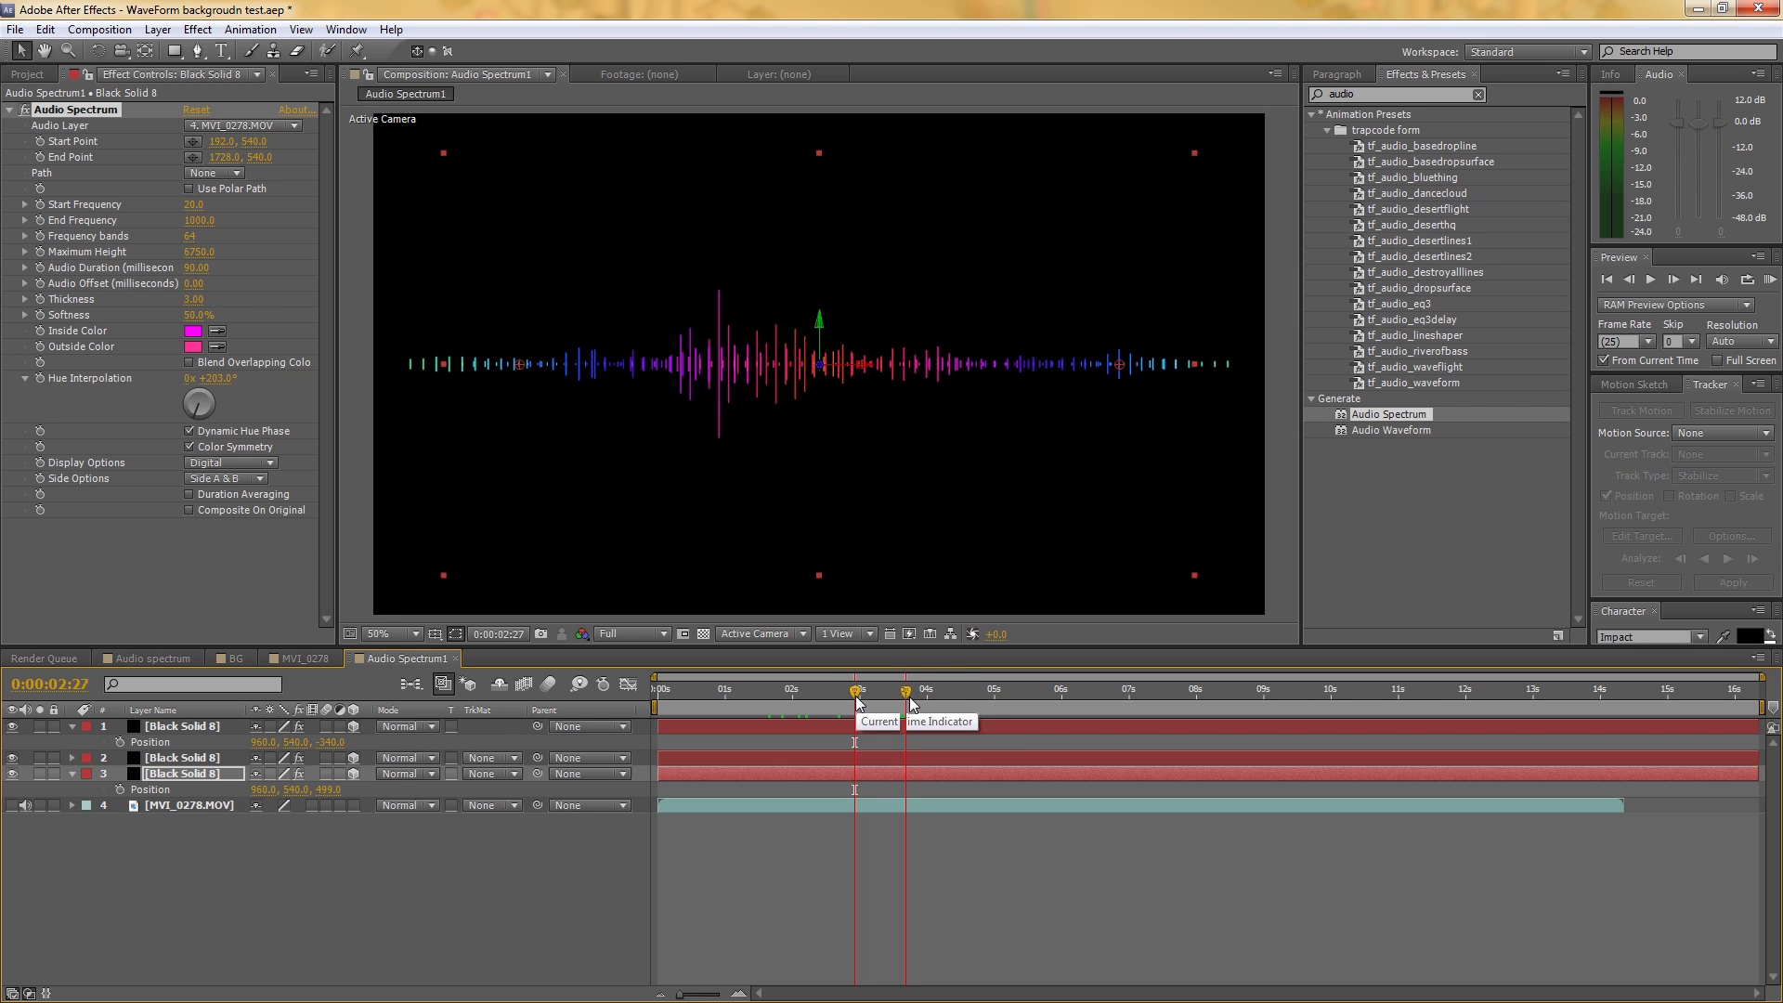
{"action": "left_click_drag", "start_coordinate": [855, 691], "coordinate": [962, 691]}
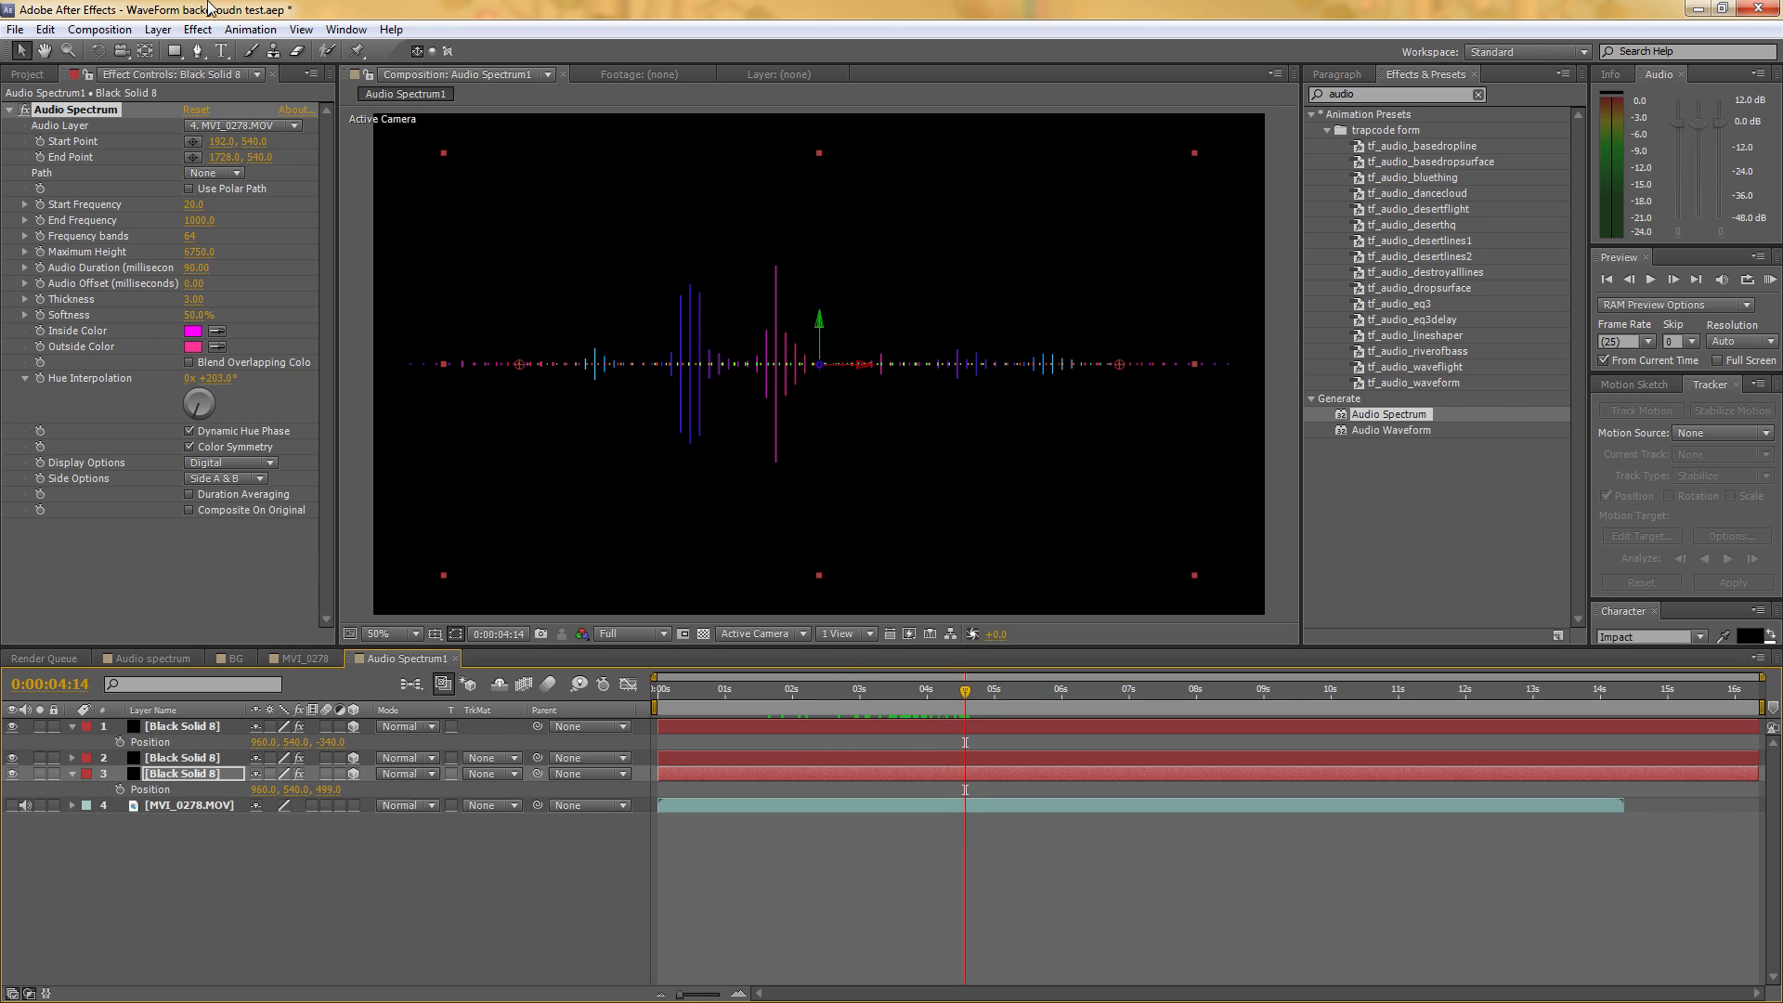
Start a new composition named BackGround to hold Audio Spectrum1
{"action": "left_click", "coordinate": [28, 75]}
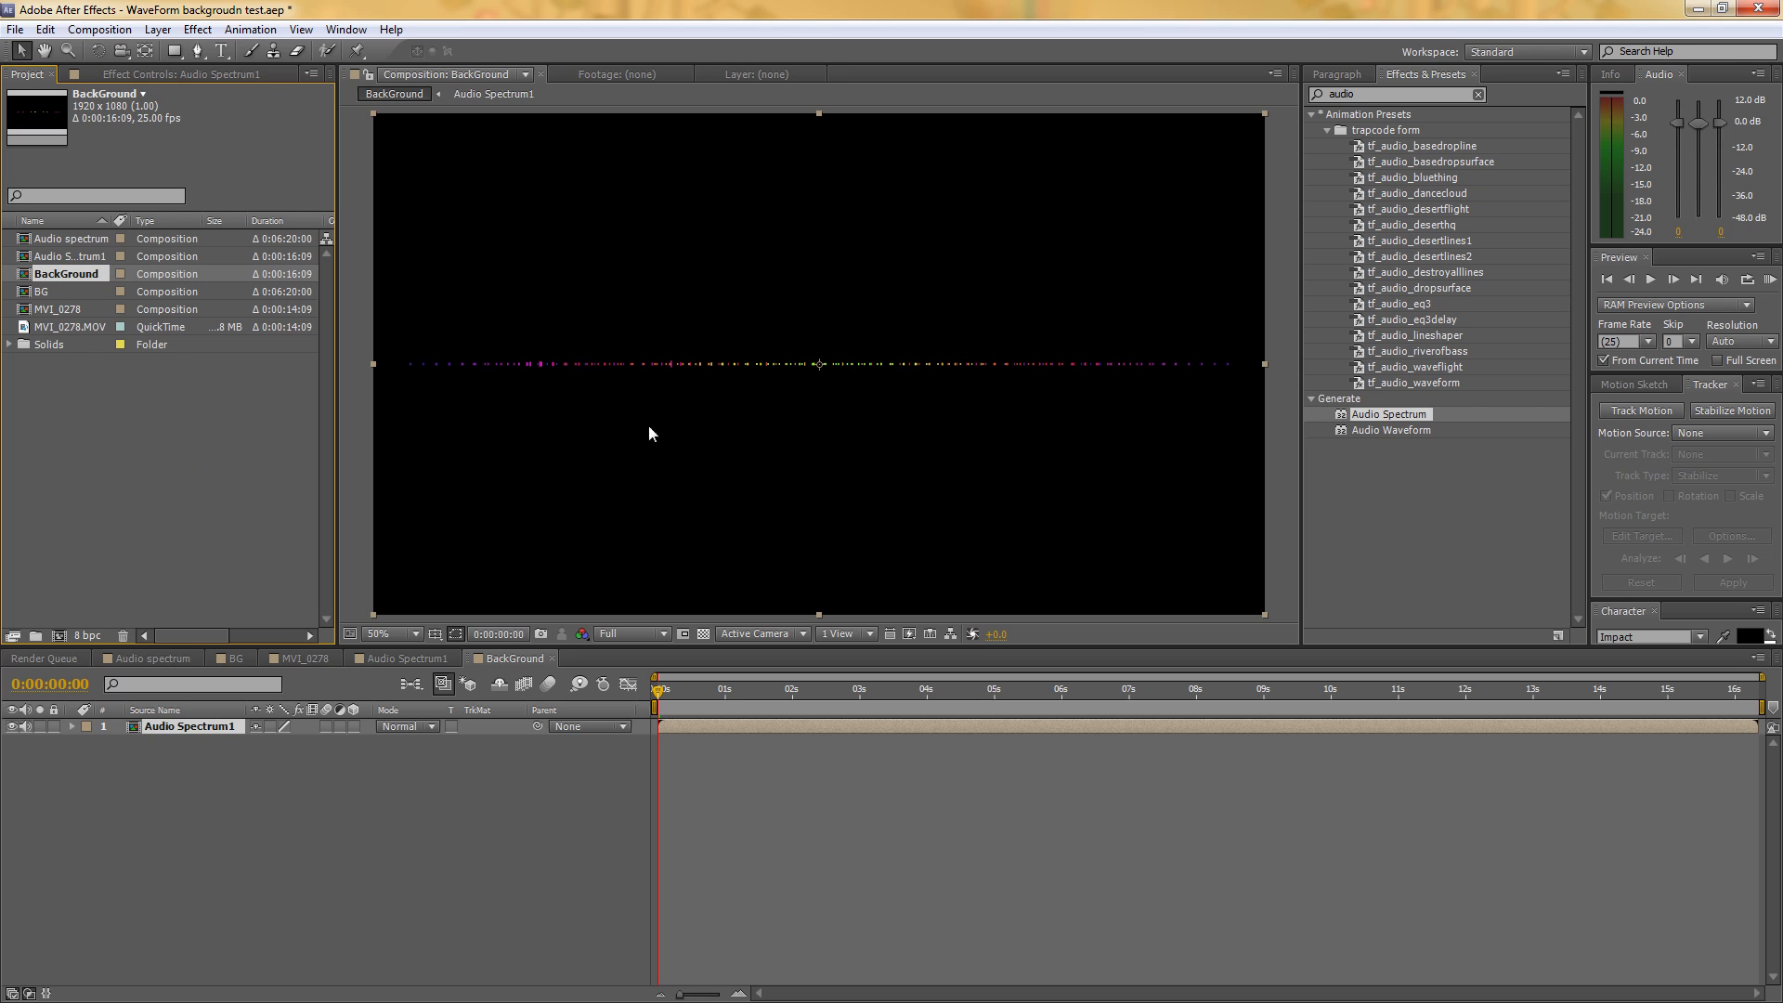
Create a default black solid (Black Solid 9) in the BackGround composition
{"action": "left_click", "coordinate": [863, 687]}
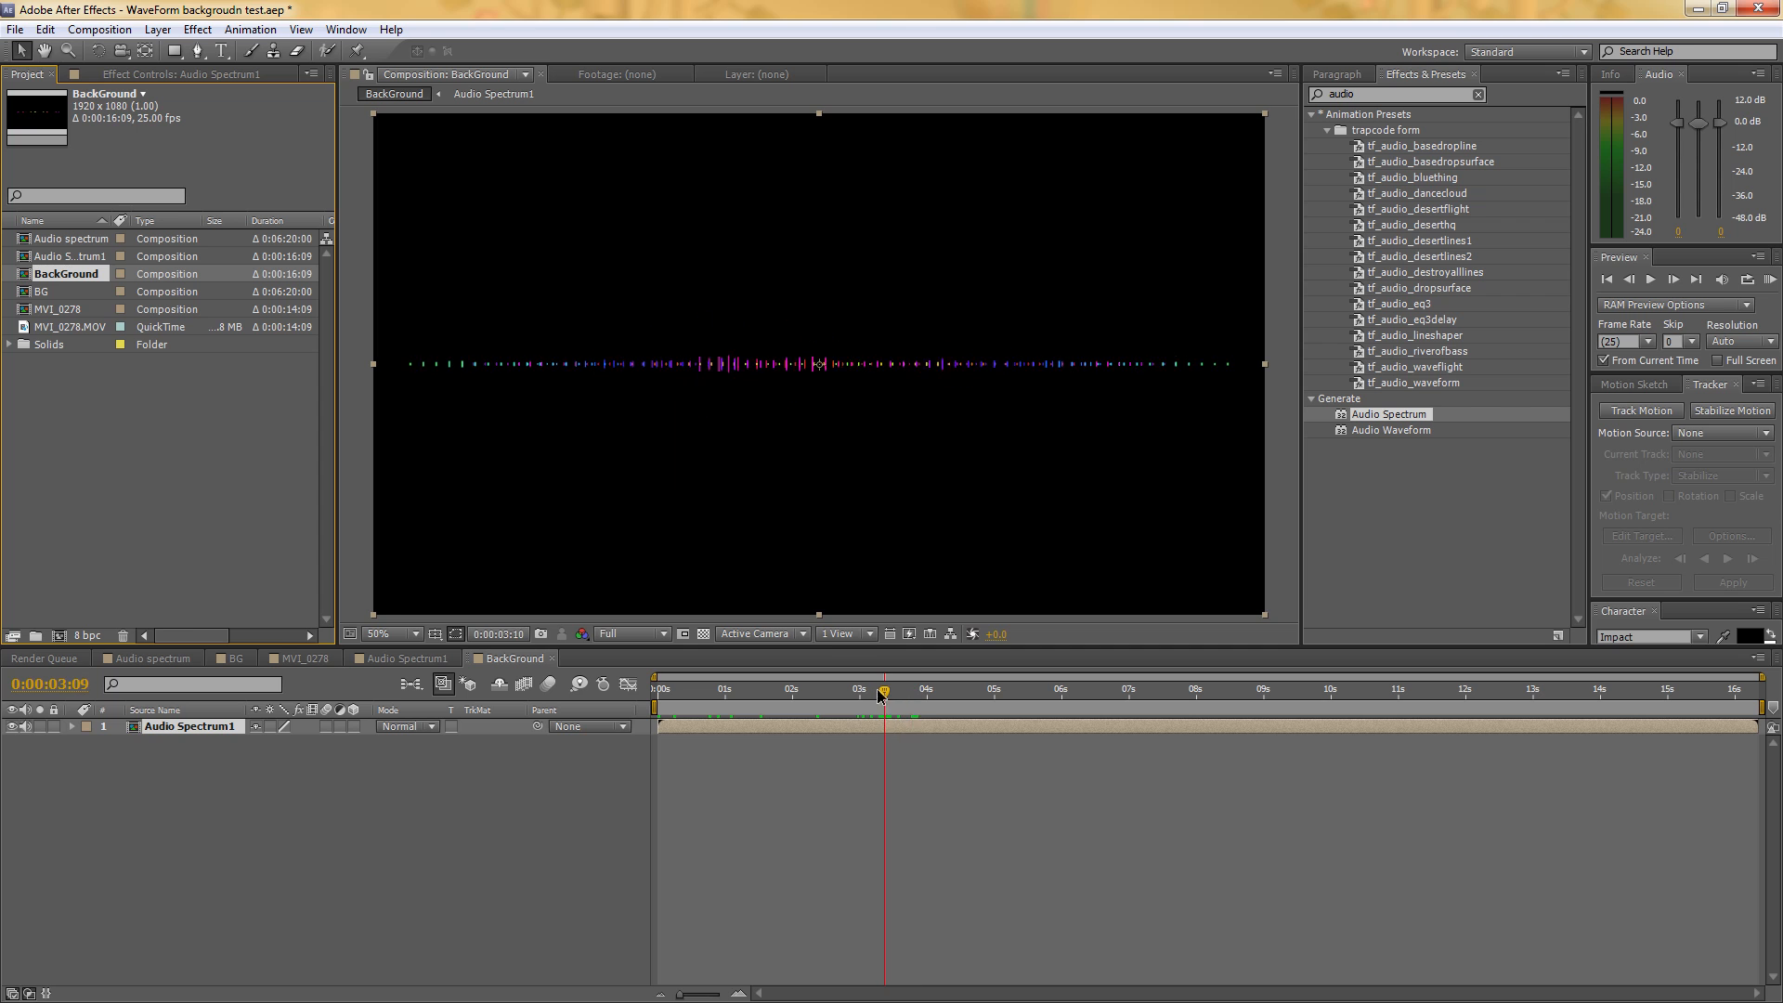
{"action": "left_click", "coordinate": [156, 28]}
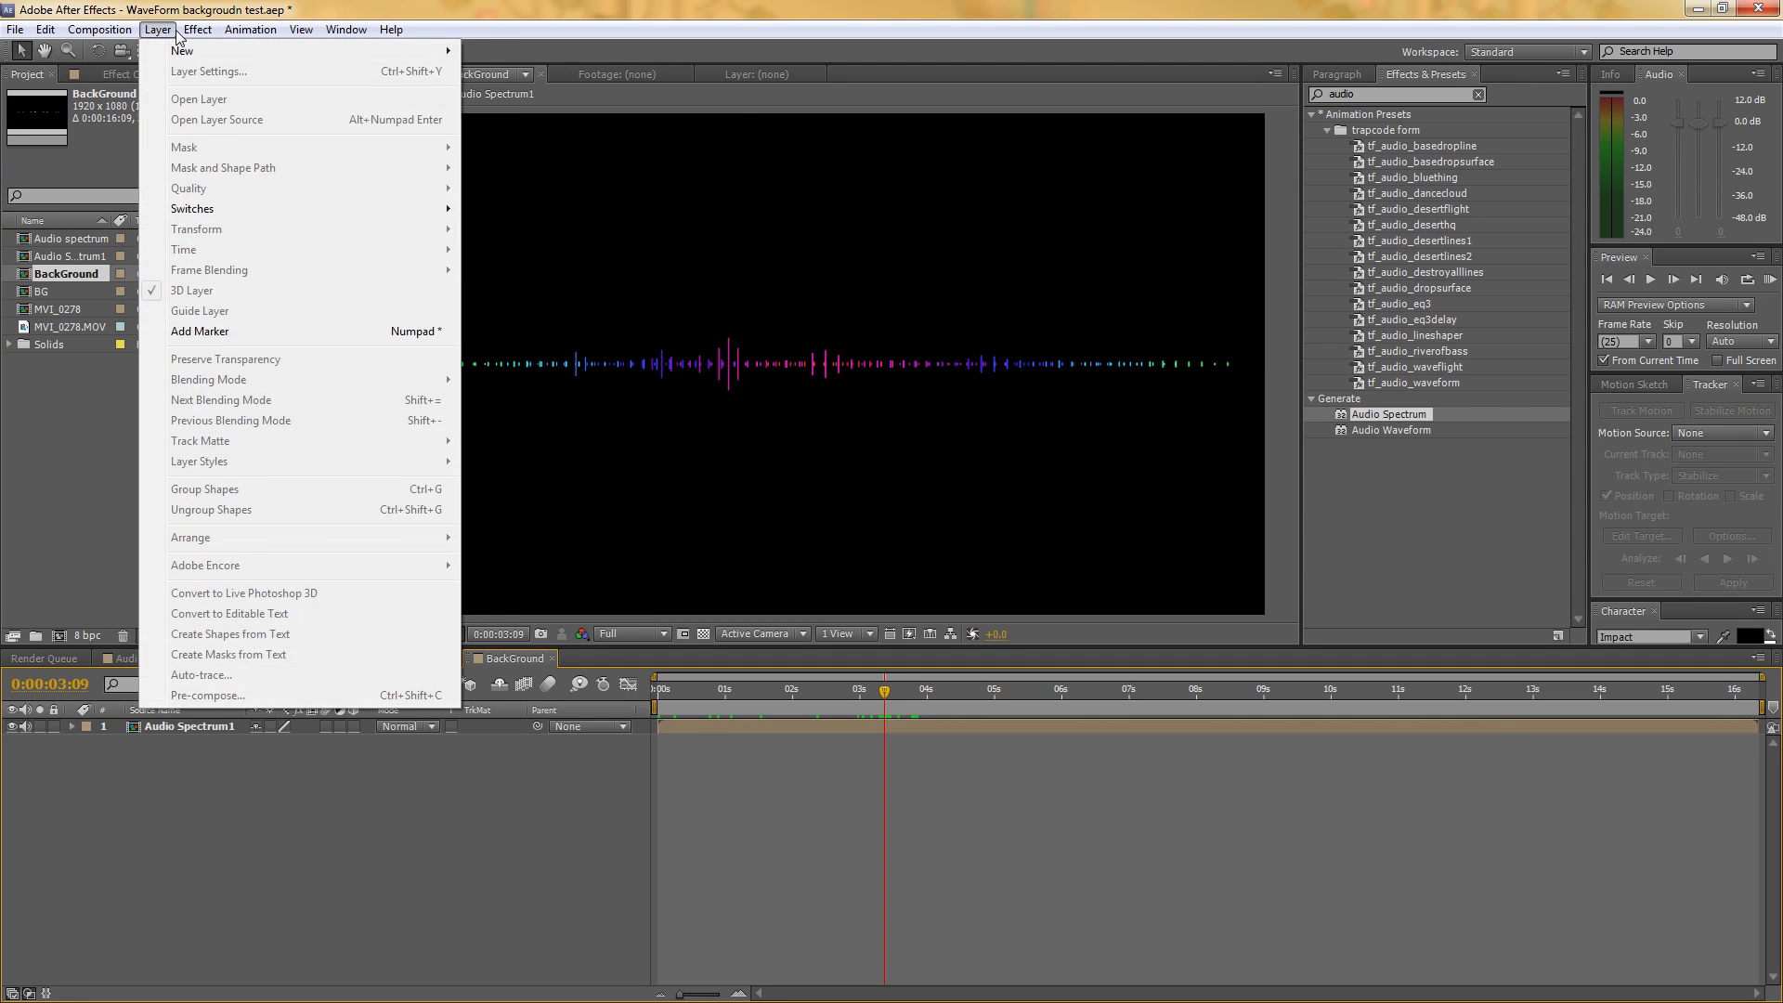
{"action": "mouse_move", "coordinate": [182, 50]}
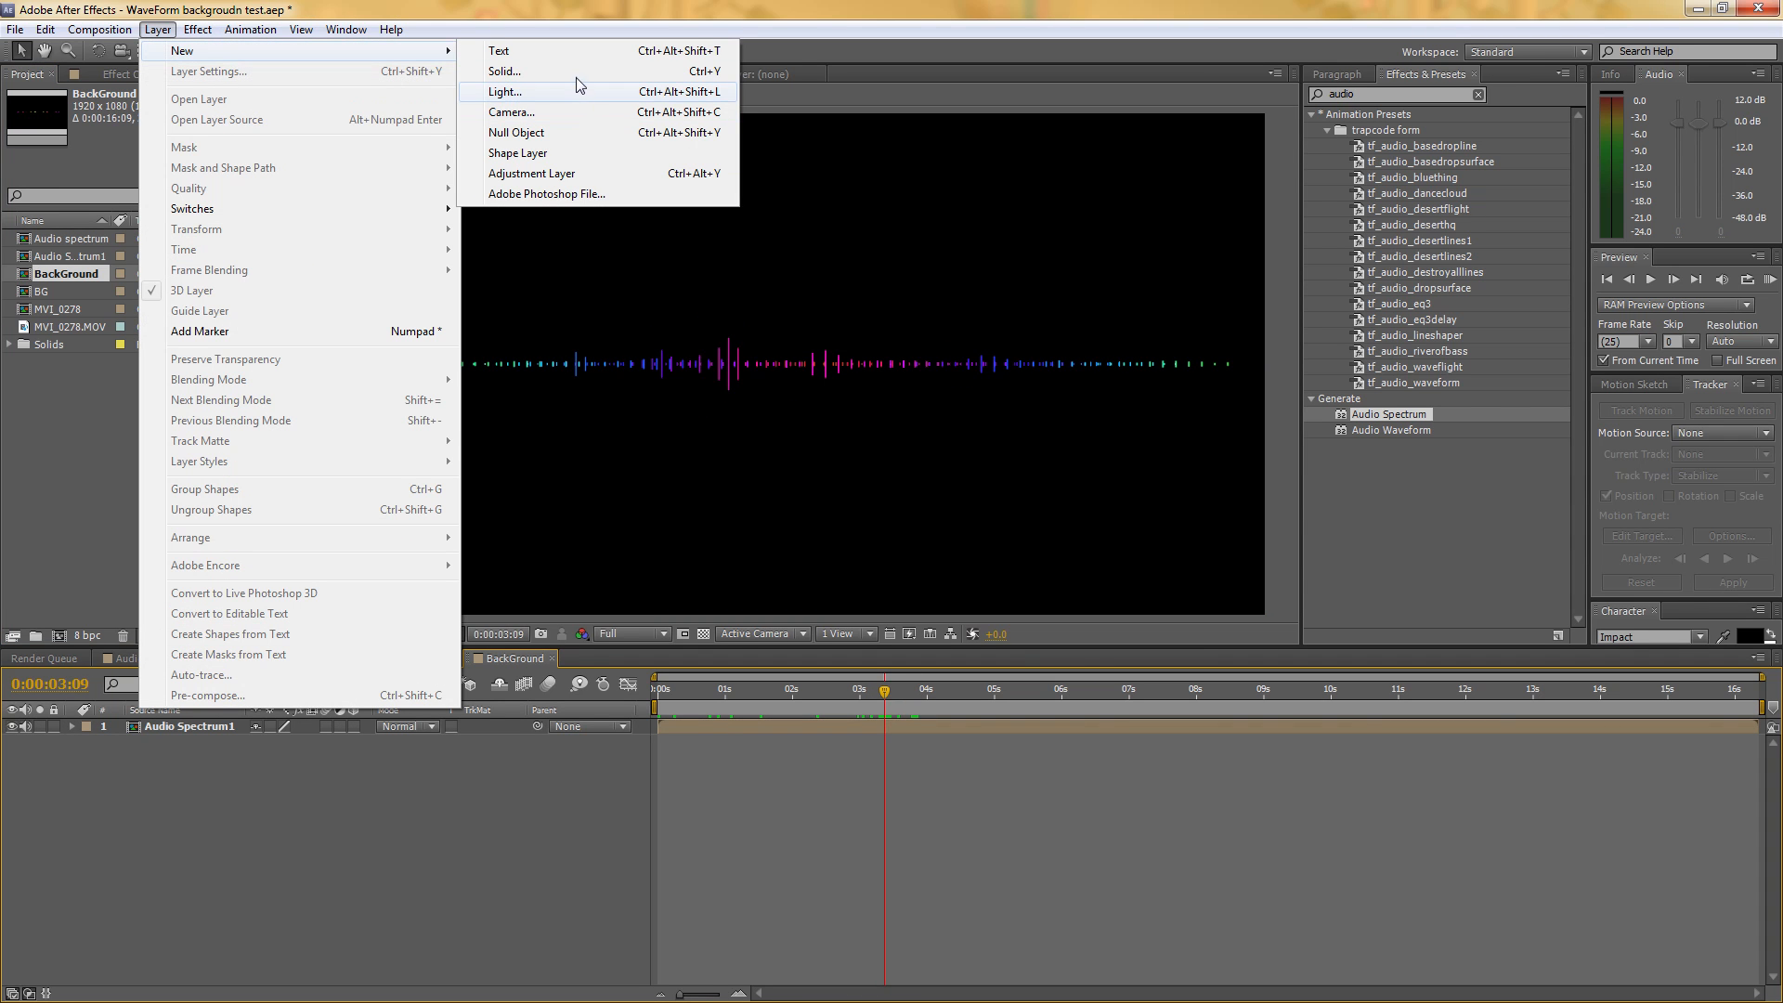
{"action": "left_click", "coordinate": [503, 71]}
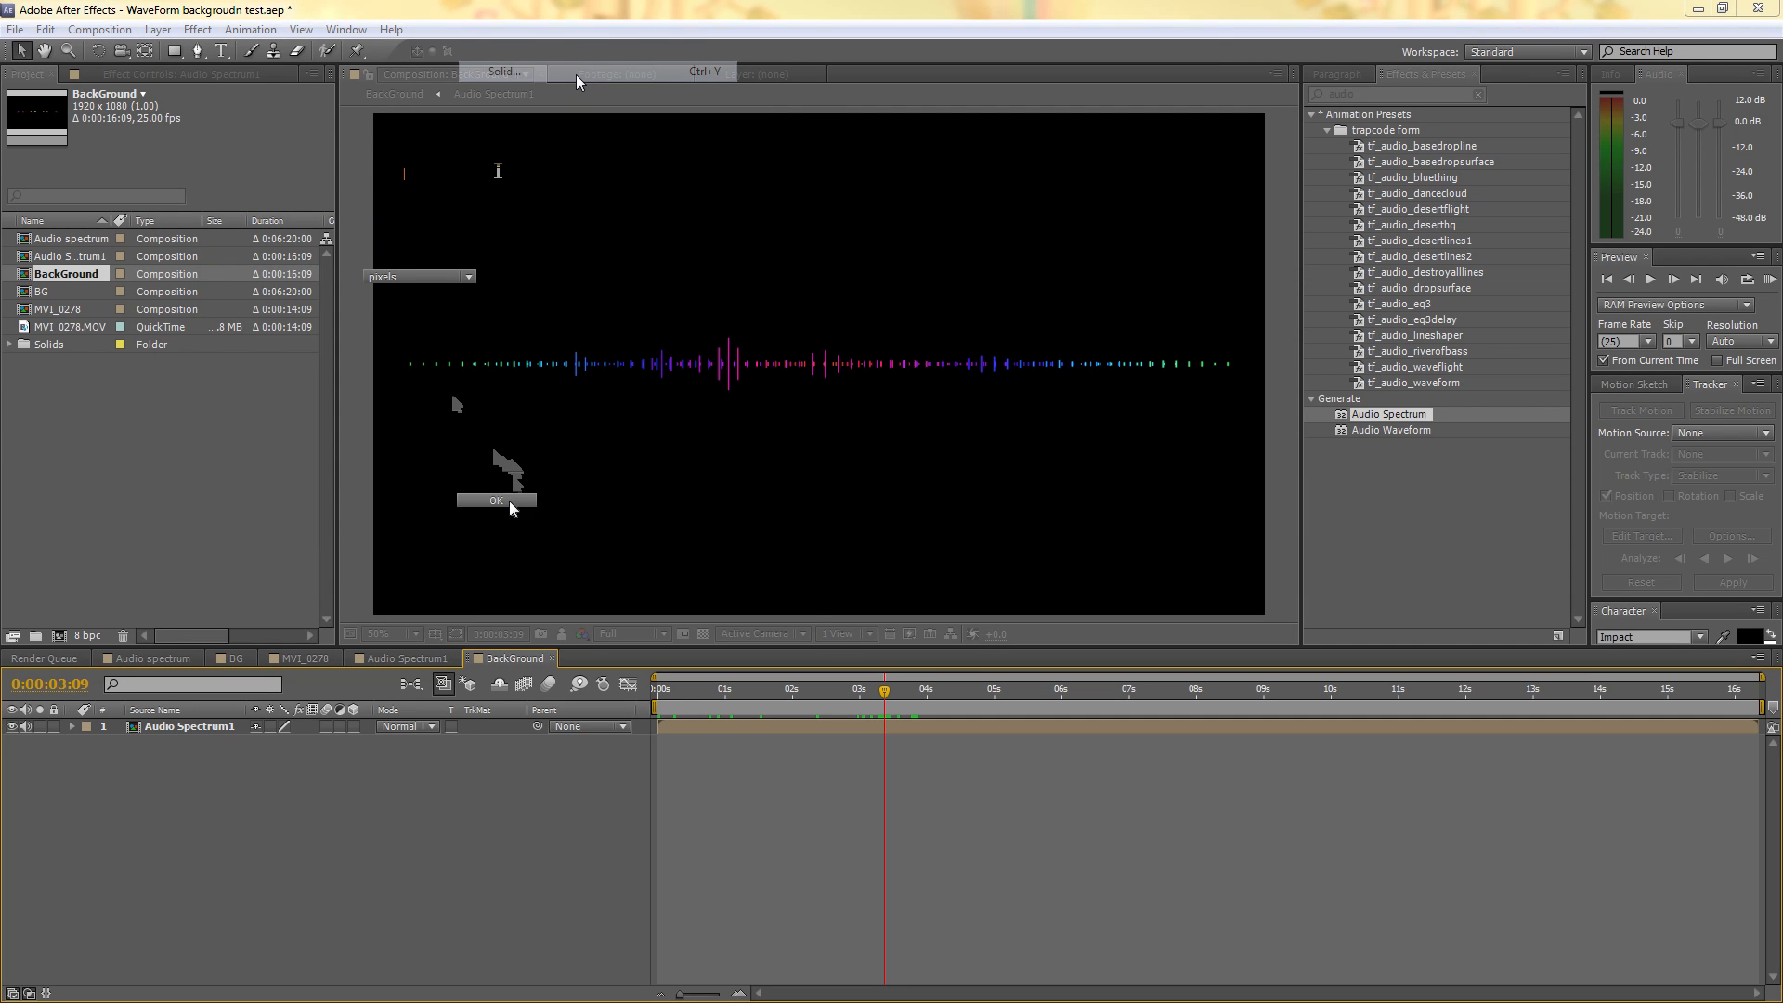
{"action": "left_click", "coordinate": [494, 499]}
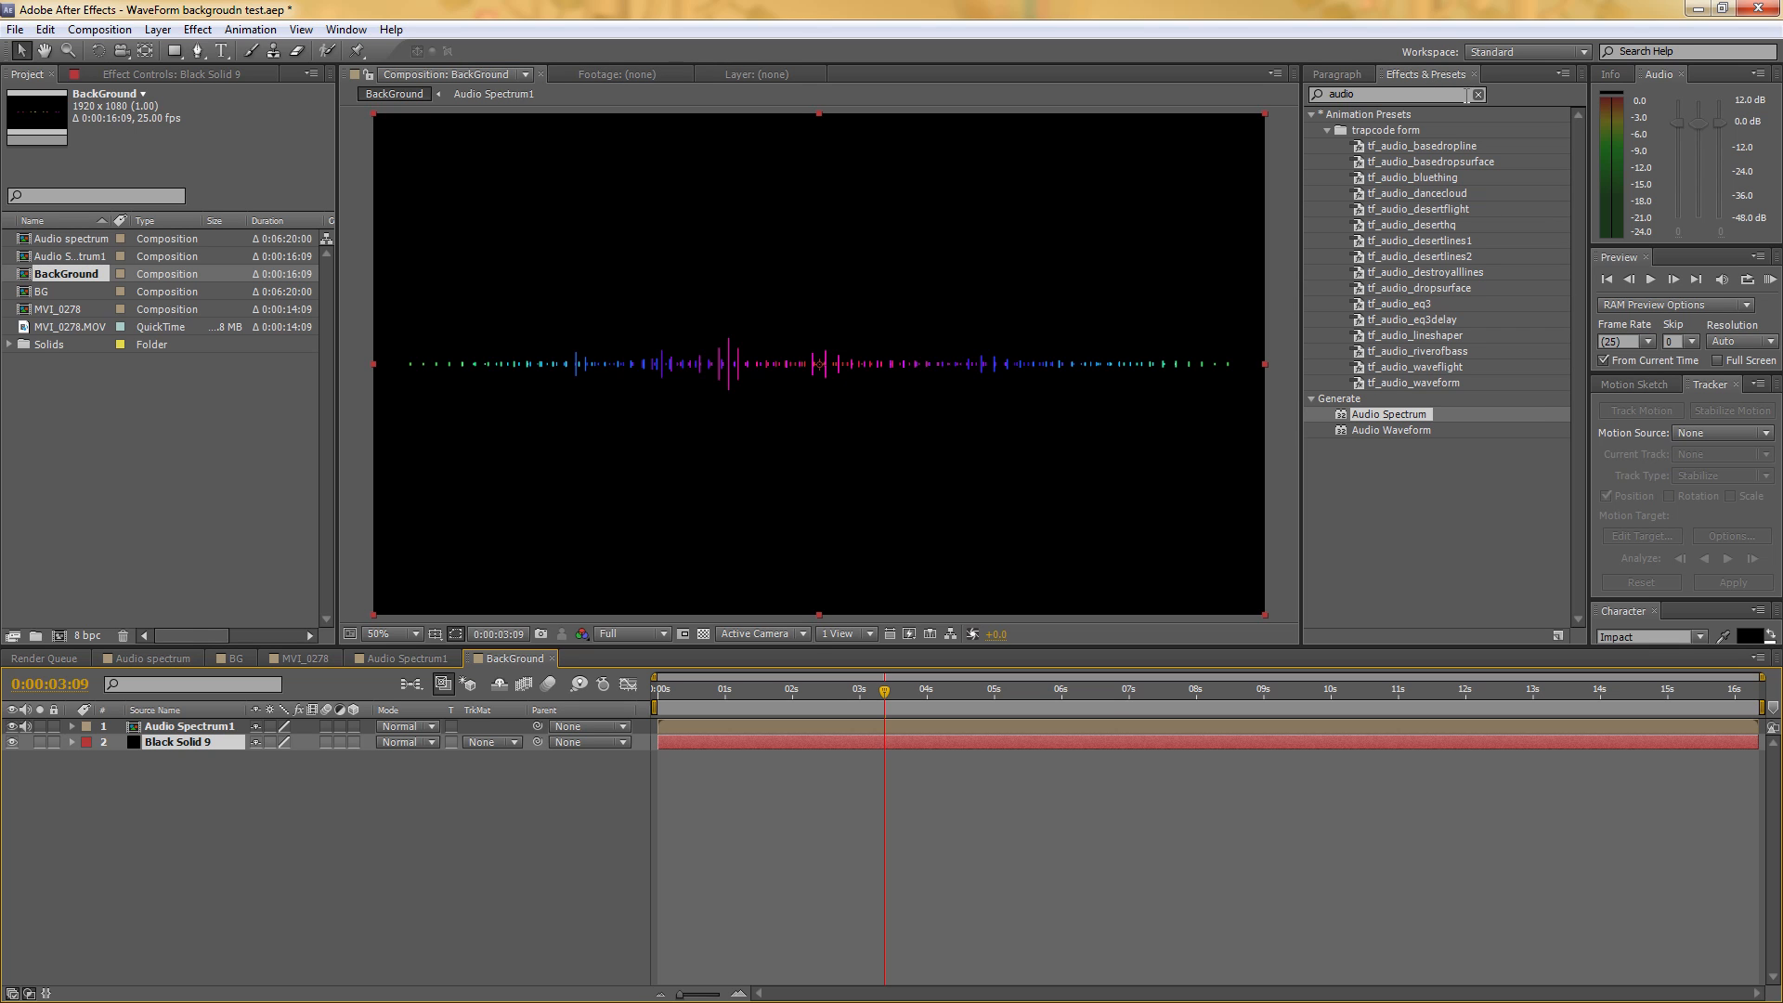
Search the effects for 'grid', then for the Bulge distortion effect
{"action": "left_click", "coordinate": [1477, 94]}
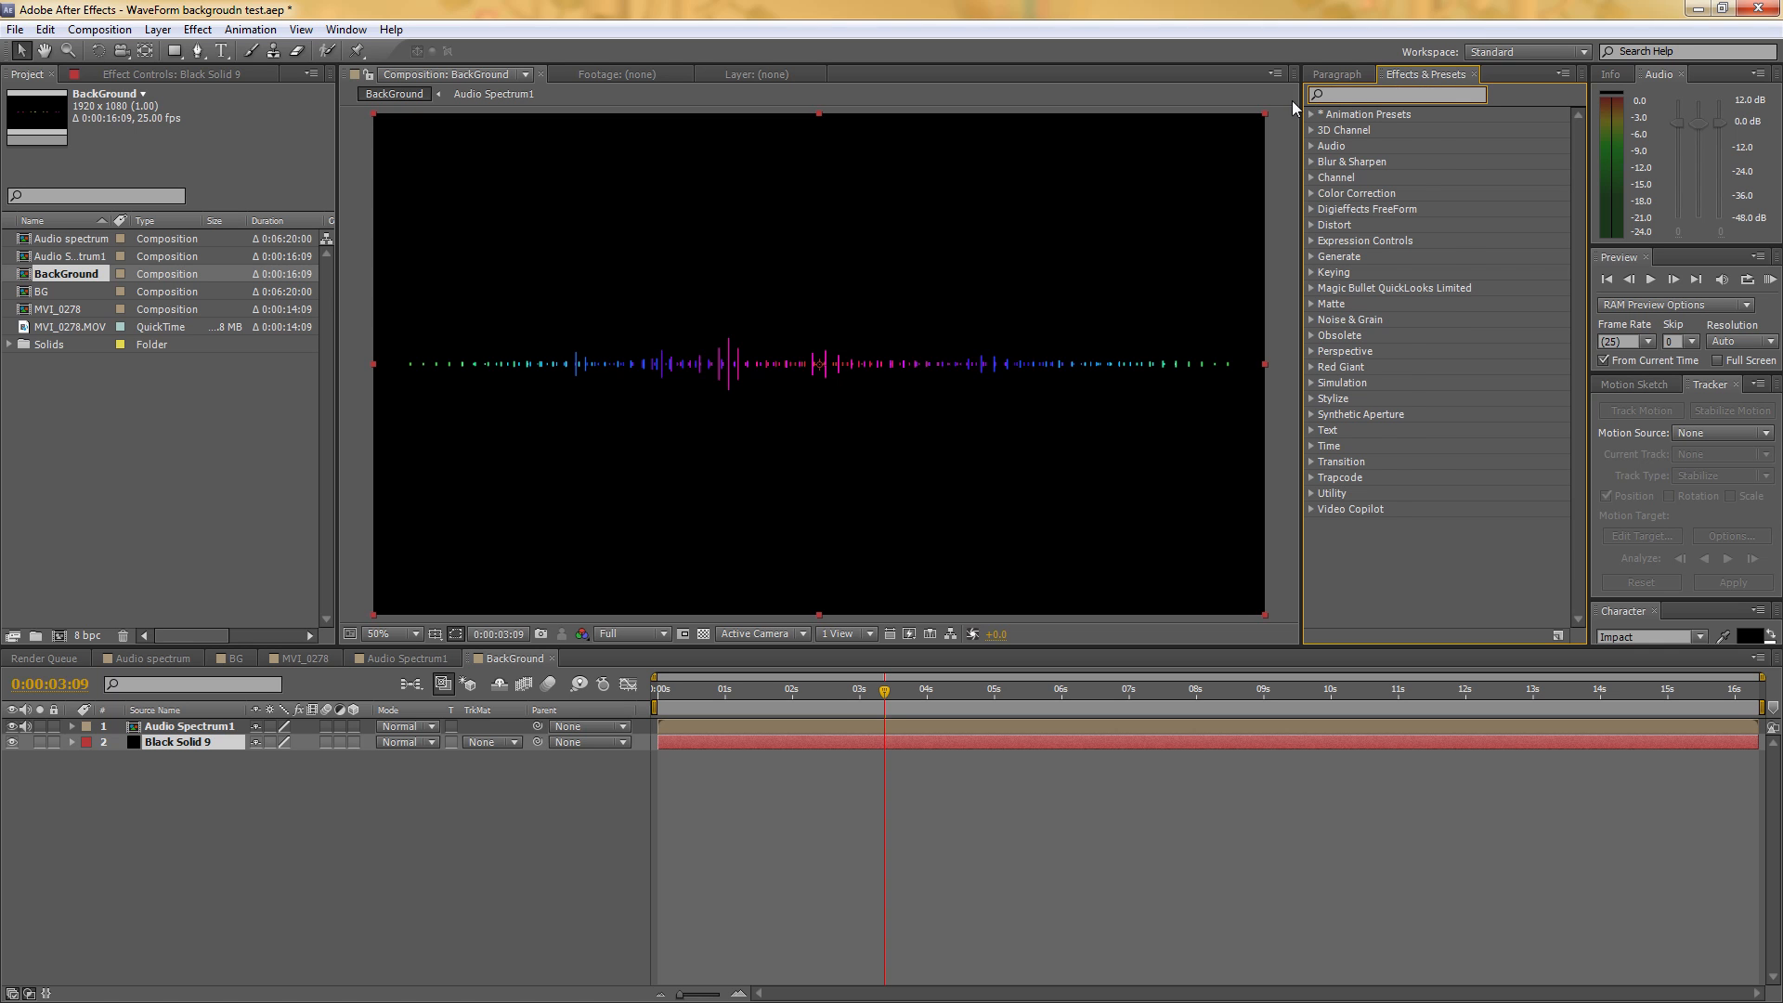
{"action": "type", "text": "grid"}
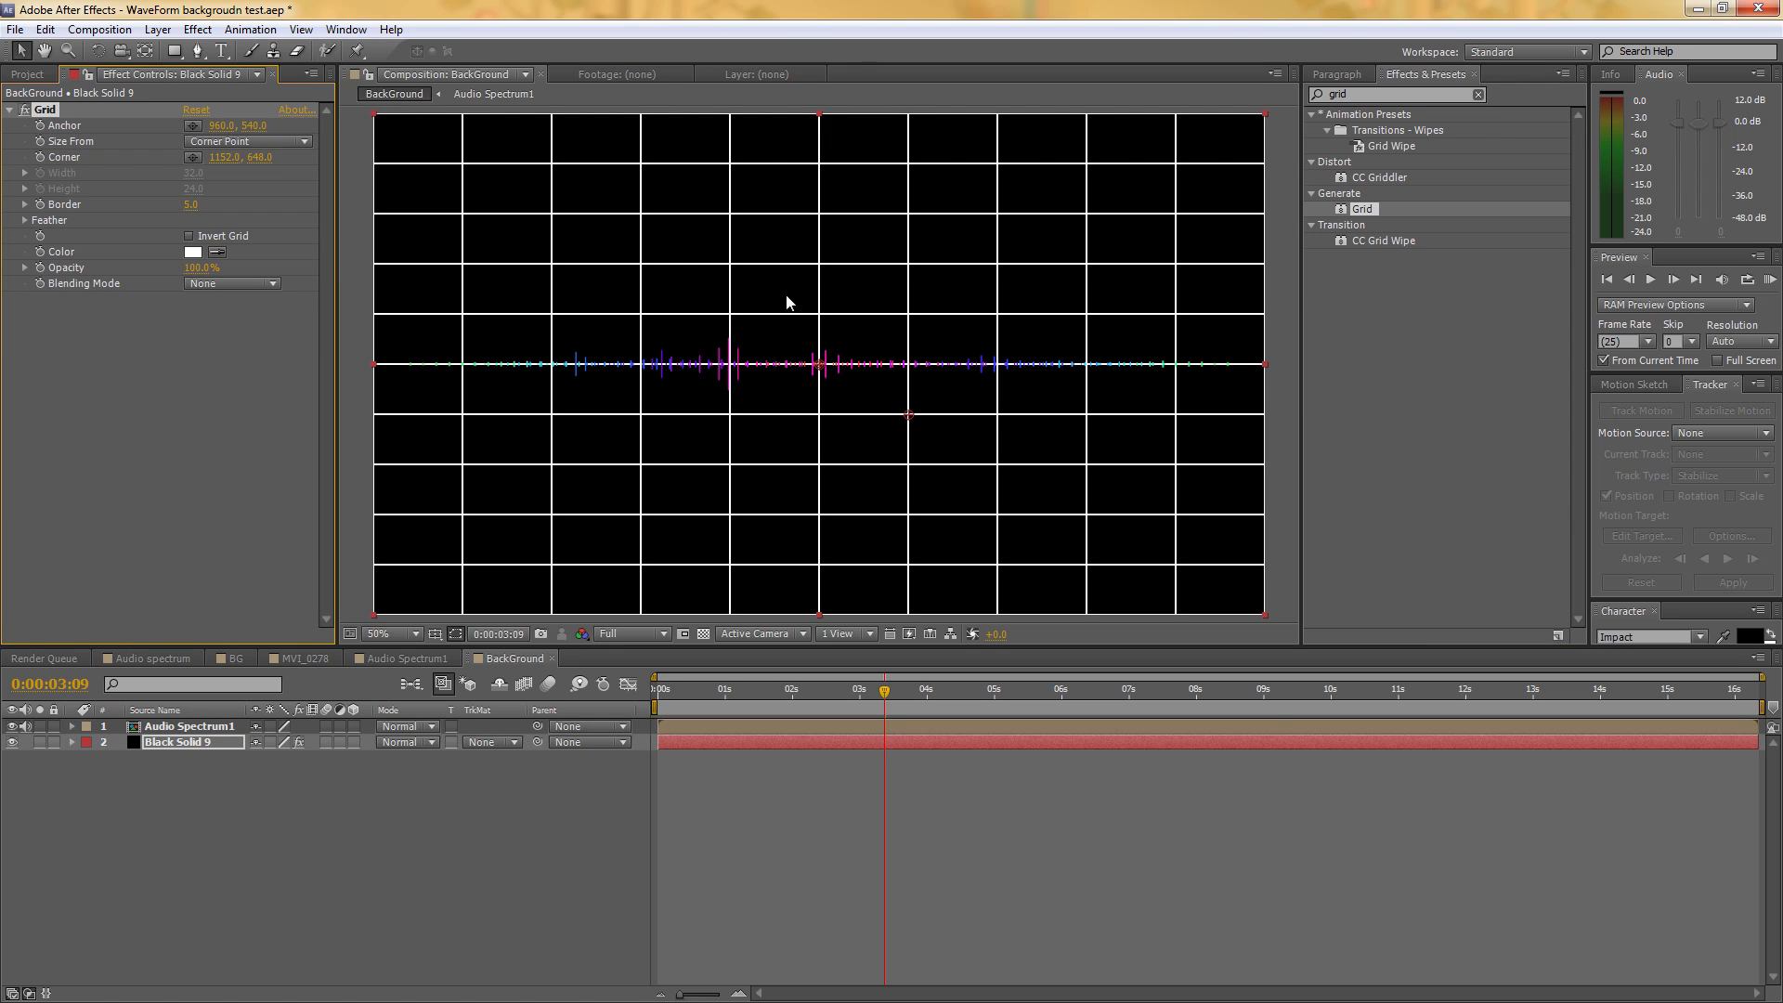
{"action": "mouse_move", "coordinate": [823, 410]}
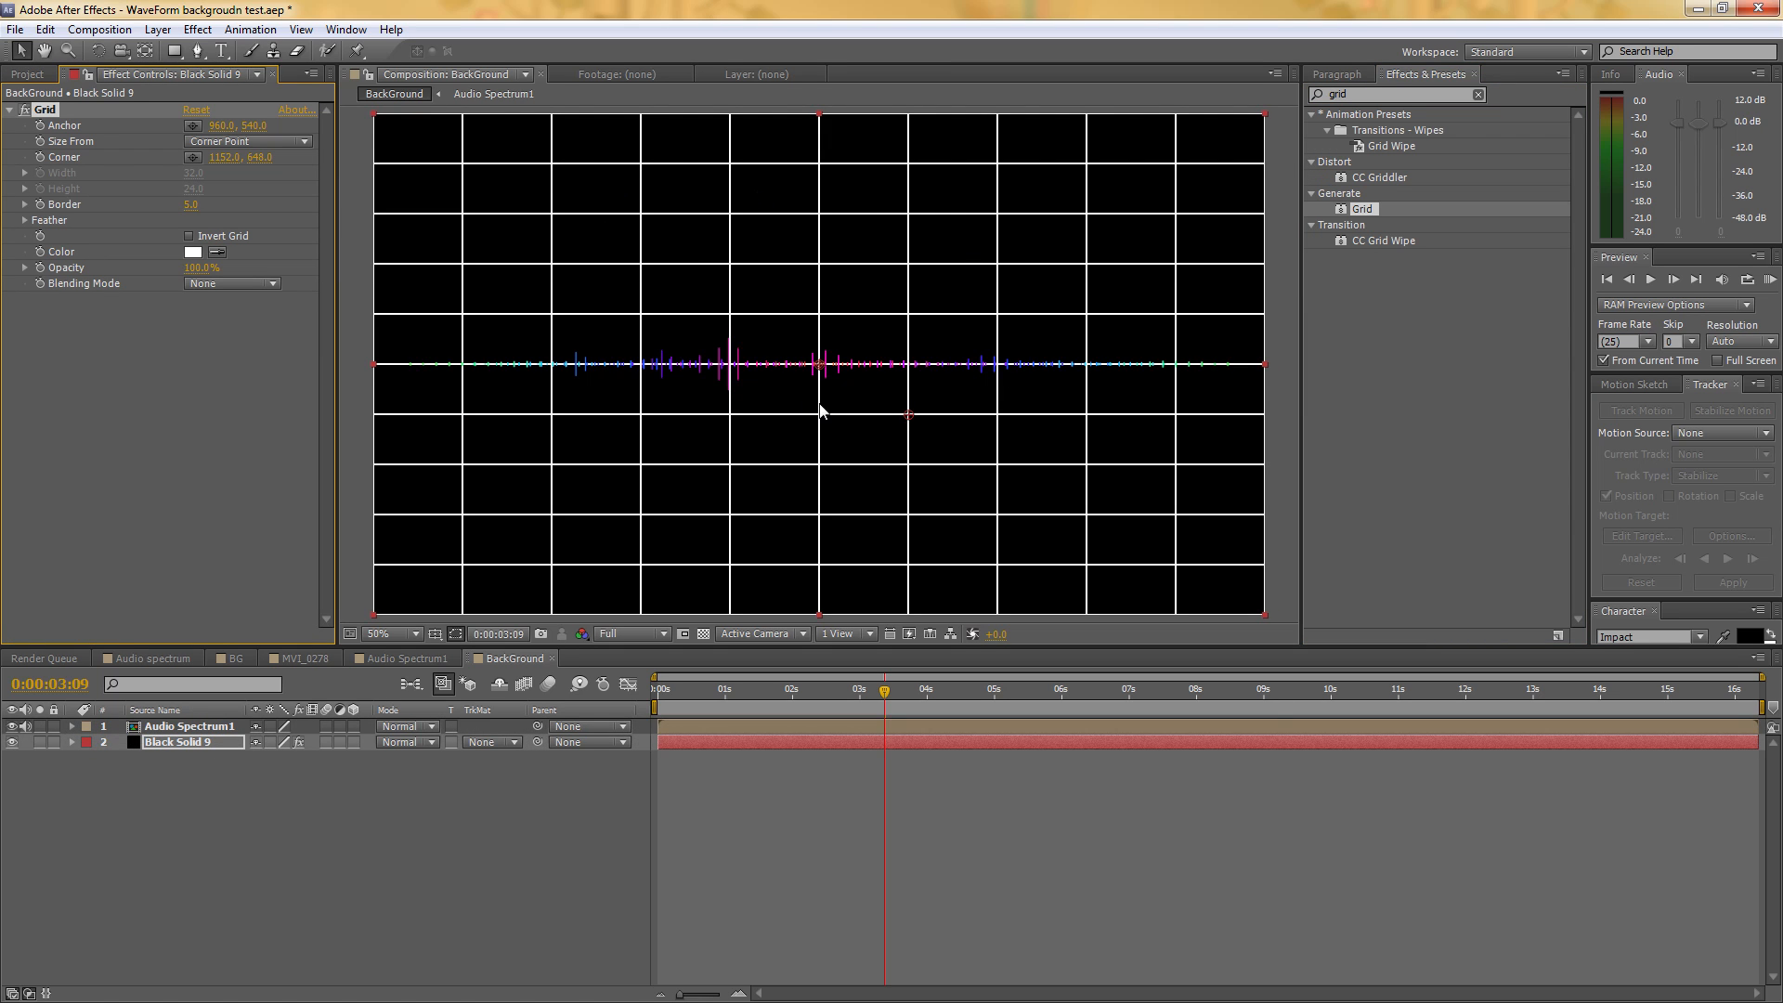
{"action": "mouse_move", "coordinate": [314, 193]}
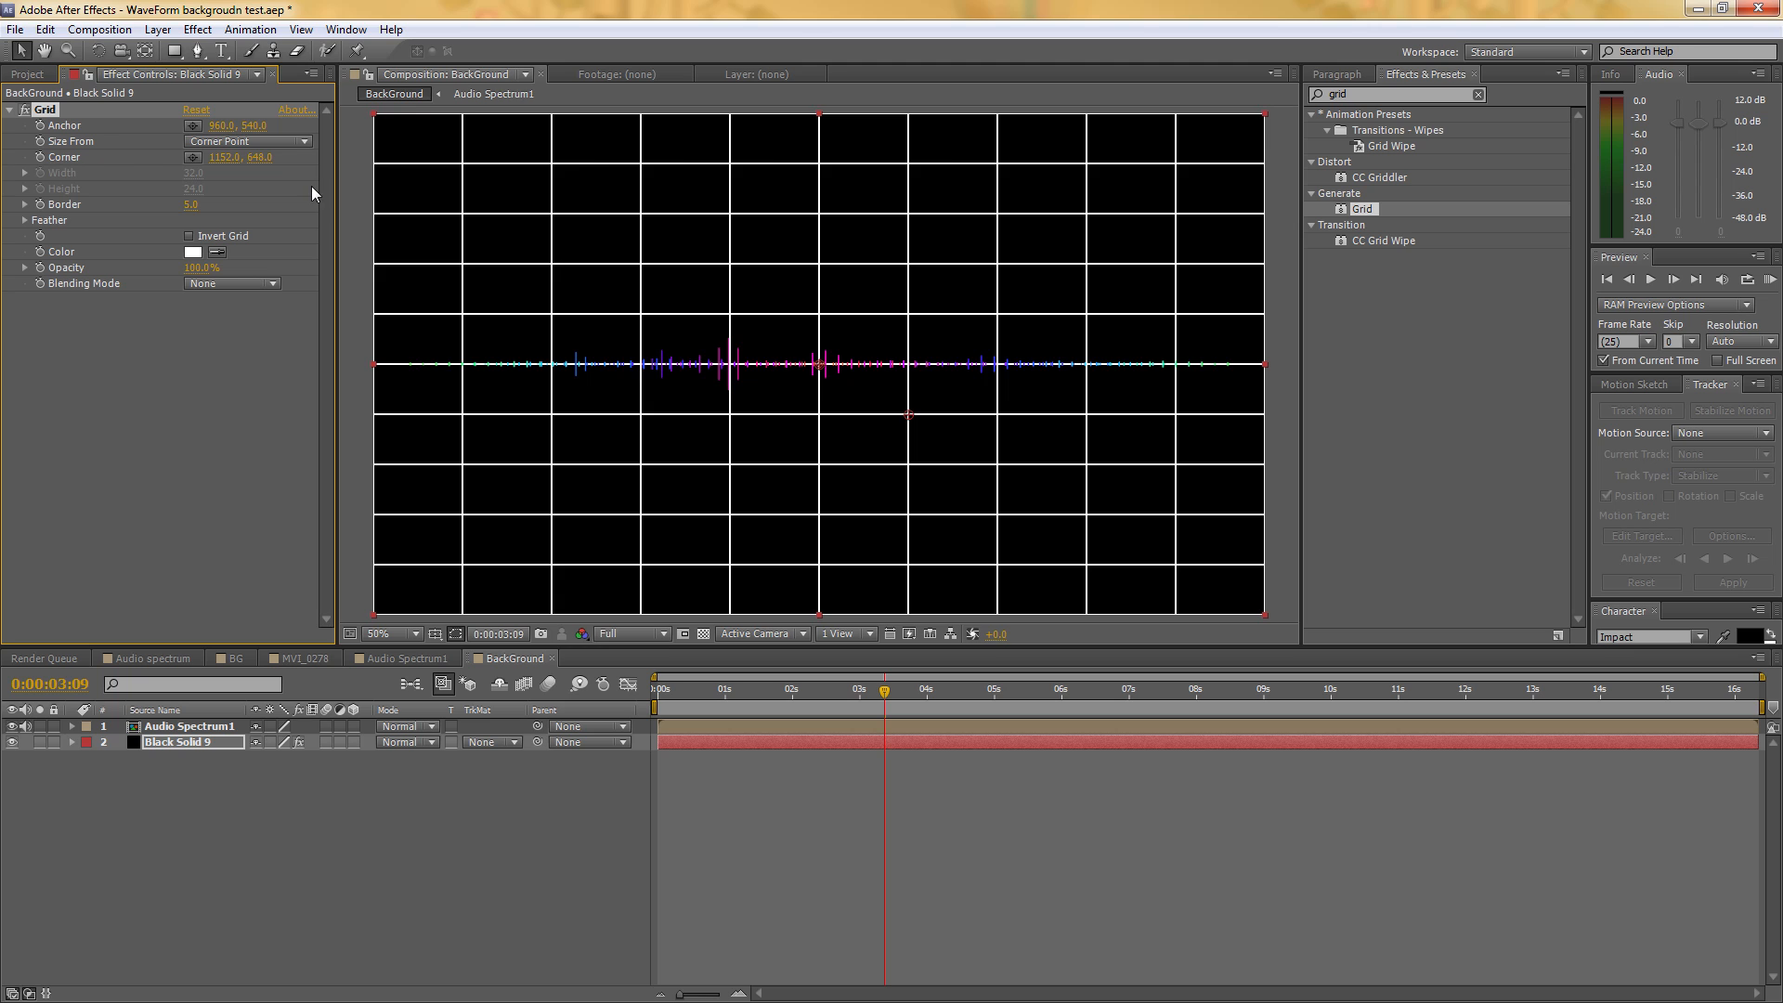
{"action": "mouse_move", "coordinate": [189, 260]}
{"action": "type", "text": "b"}
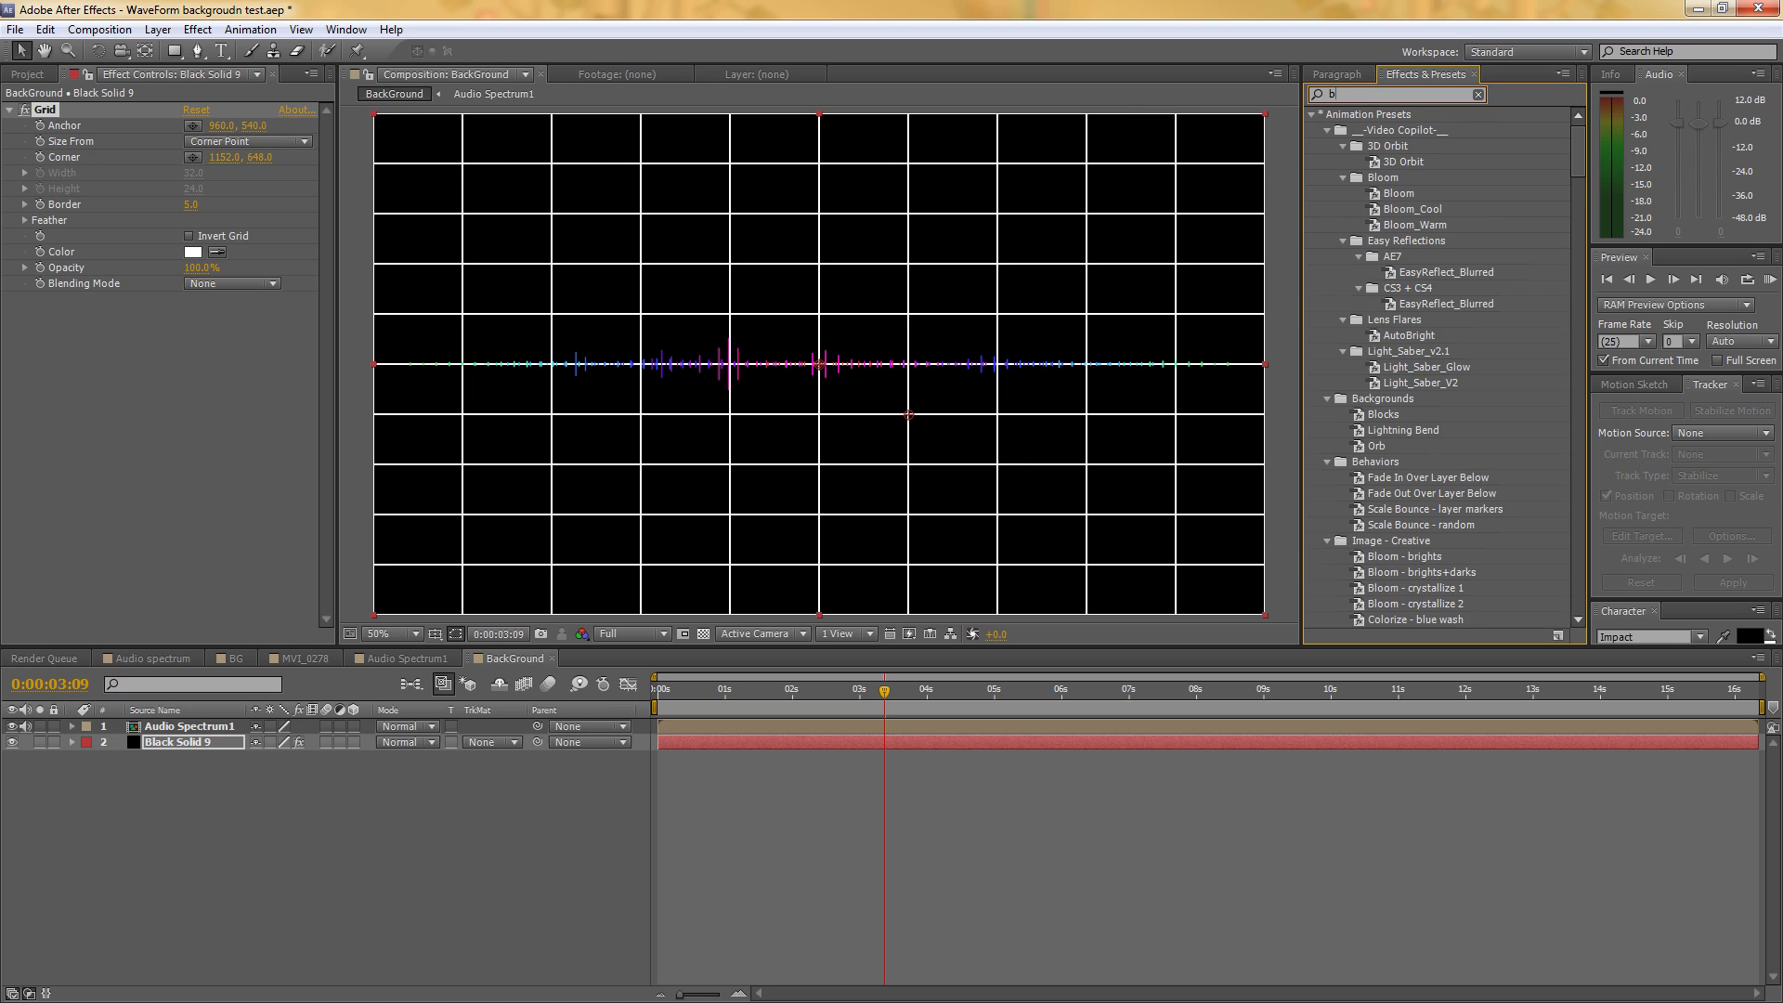
{"action": "type", "text": "lud"}
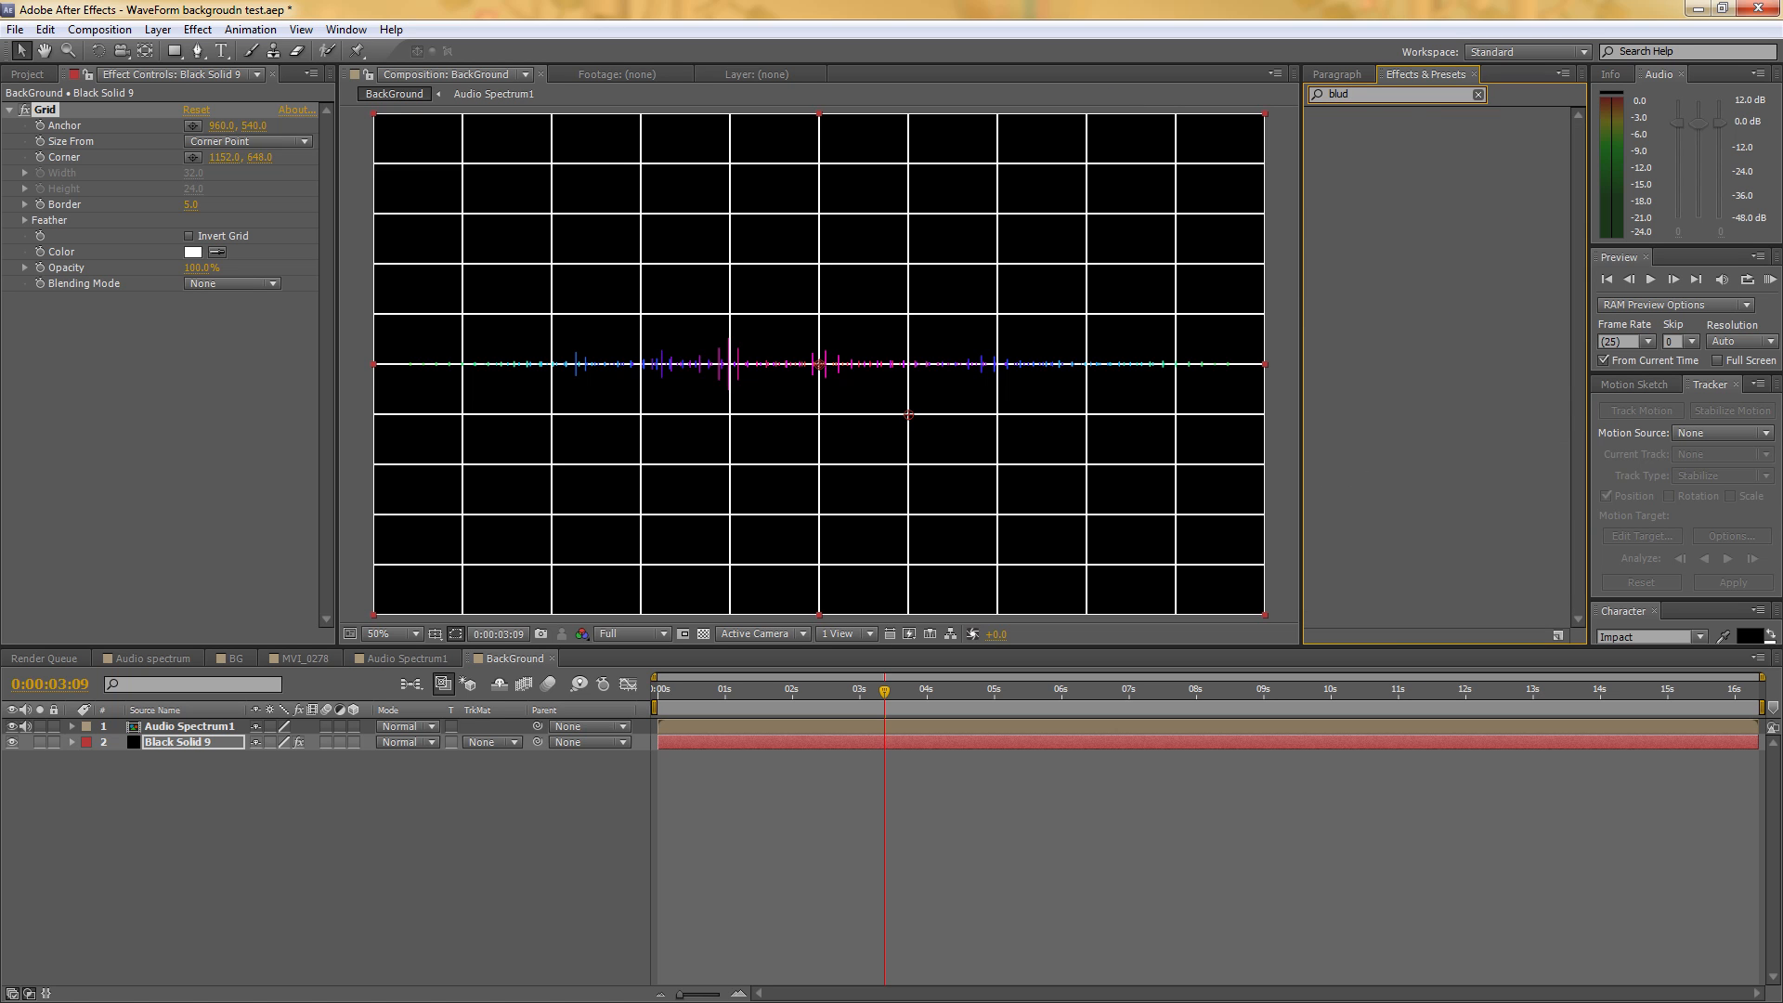
{"action": "type", "text": "bu"}
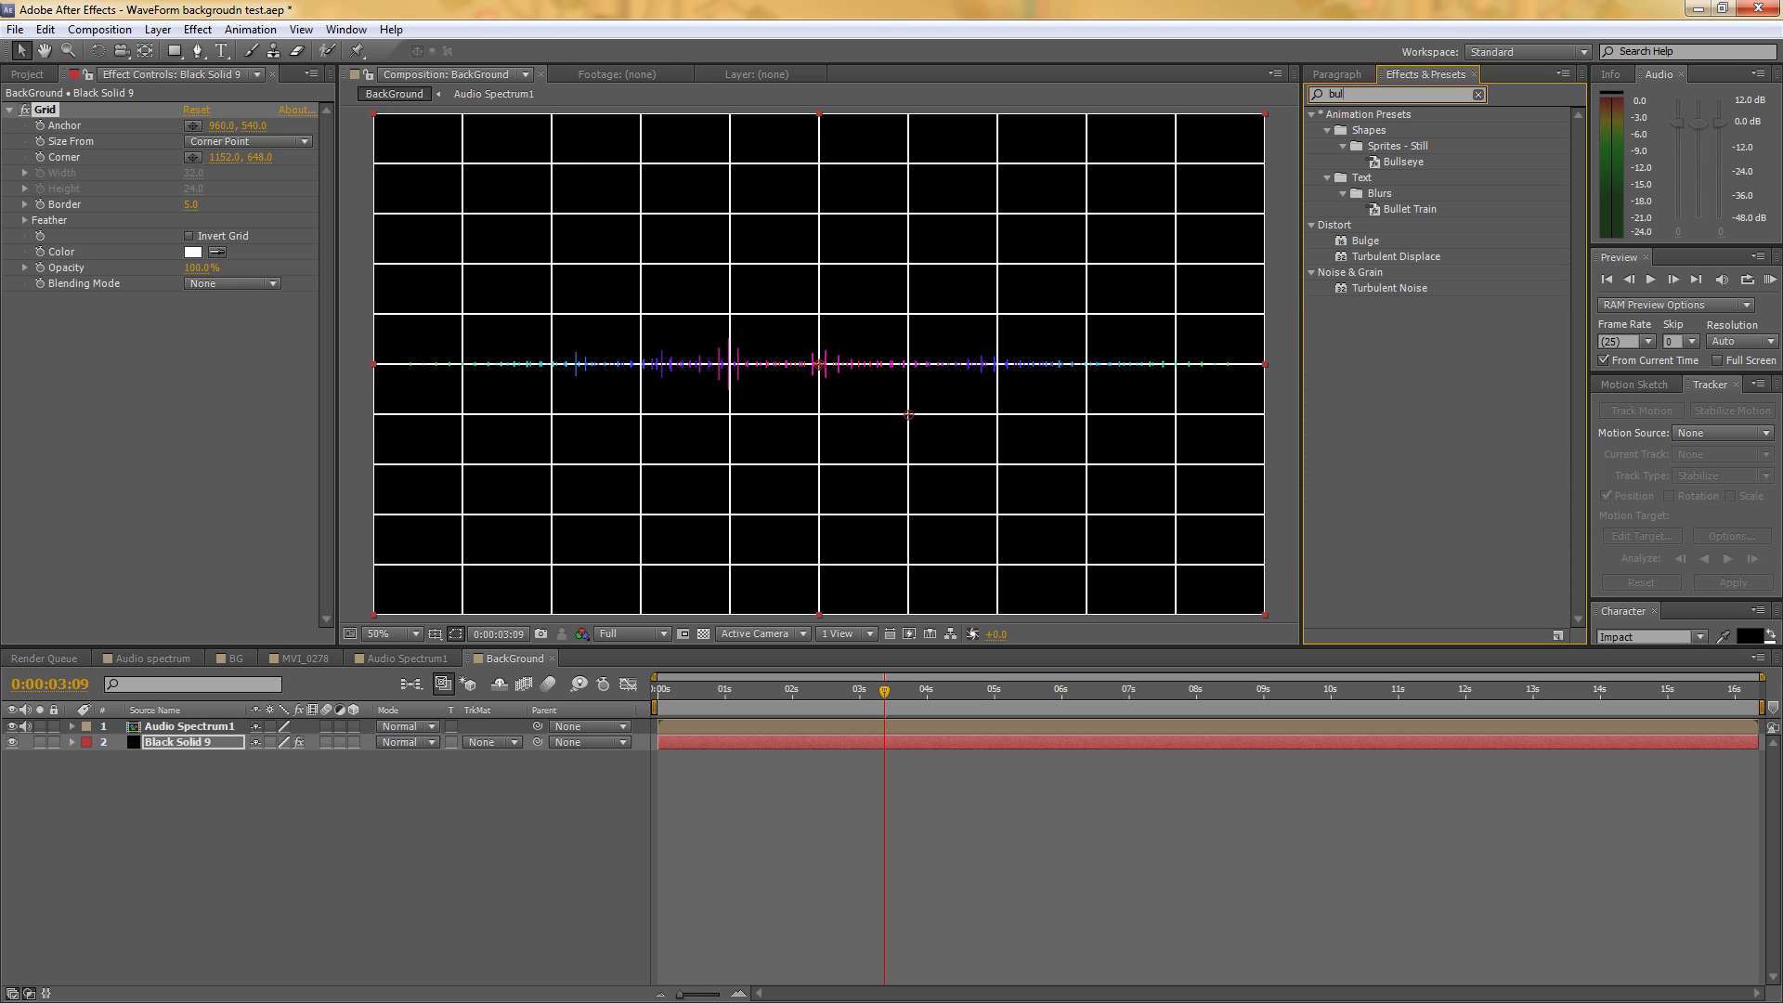
Apply the Bulge distortion effect to the Black Solid 9 grid layer
{"action": "left_click", "coordinate": [1365, 240]}
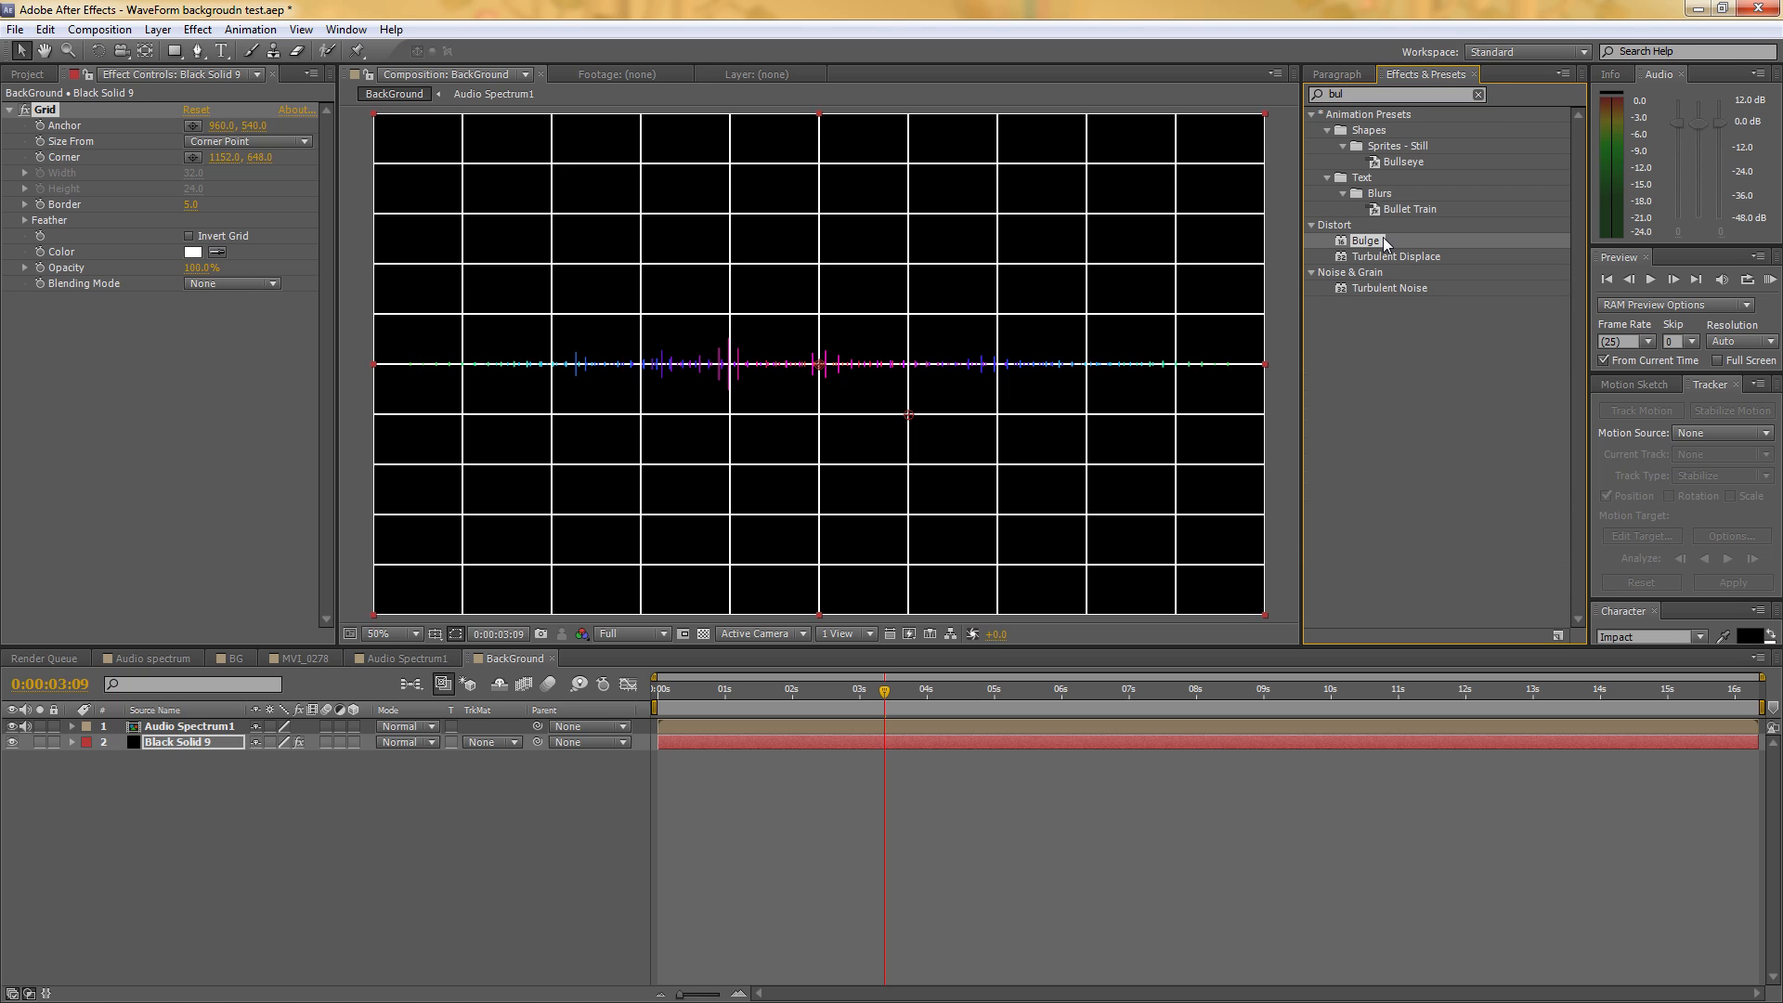
{"action": "double_click", "coordinate": [187, 741]}
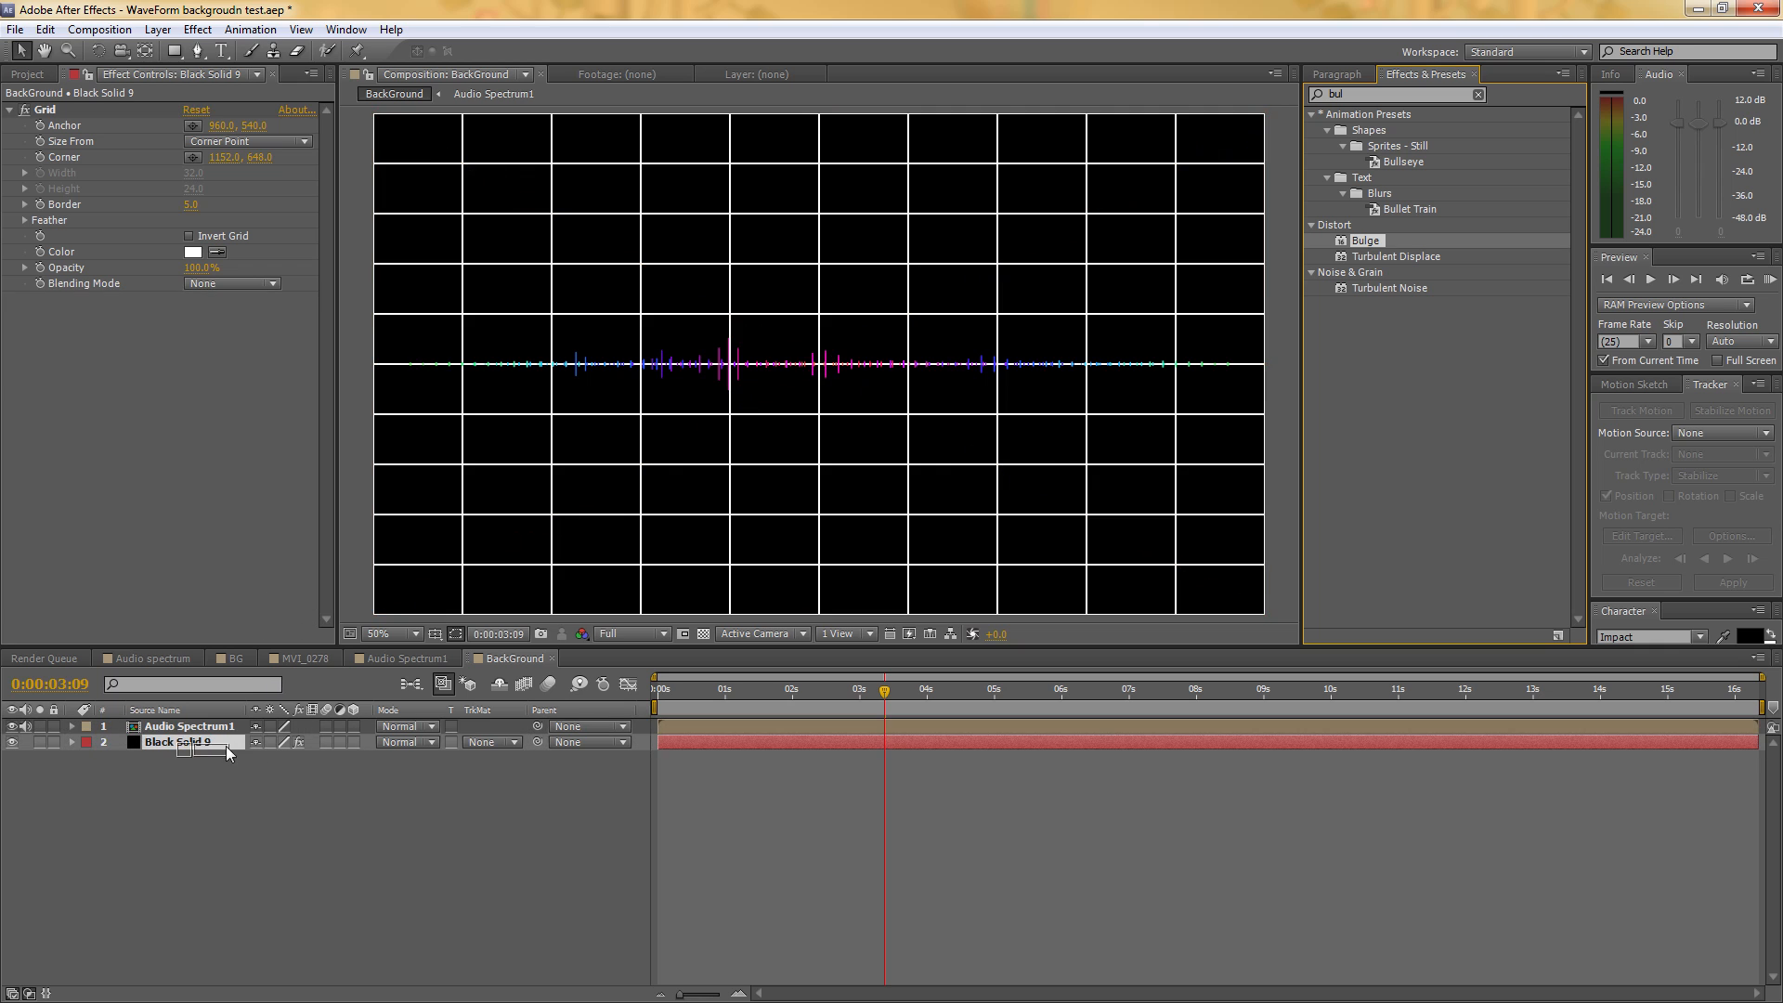
{"action": "double_click", "coordinate": [1364, 240]}
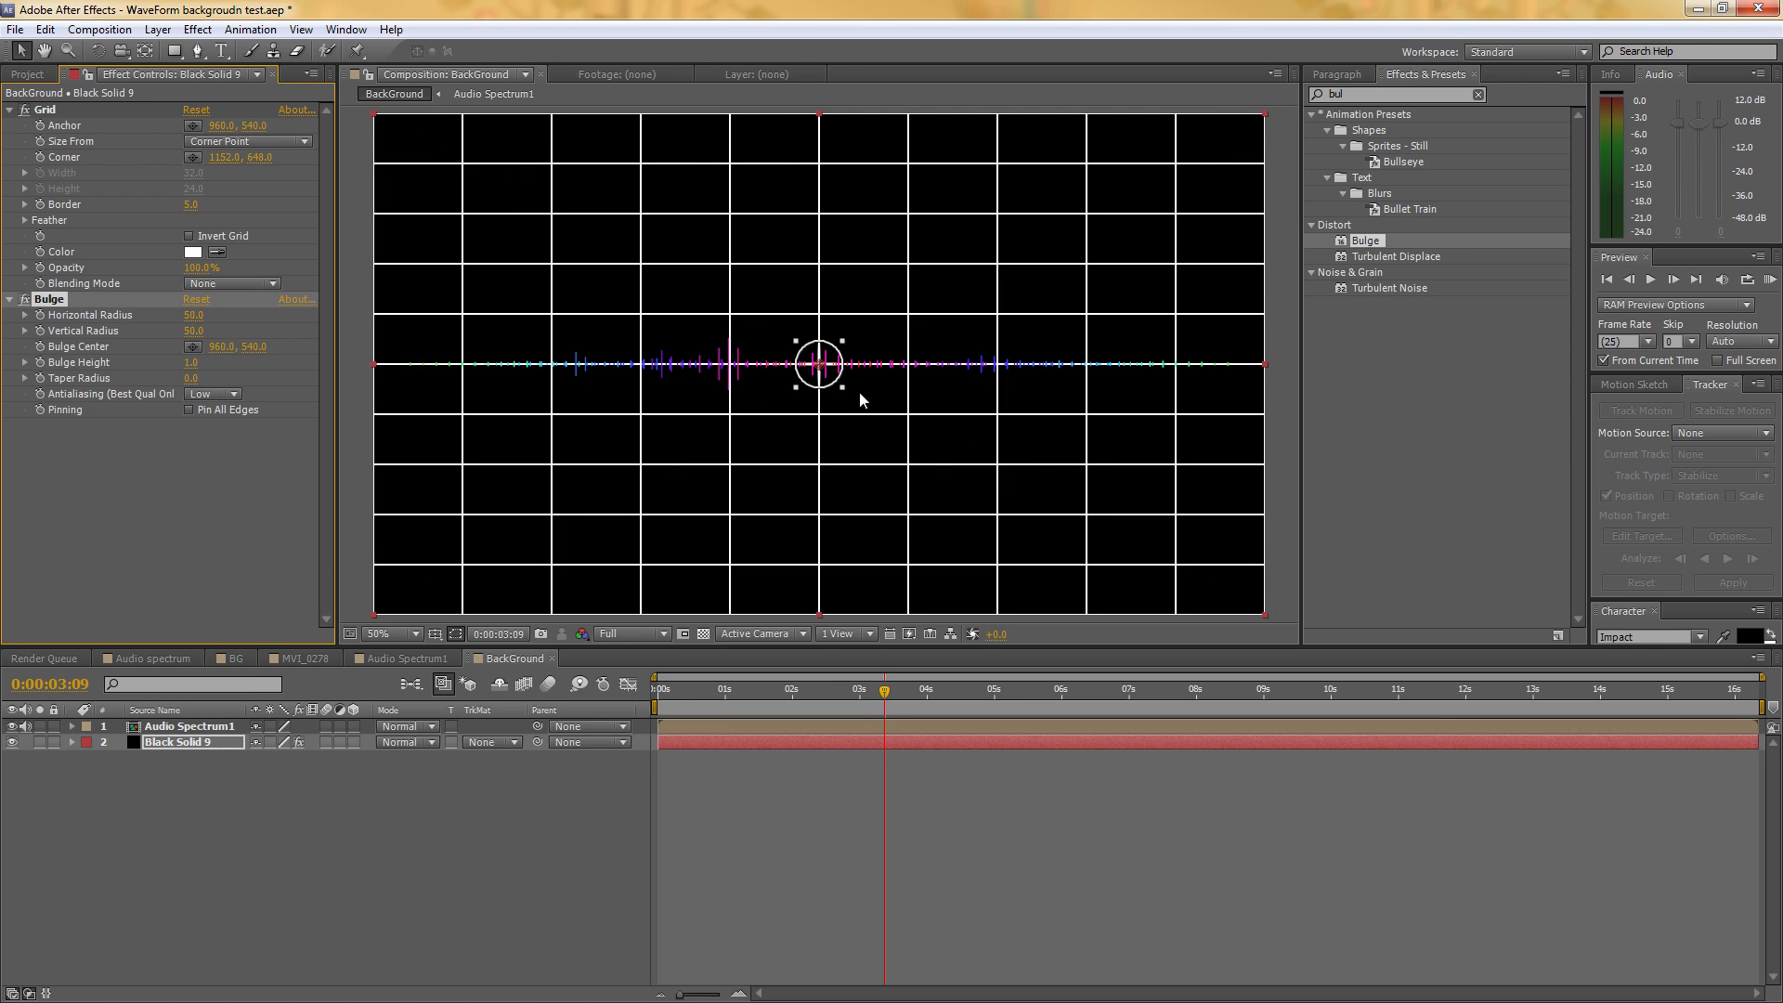
Widen the bulge radii across the frame and set Bulge Height to -1 so the grid pinches inward
{"action": "left_click_drag", "start_coordinate": [817, 364], "coordinate": [821, 364]}
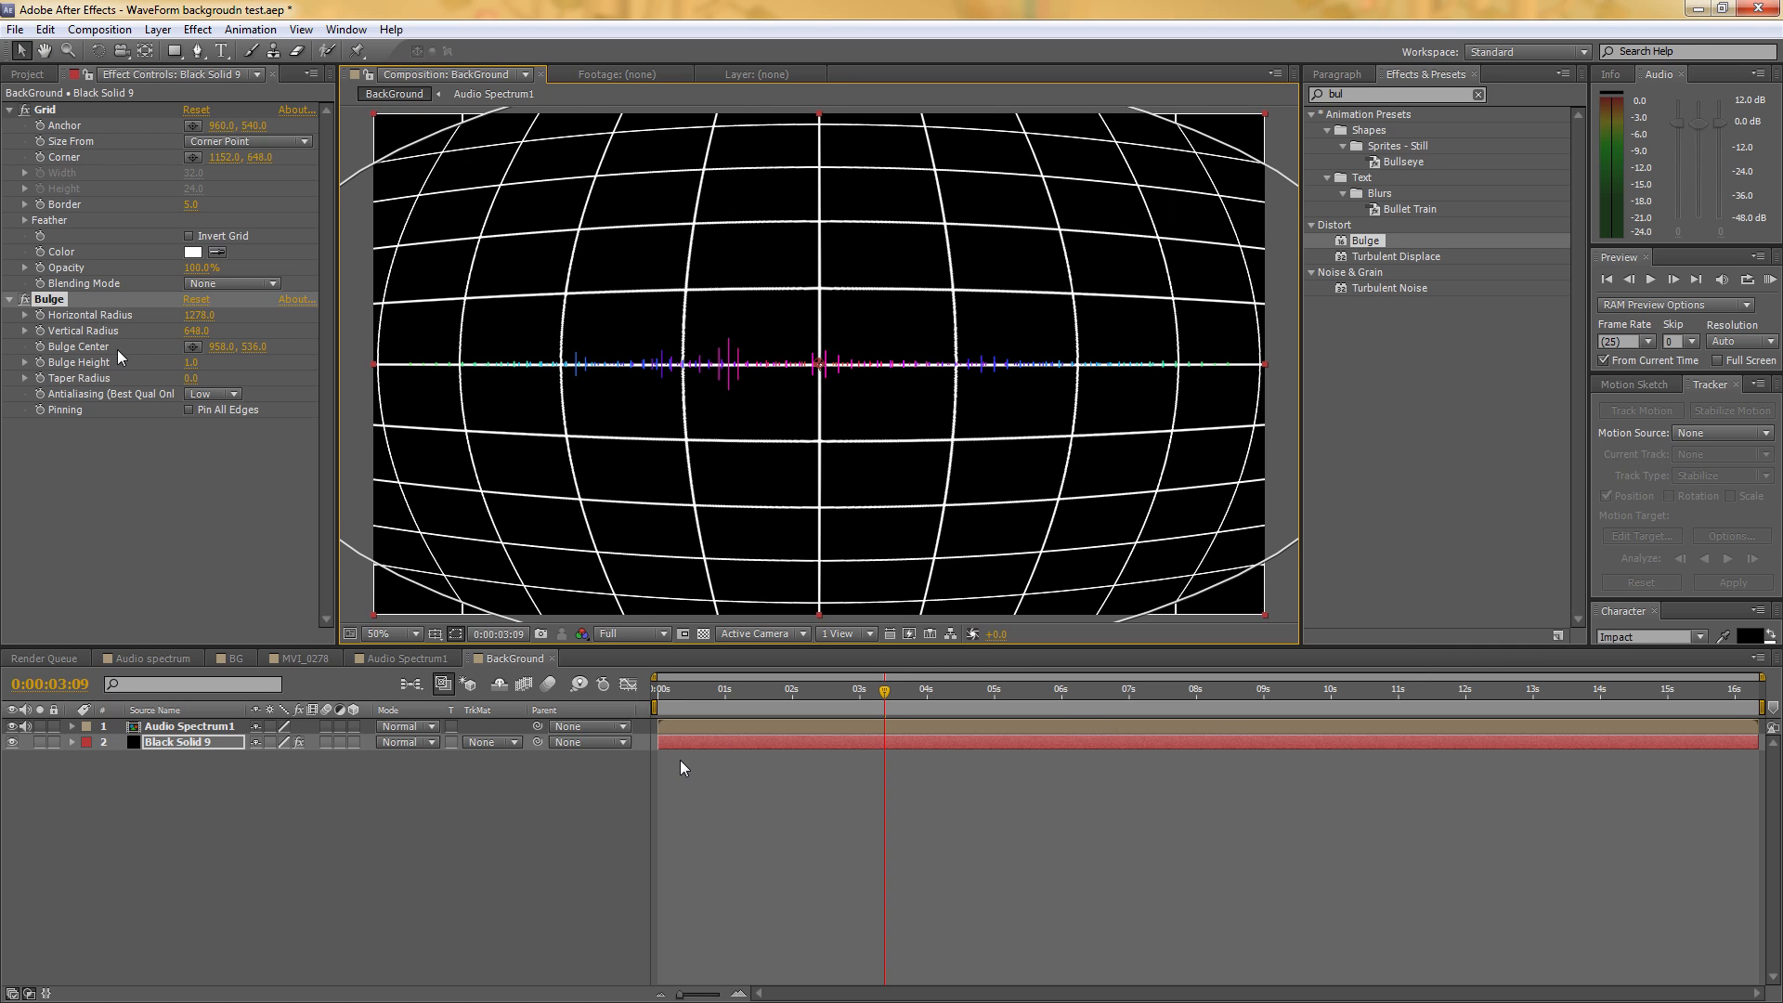
{"action": "left_click", "coordinate": [195, 362]}
{"action": "type", "text": "-1"}
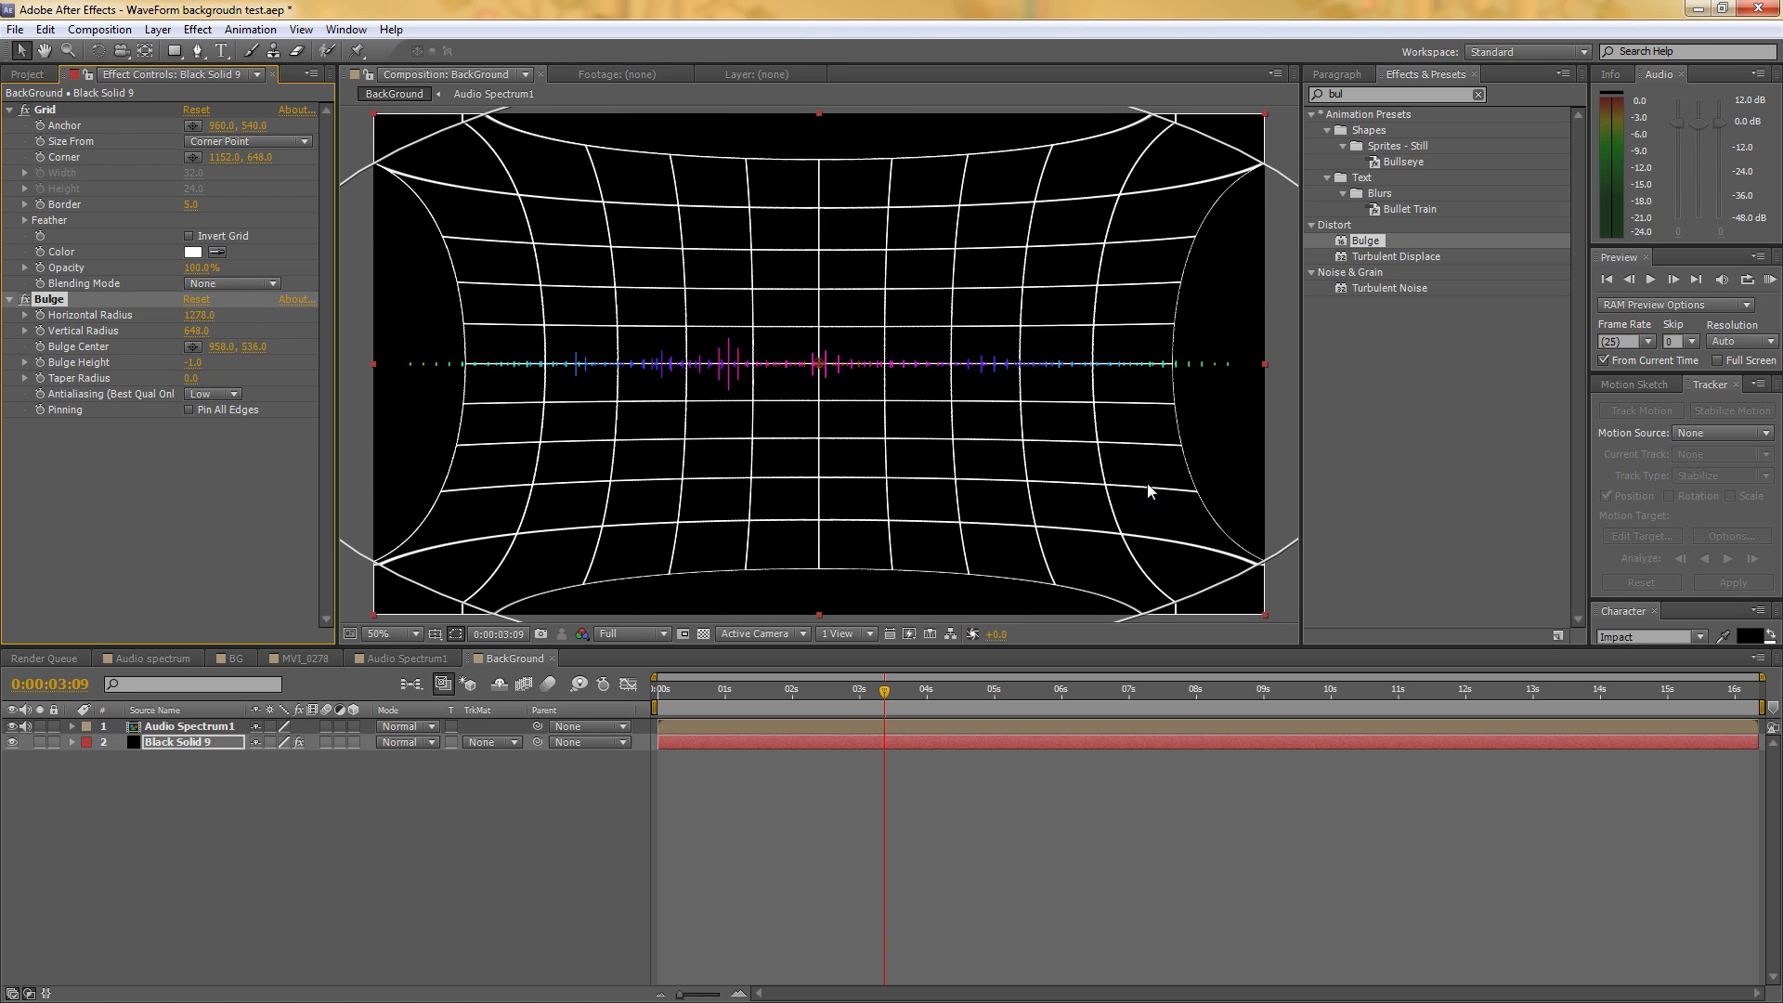
{"action": "left_click", "coordinate": [381, 634]}
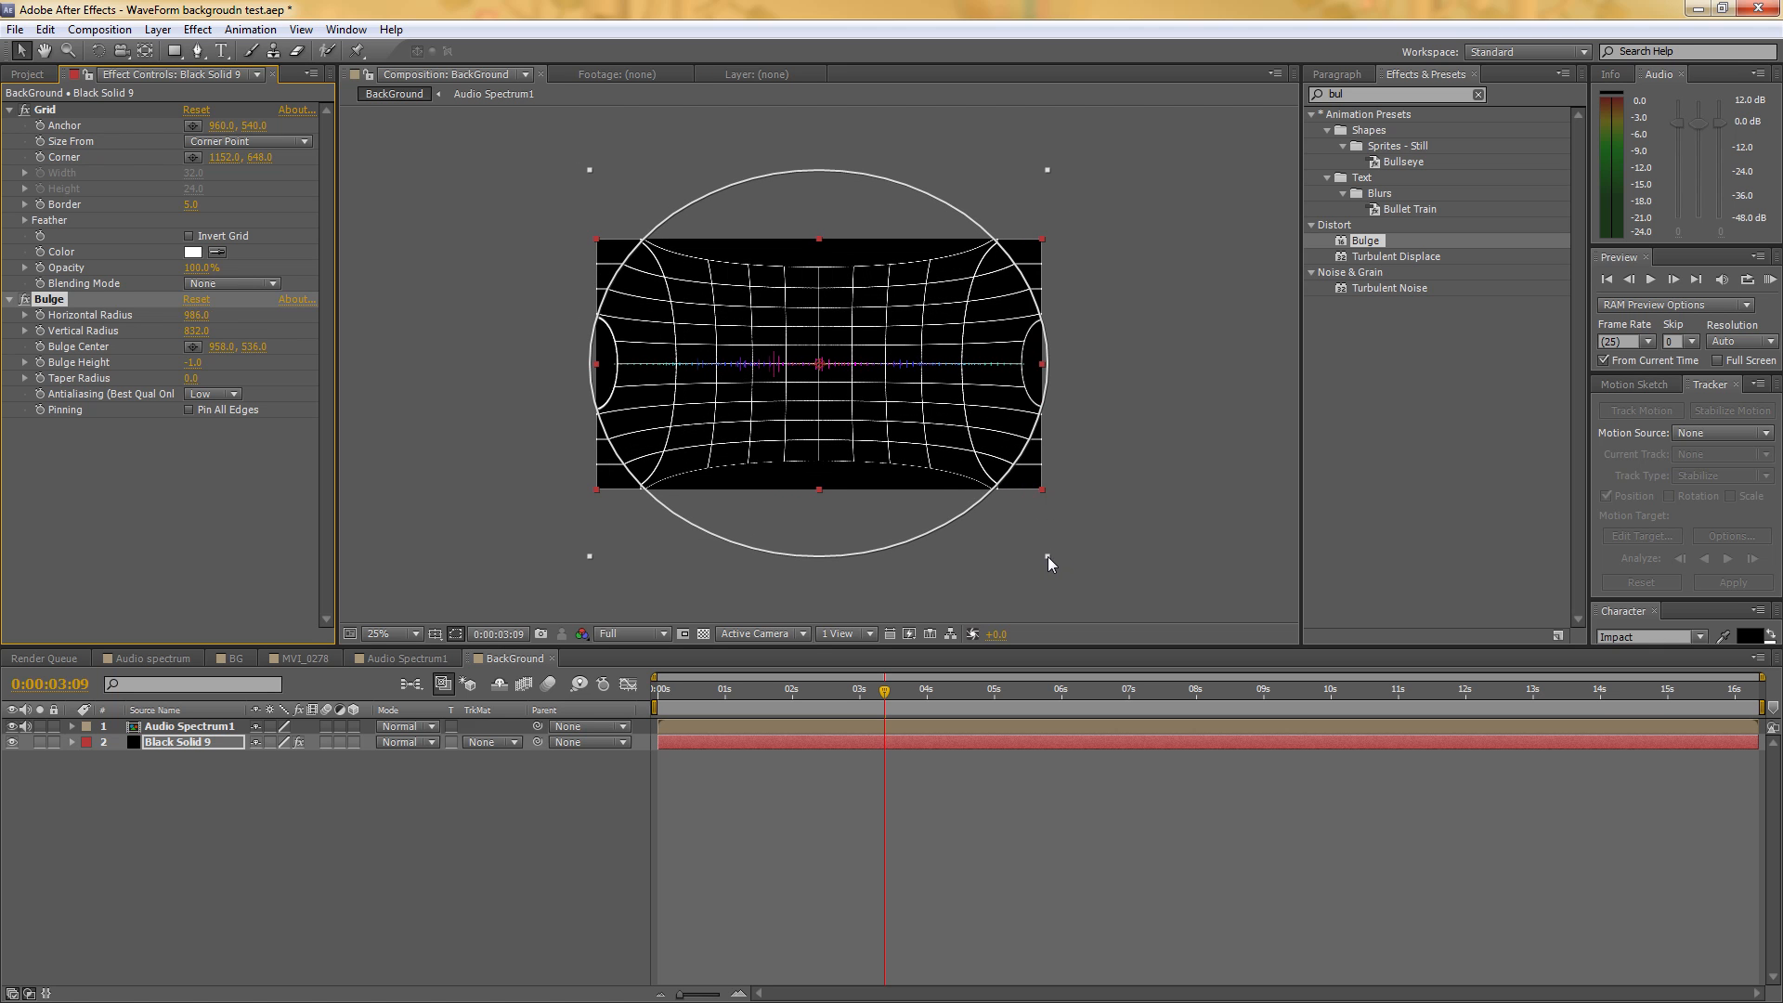
{"action": "mouse_move", "coordinate": [359, 754]}
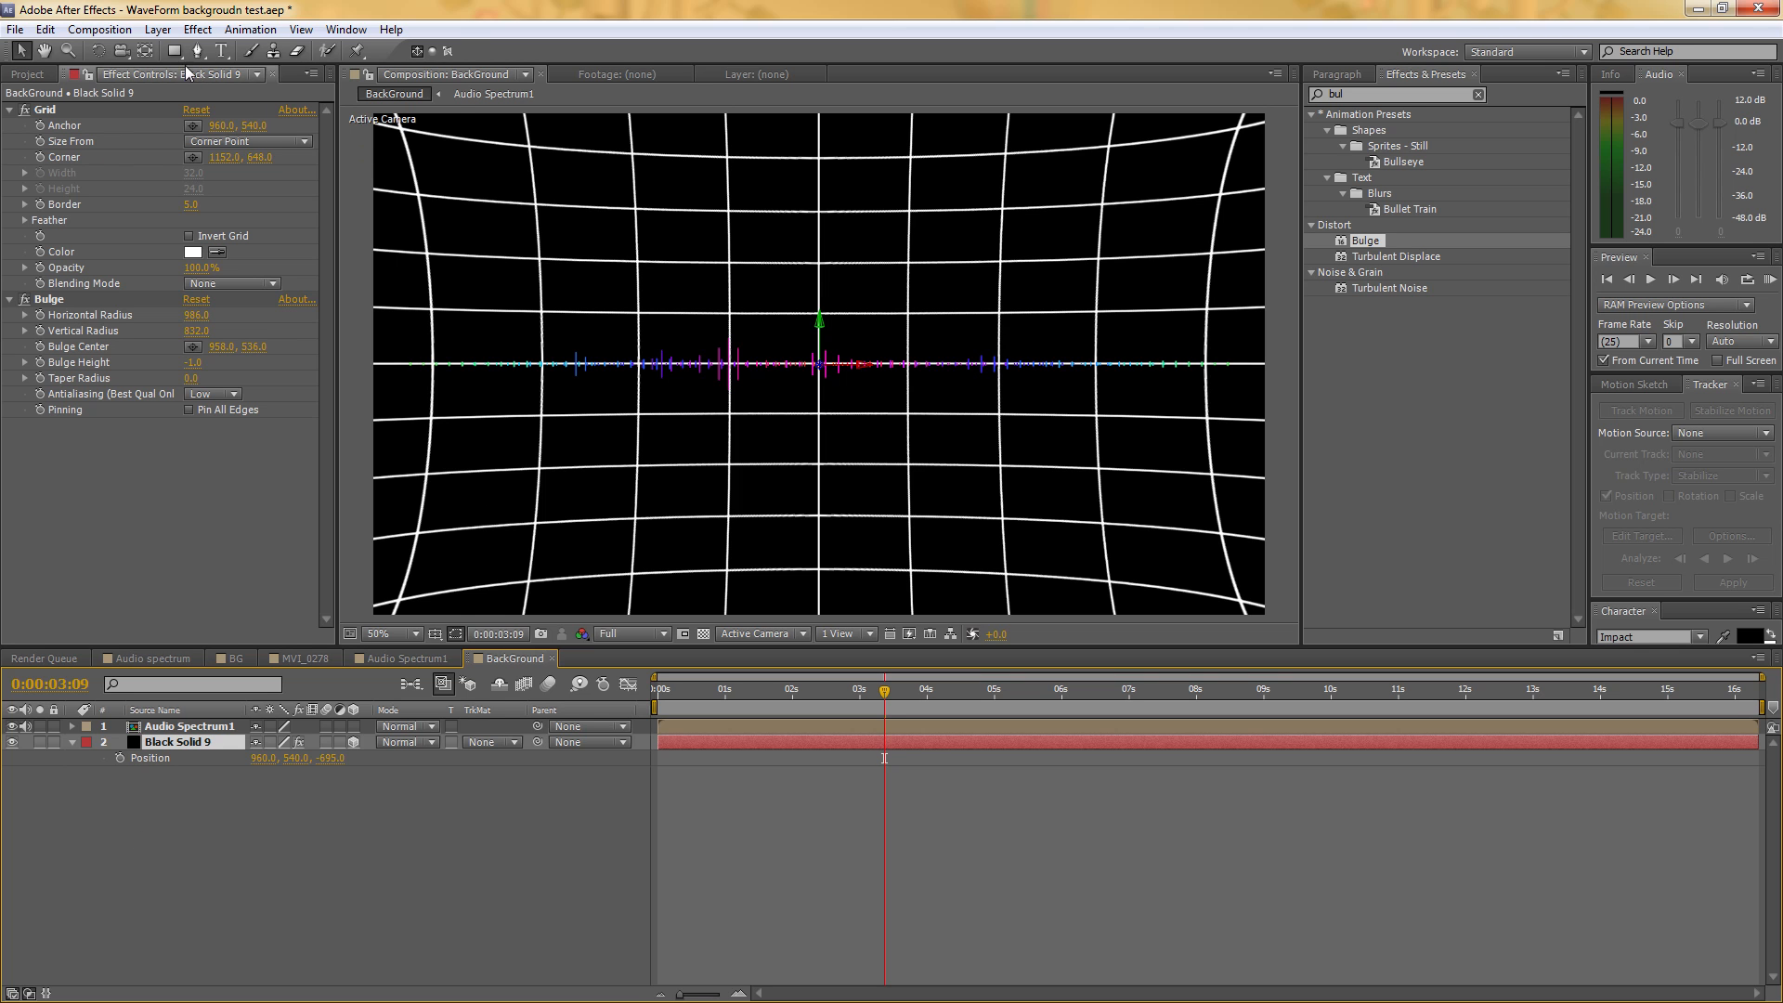
Create a new Black Solid 10 beneath the grid and search 'ramp' in Effects & Presets
{"action": "left_click", "coordinate": [156, 28]}
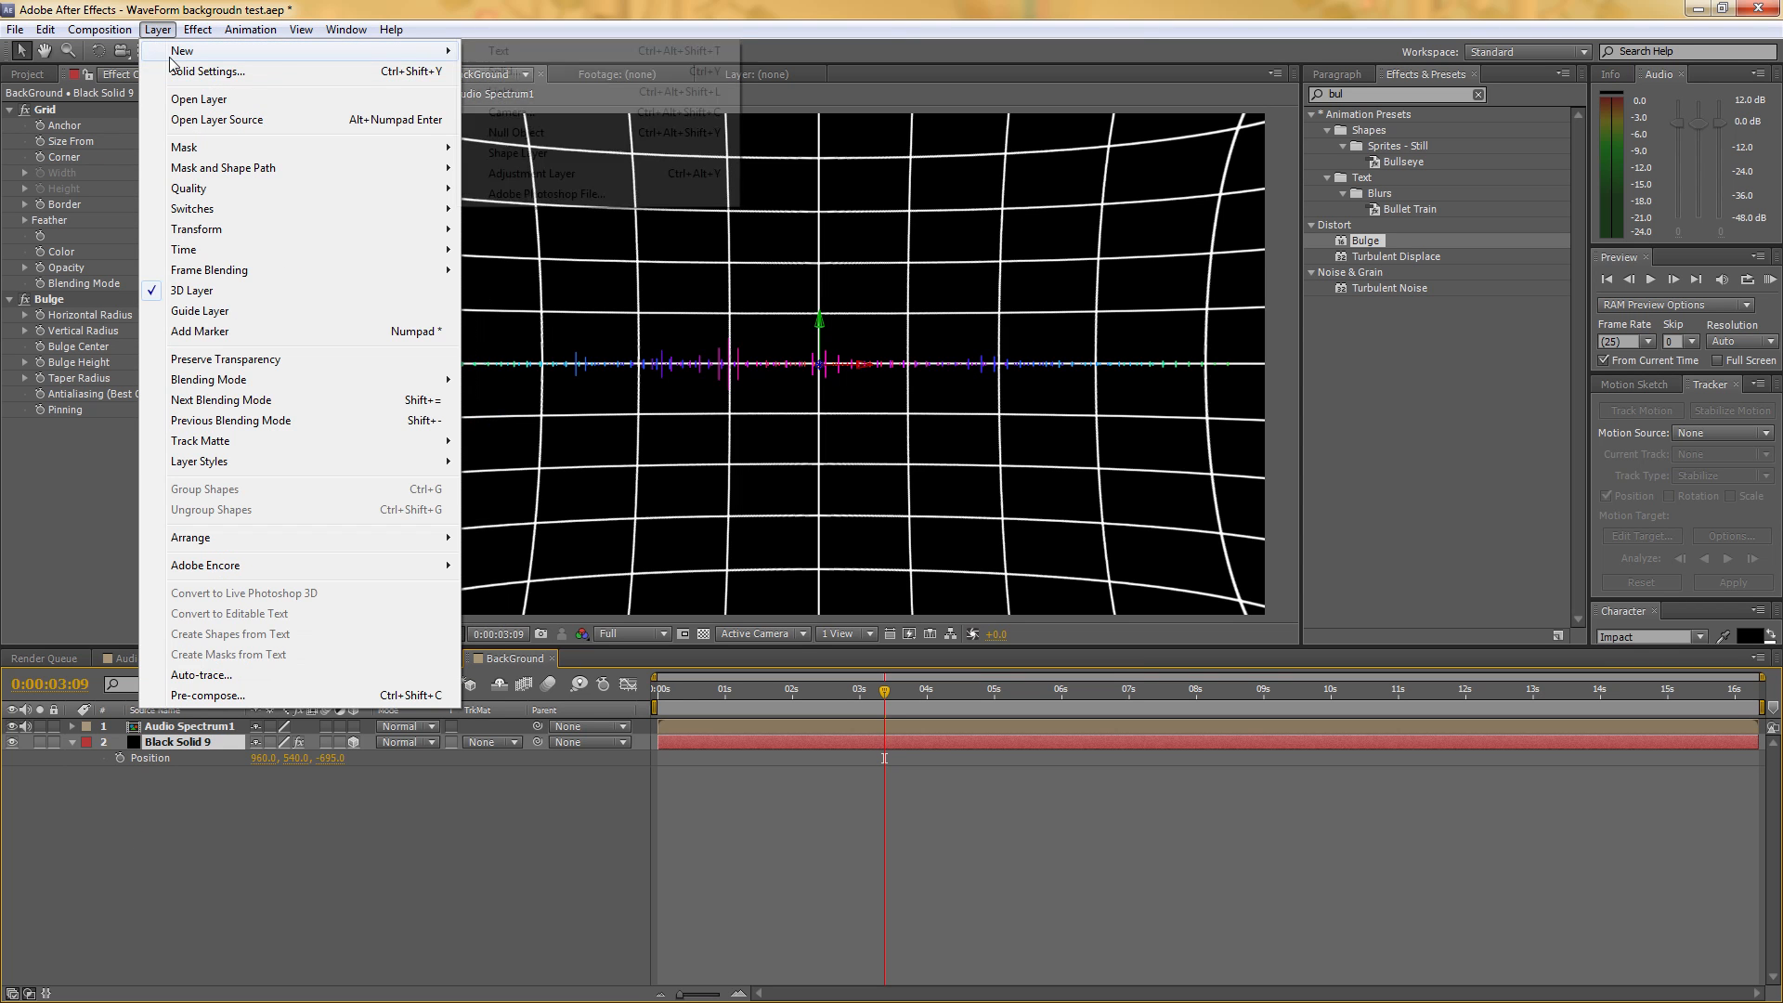
{"action": "left_click", "coordinate": [208, 72]}
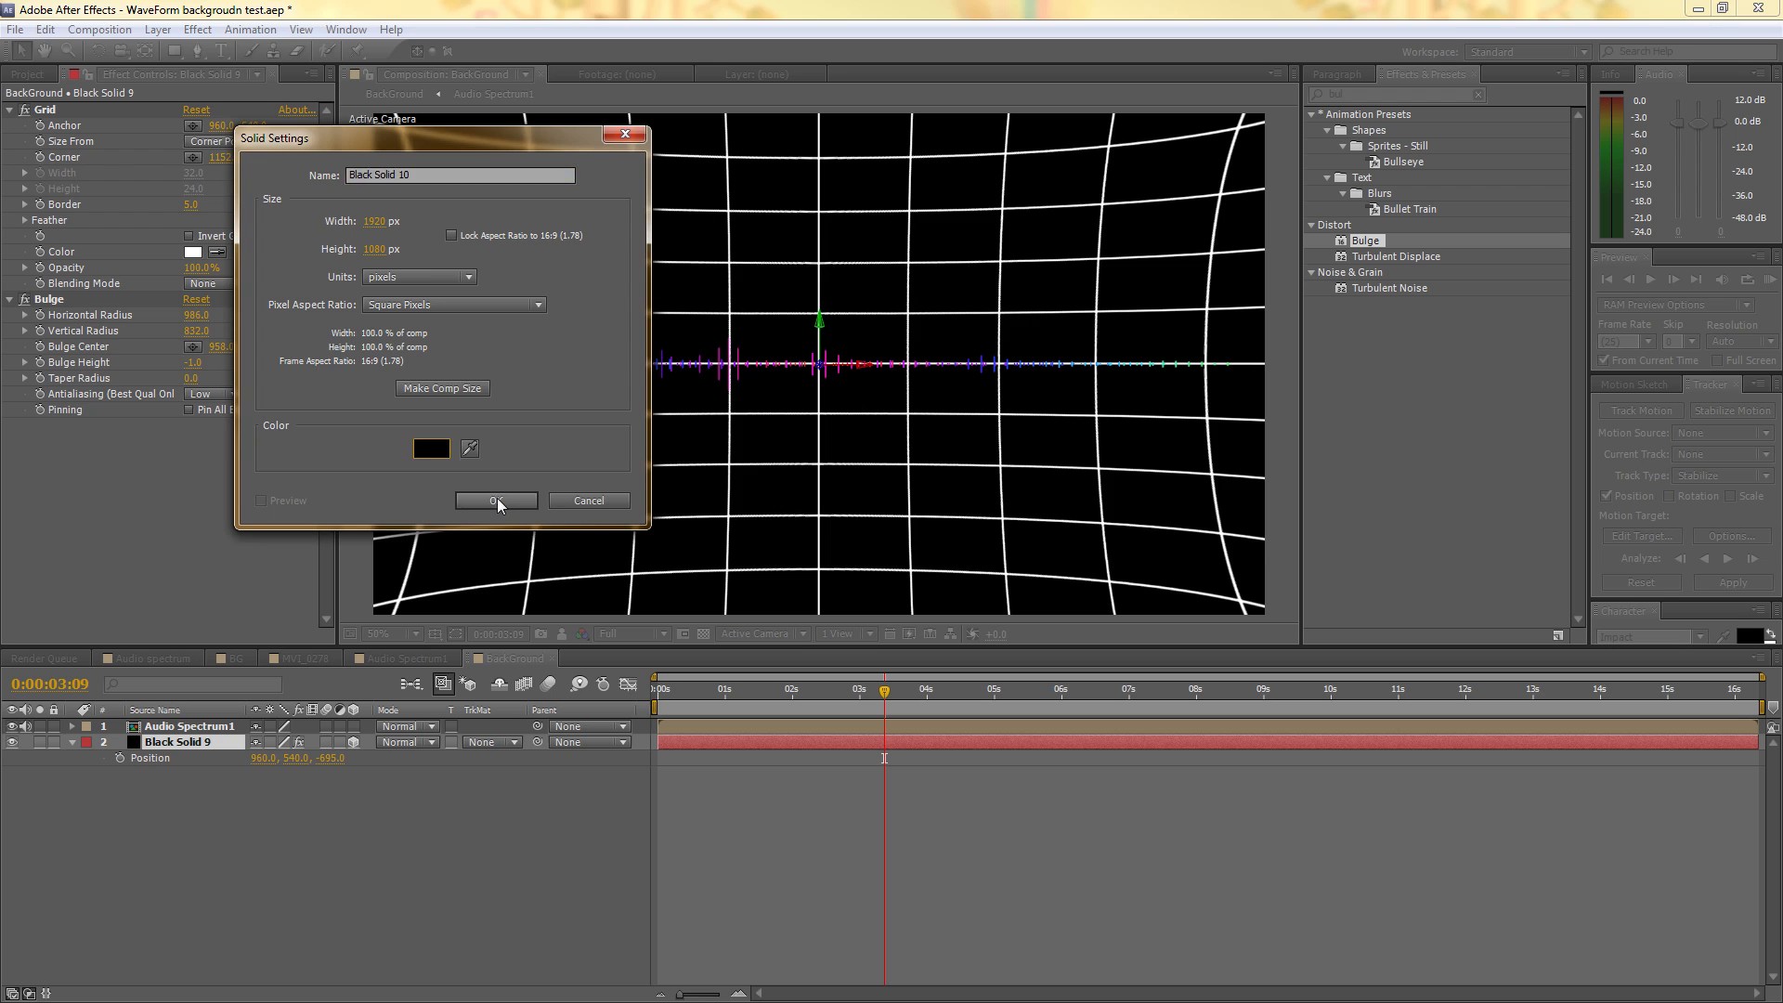
{"action": "left_click", "coordinate": [492, 500]}
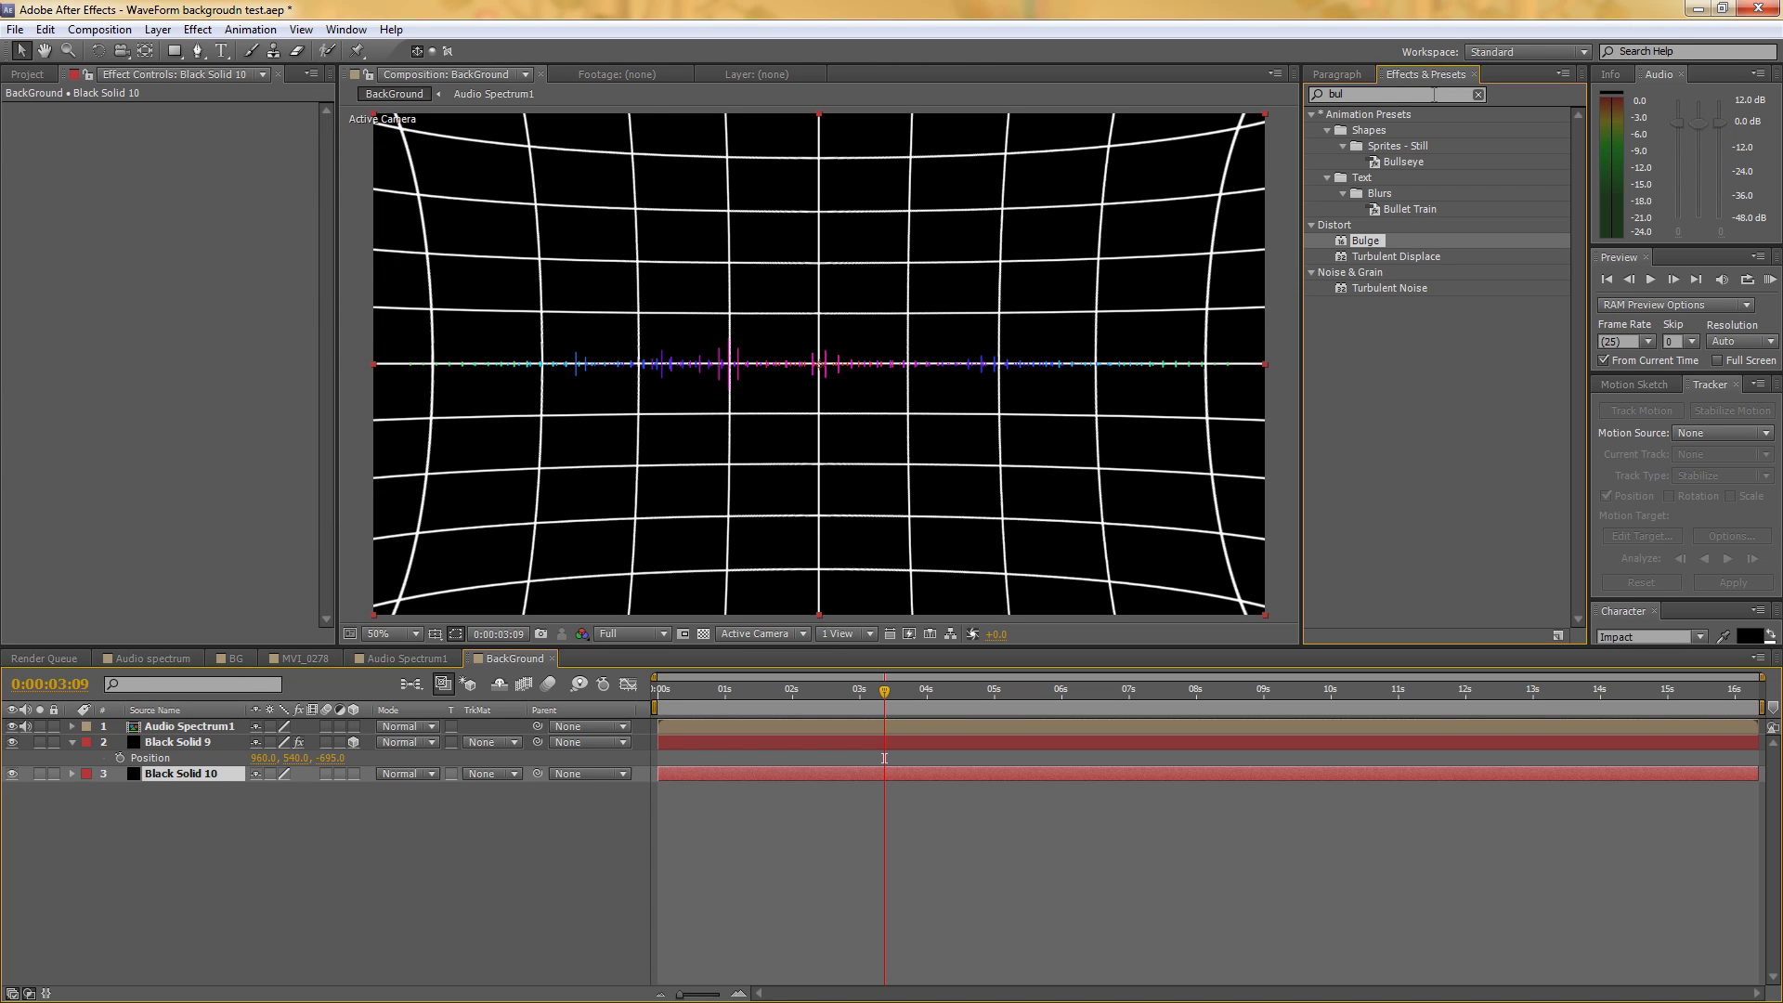
{"action": "type", "text": "ramp"}
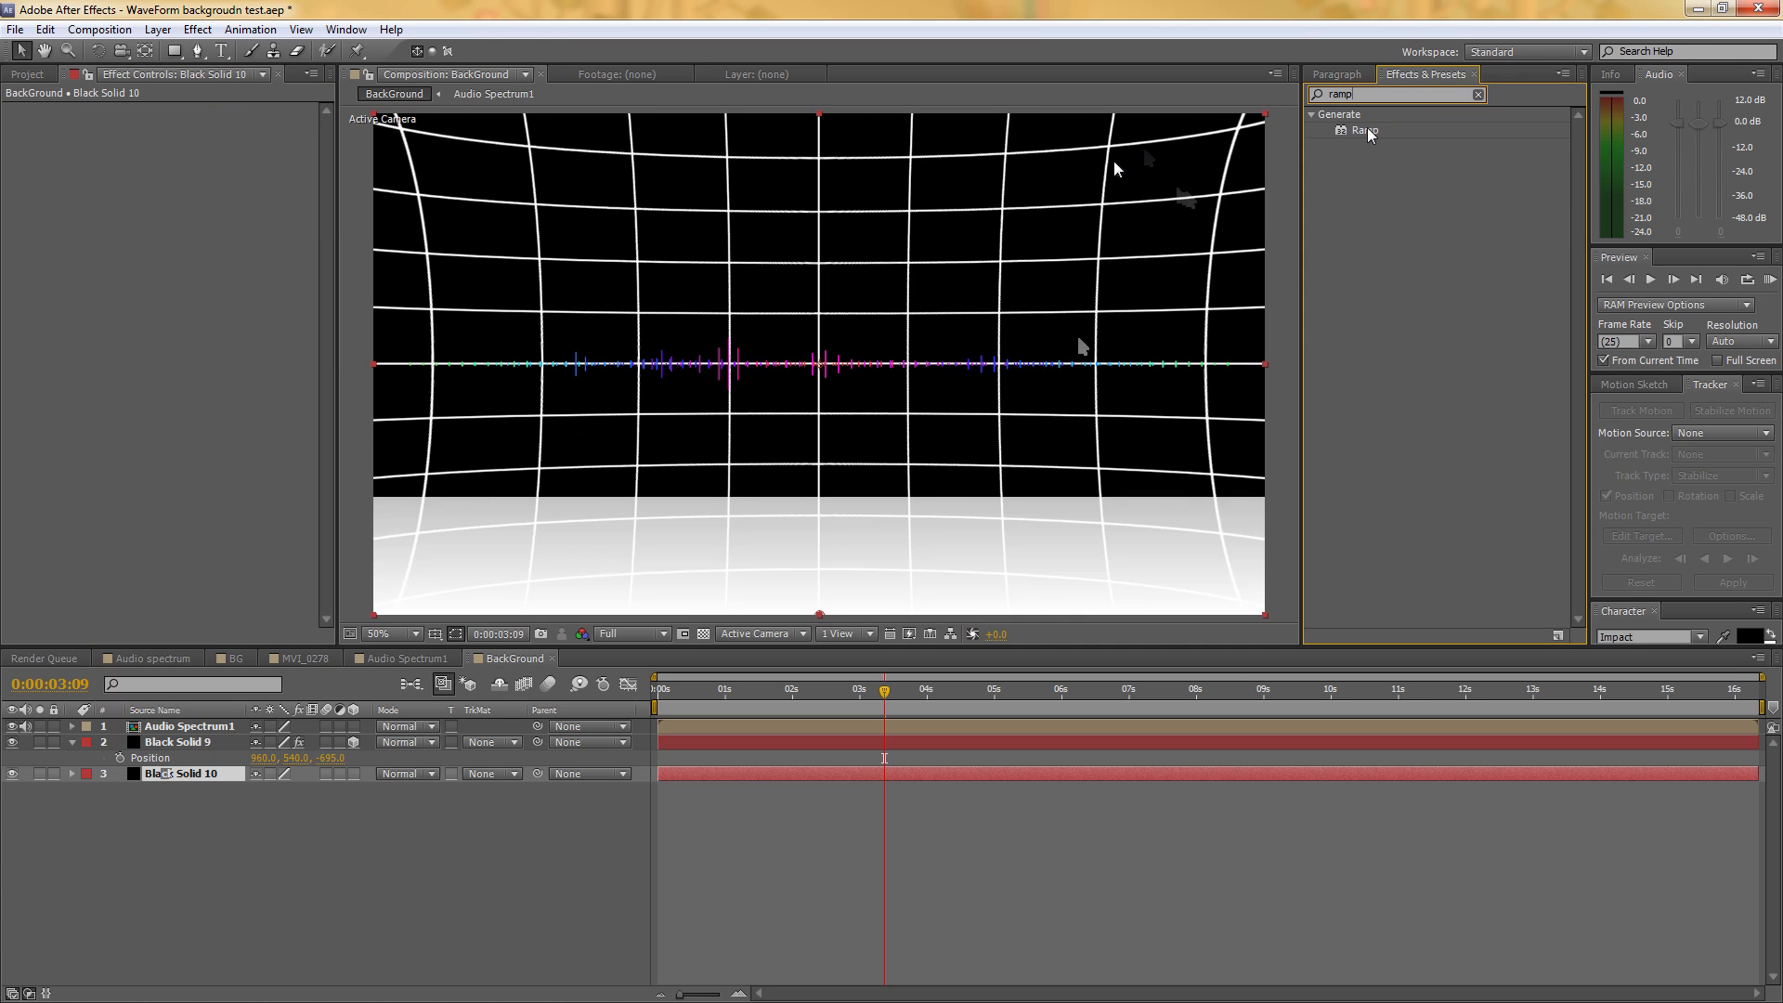
{"action": "mouse_move", "coordinate": [787, 451]}
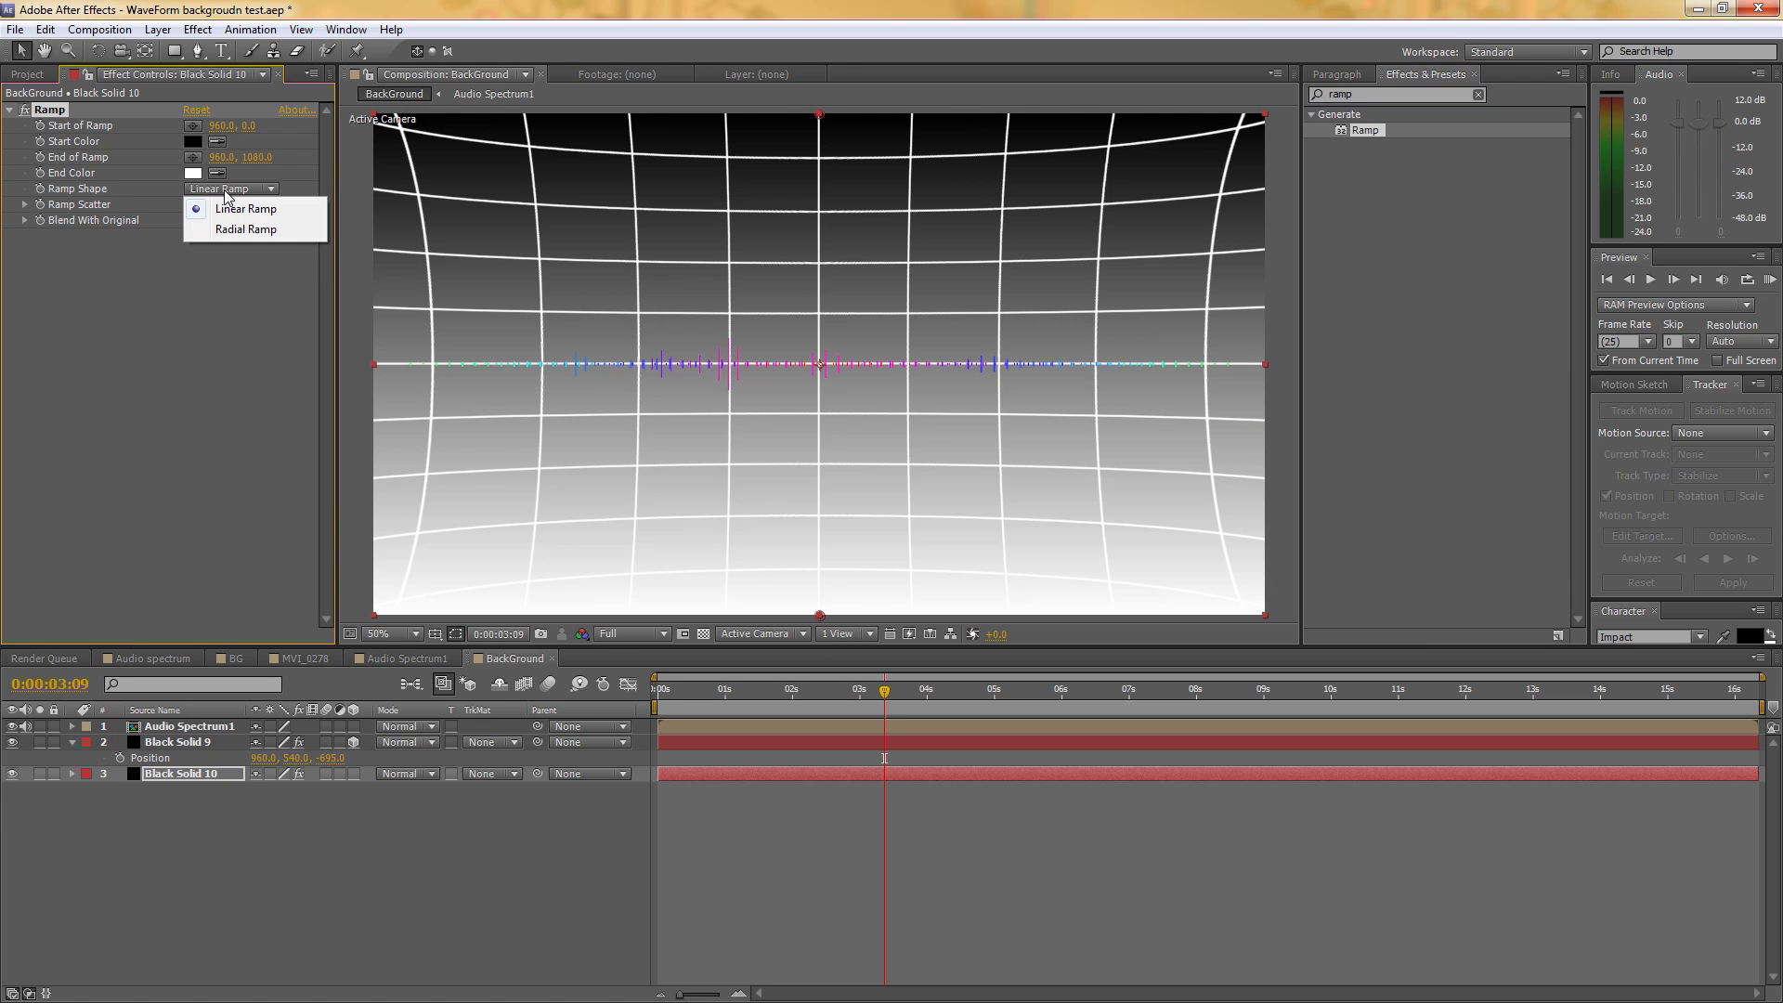
Set the Ramp Shape to Radial Ramp and give it an orange start colour
{"action": "left_click", "coordinate": [246, 208]}
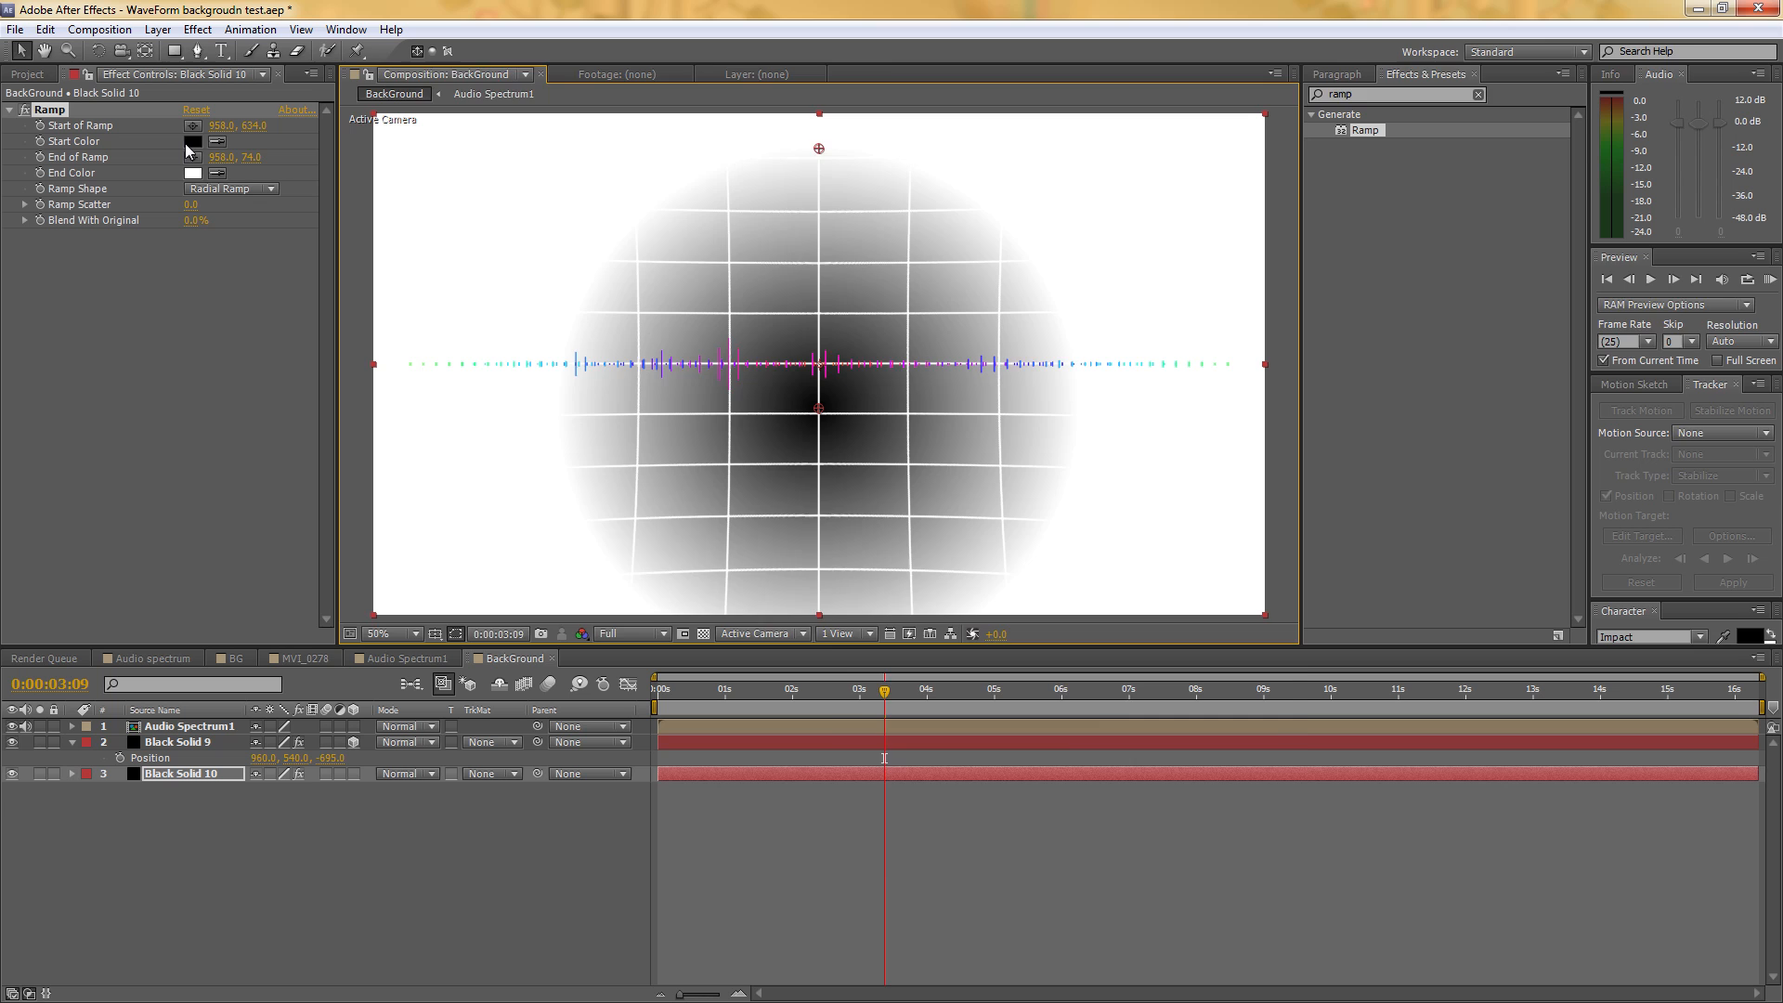
{"action": "left_click", "coordinate": [193, 141]}
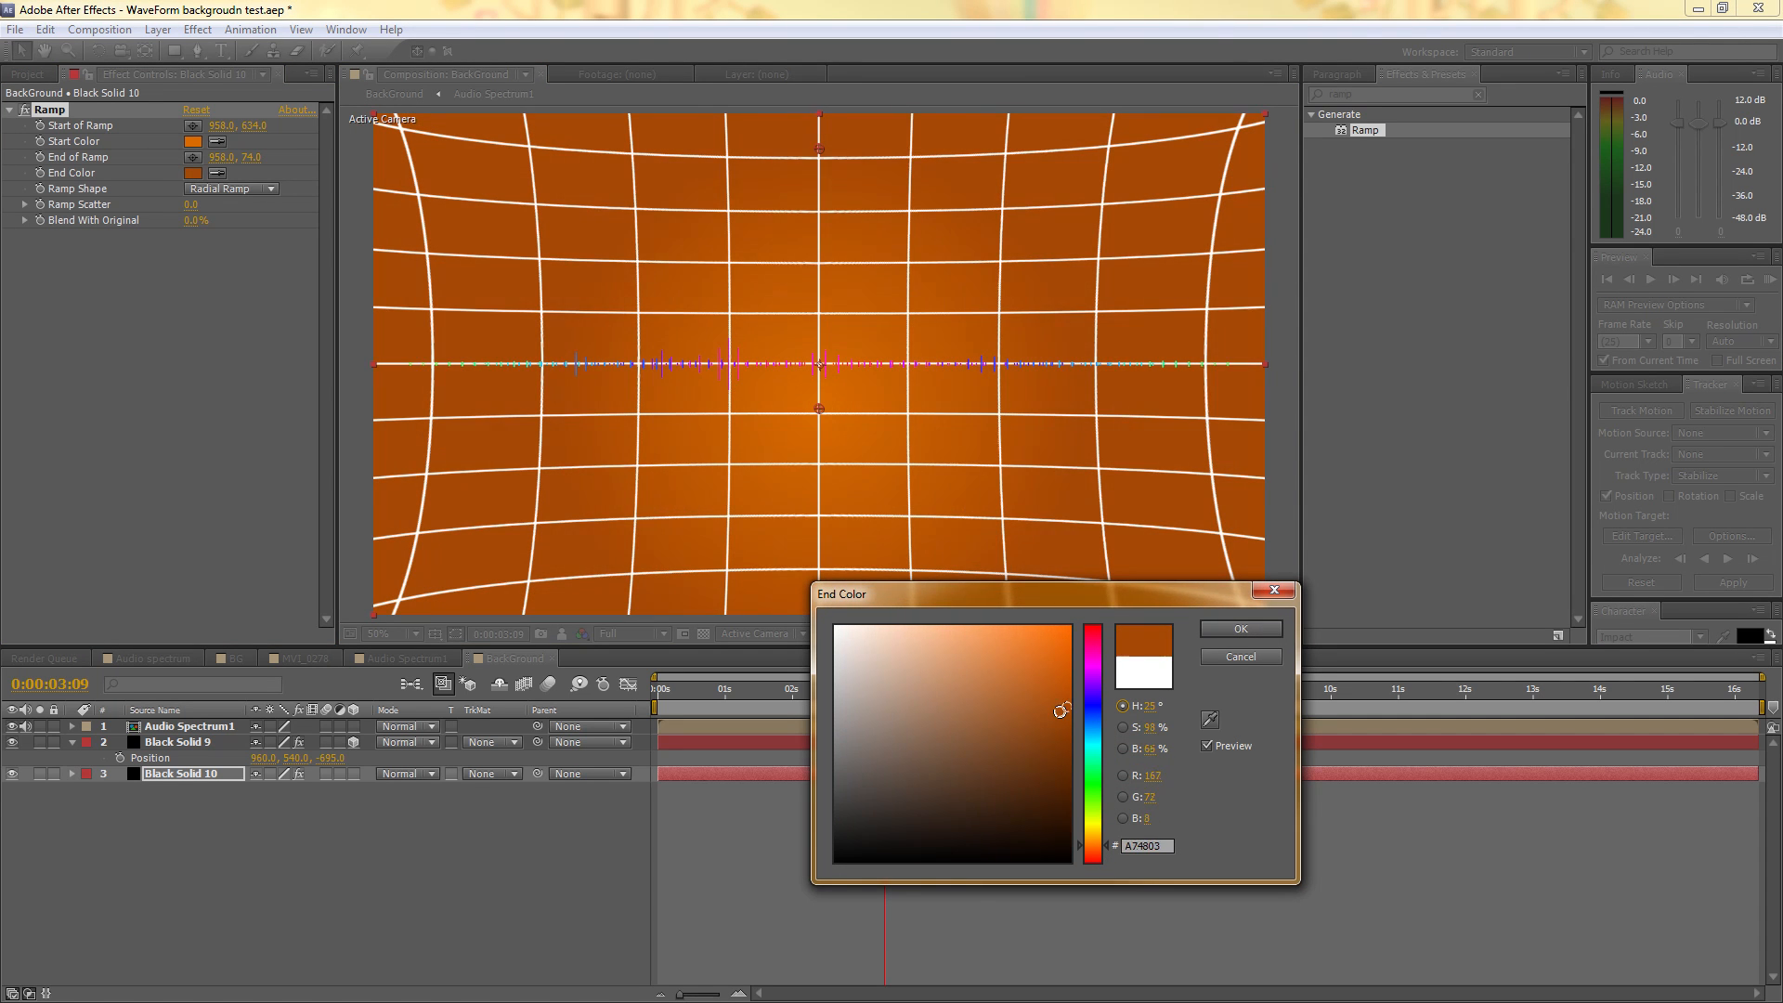
{"action": "left_click", "coordinate": [1239, 628]}
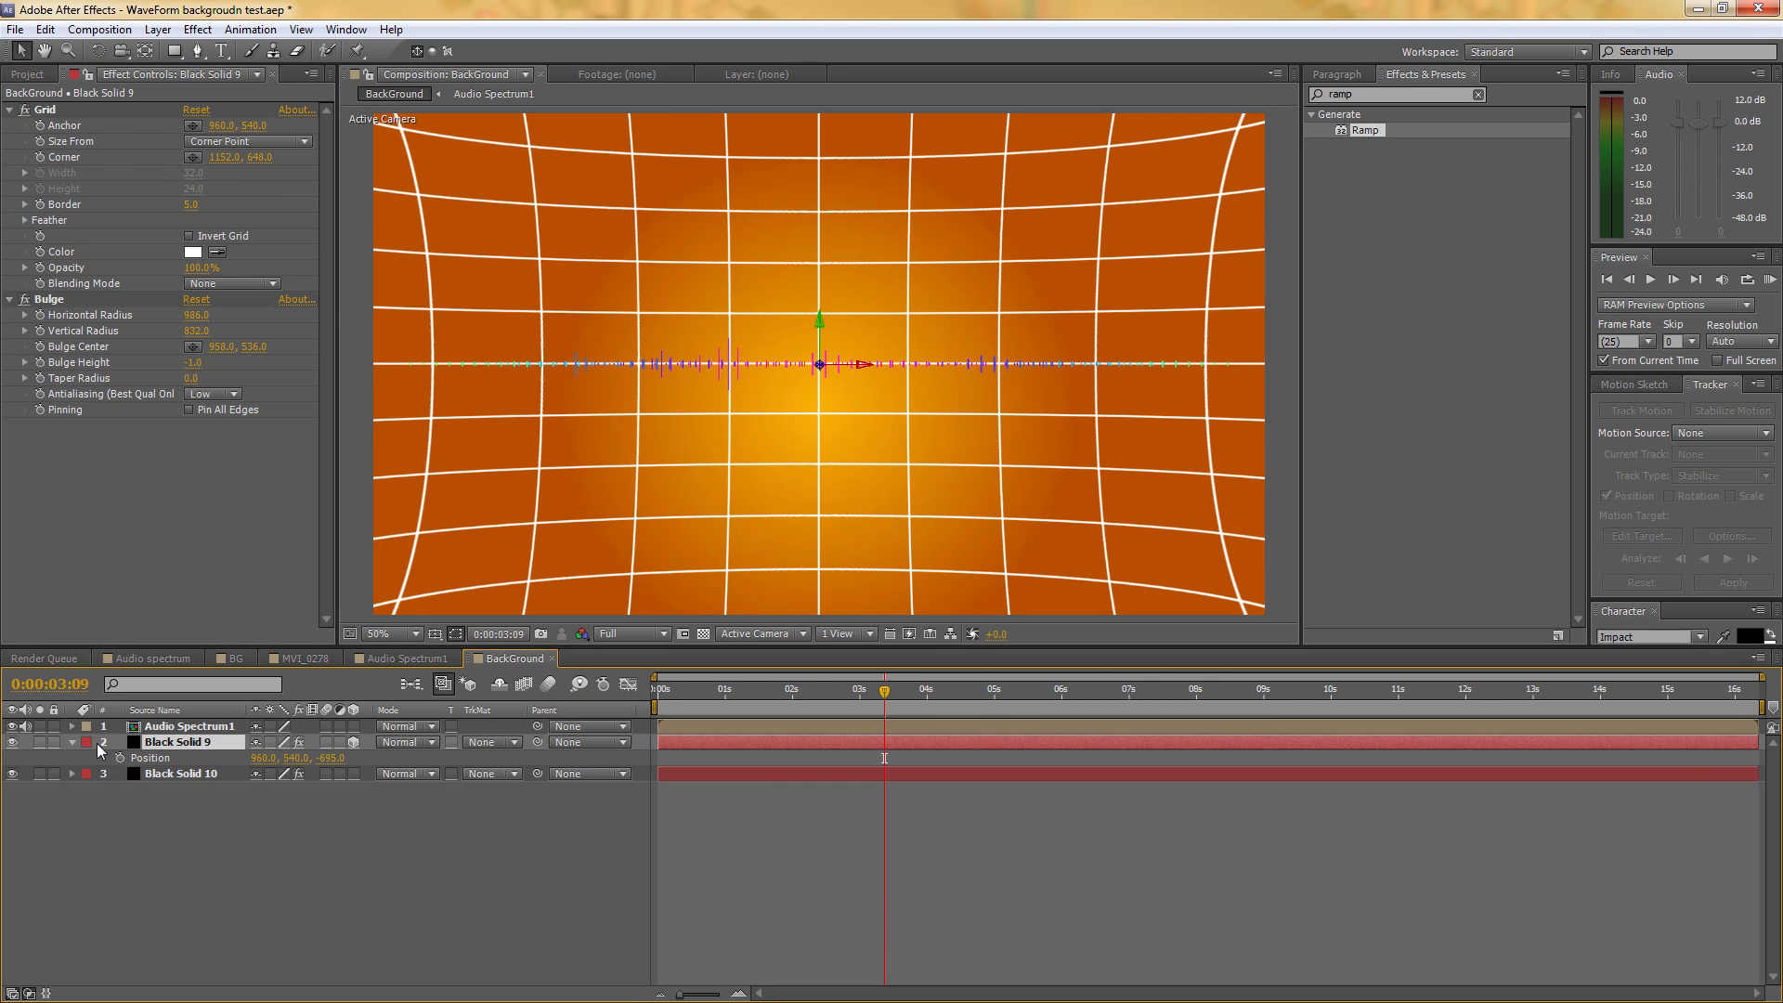
Switch to the Audio Spectrum1 composition in the Timeline
{"action": "left_click", "coordinate": [406, 741]}
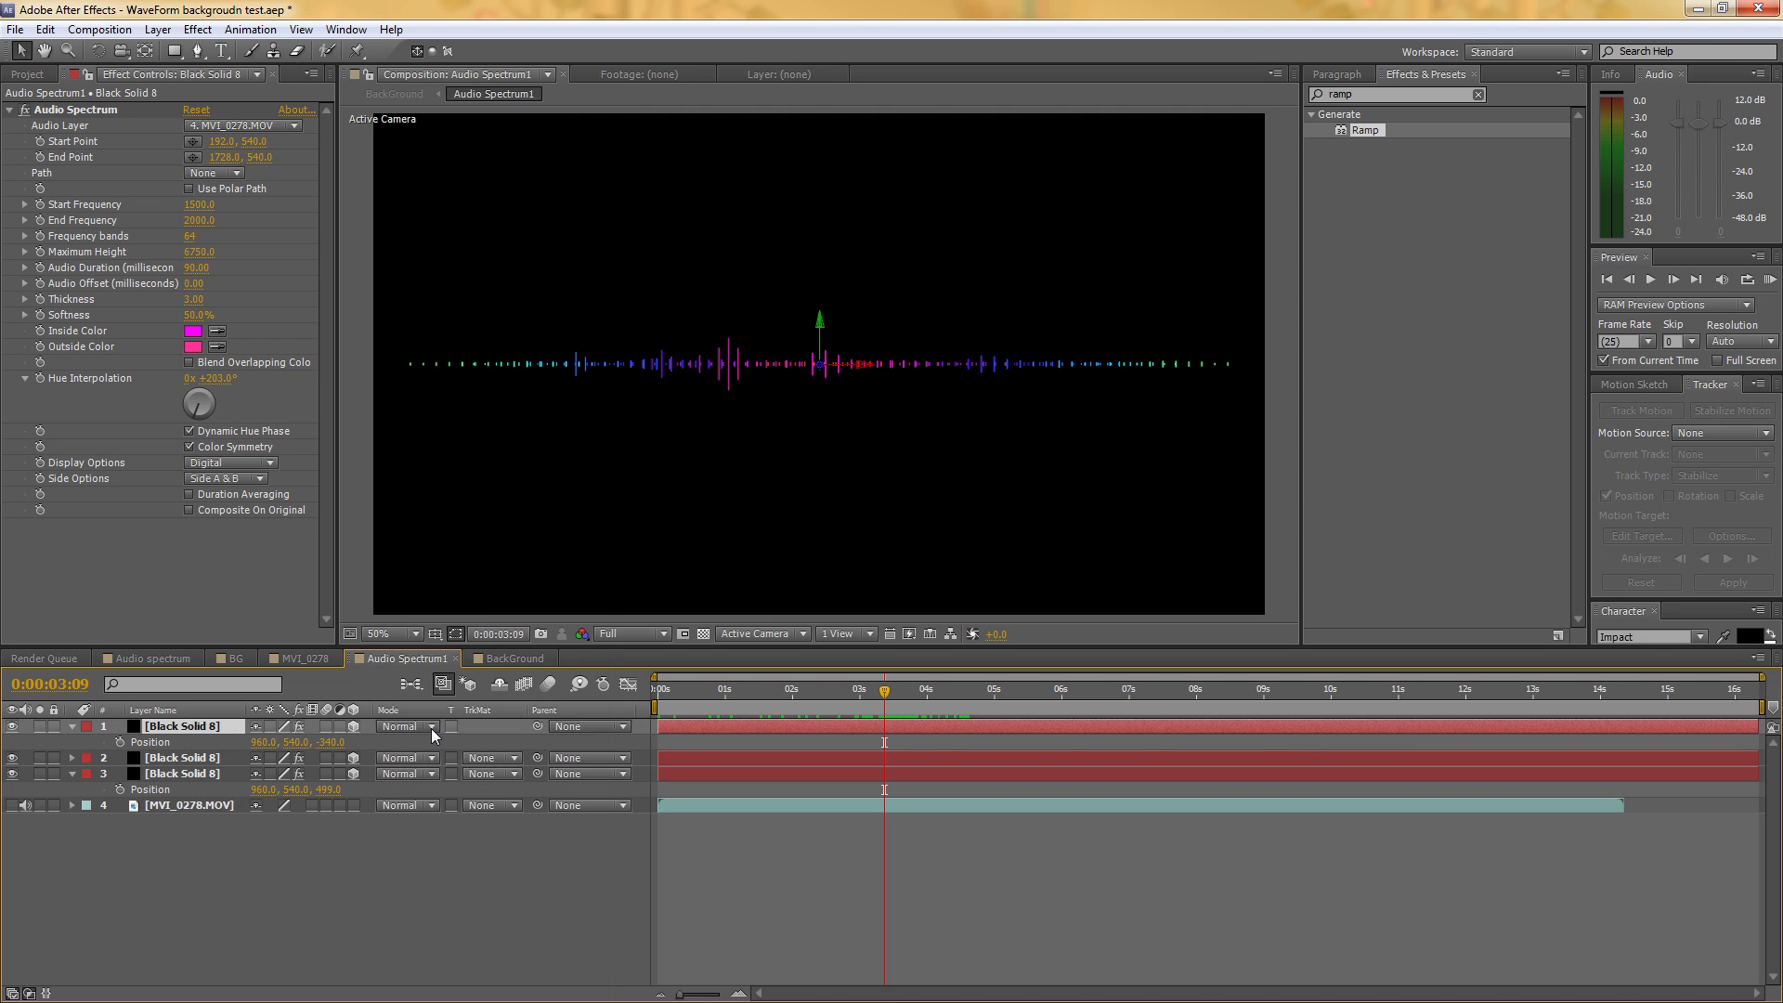
Set the spectrum layer's blending mode to Multiply
{"action": "left_click", "coordinate": [403, 726]}
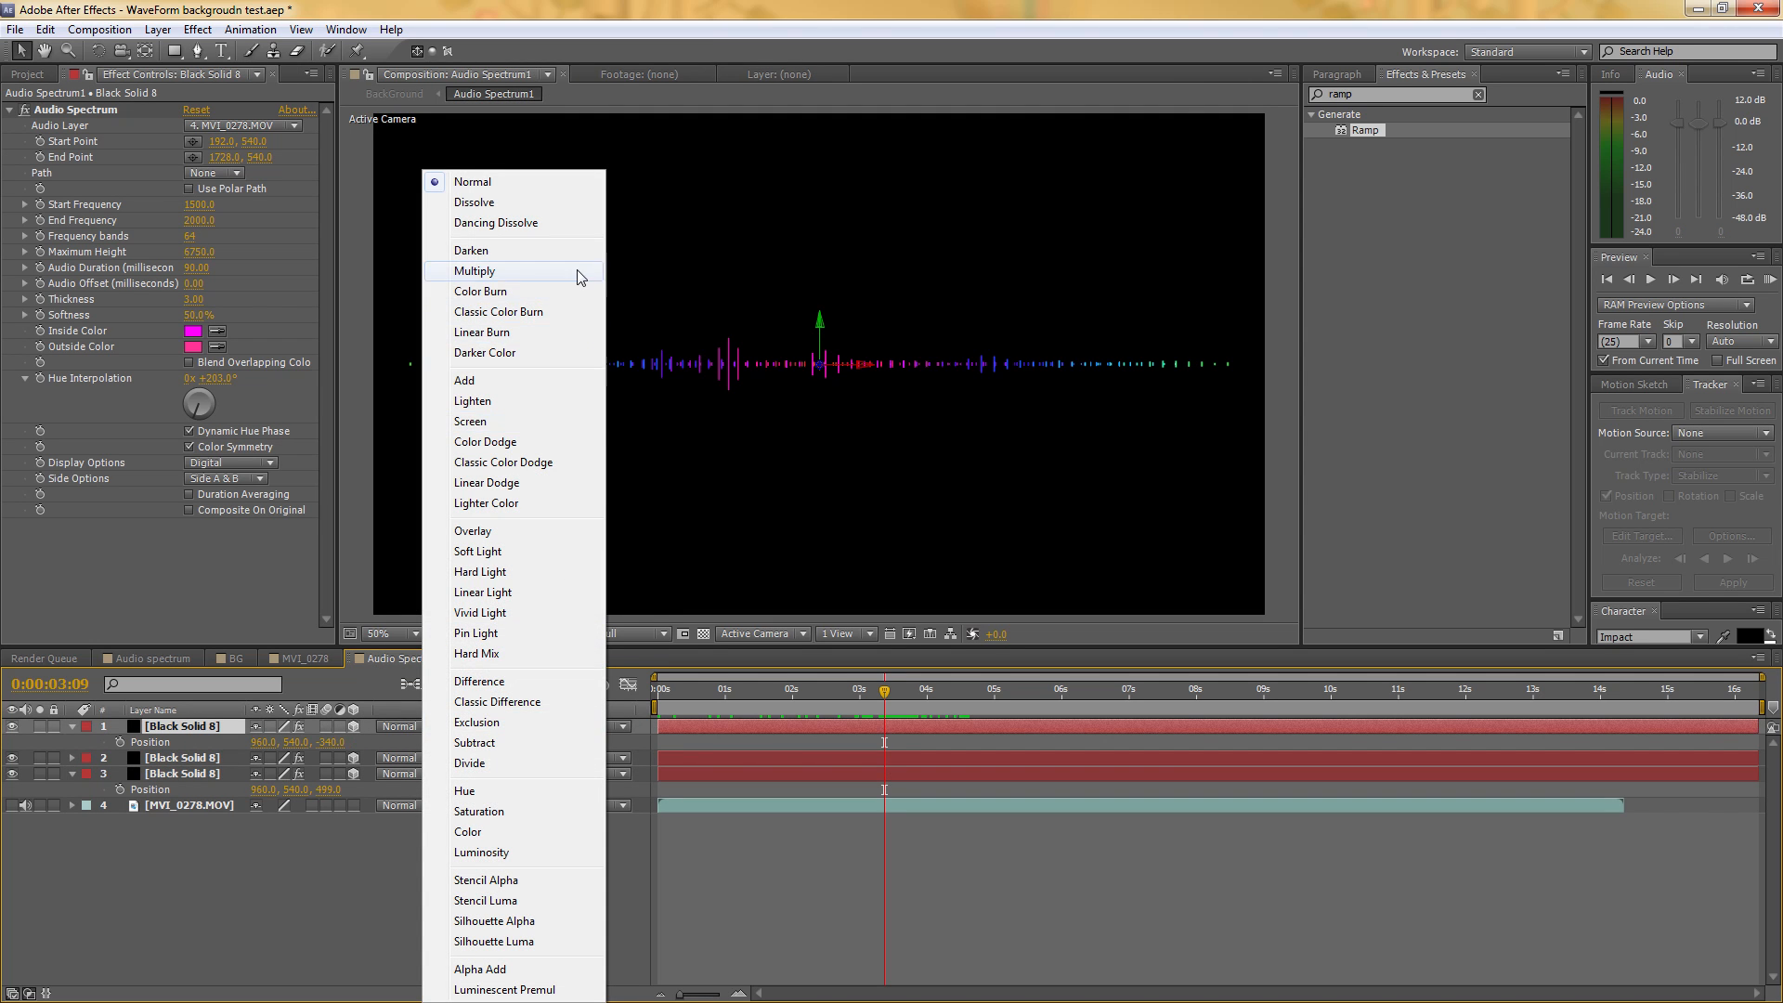
{"action": "left_click", "coordinate": [474, 271]}
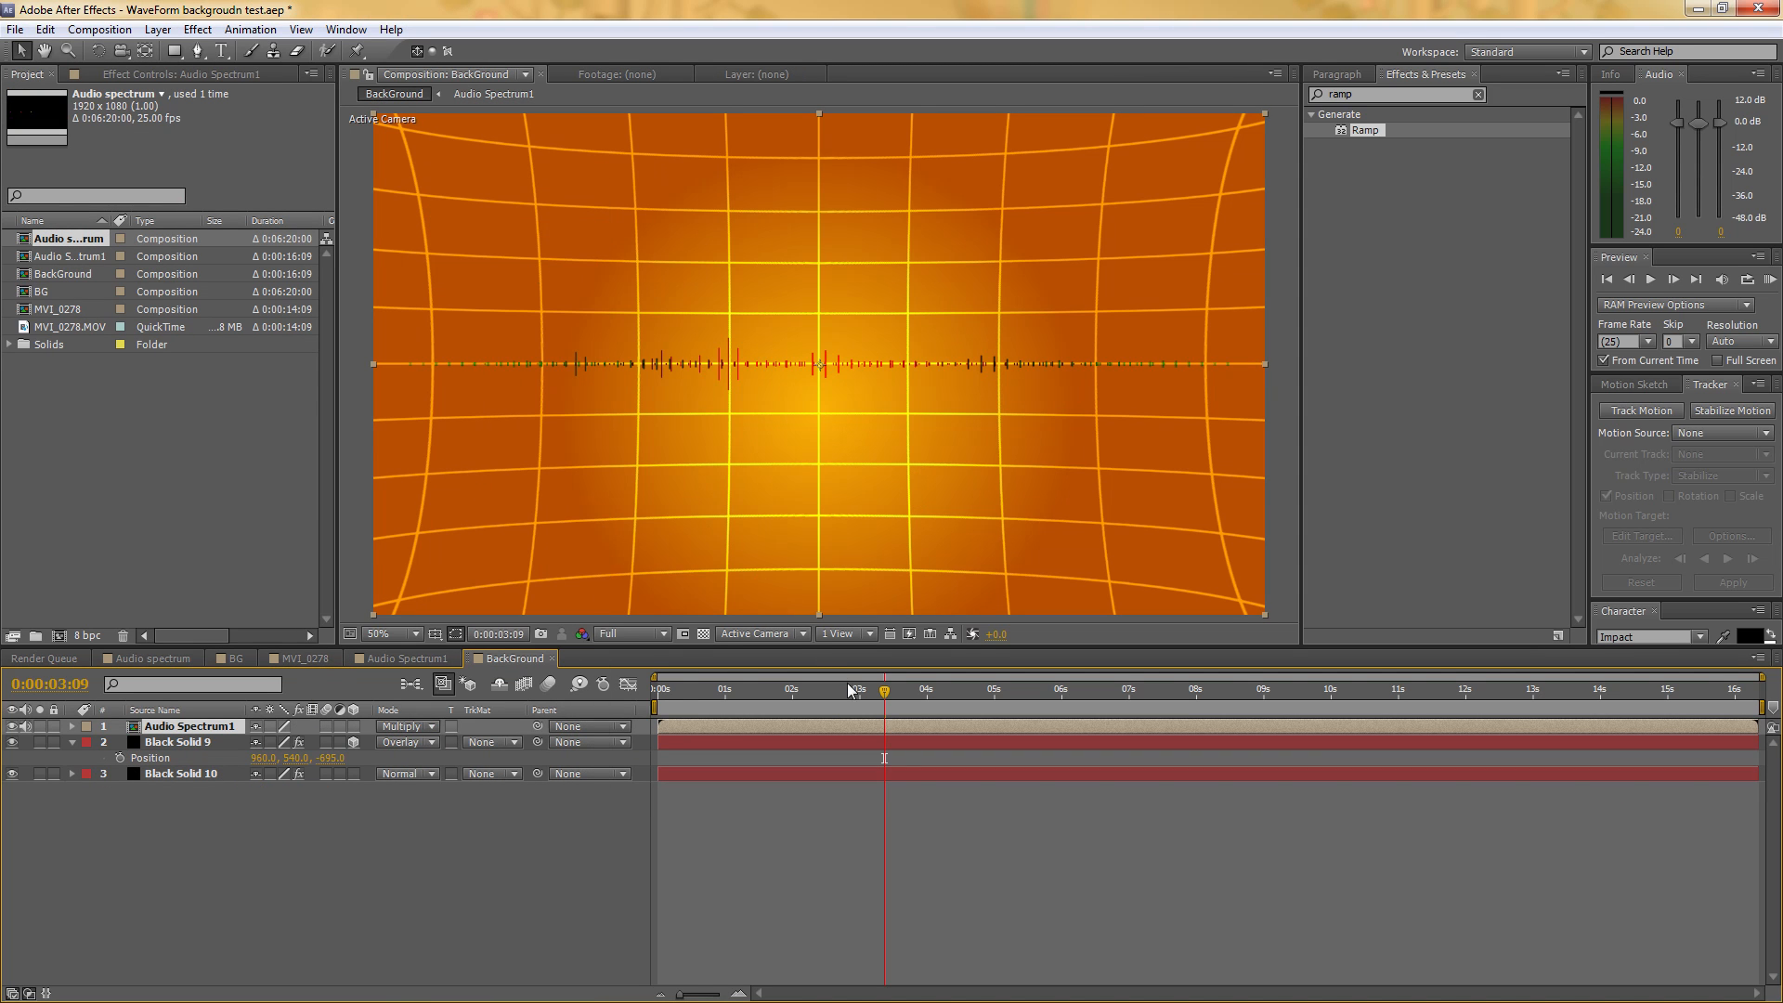
{"action": "left_click", "coordinate": [975, 691]}
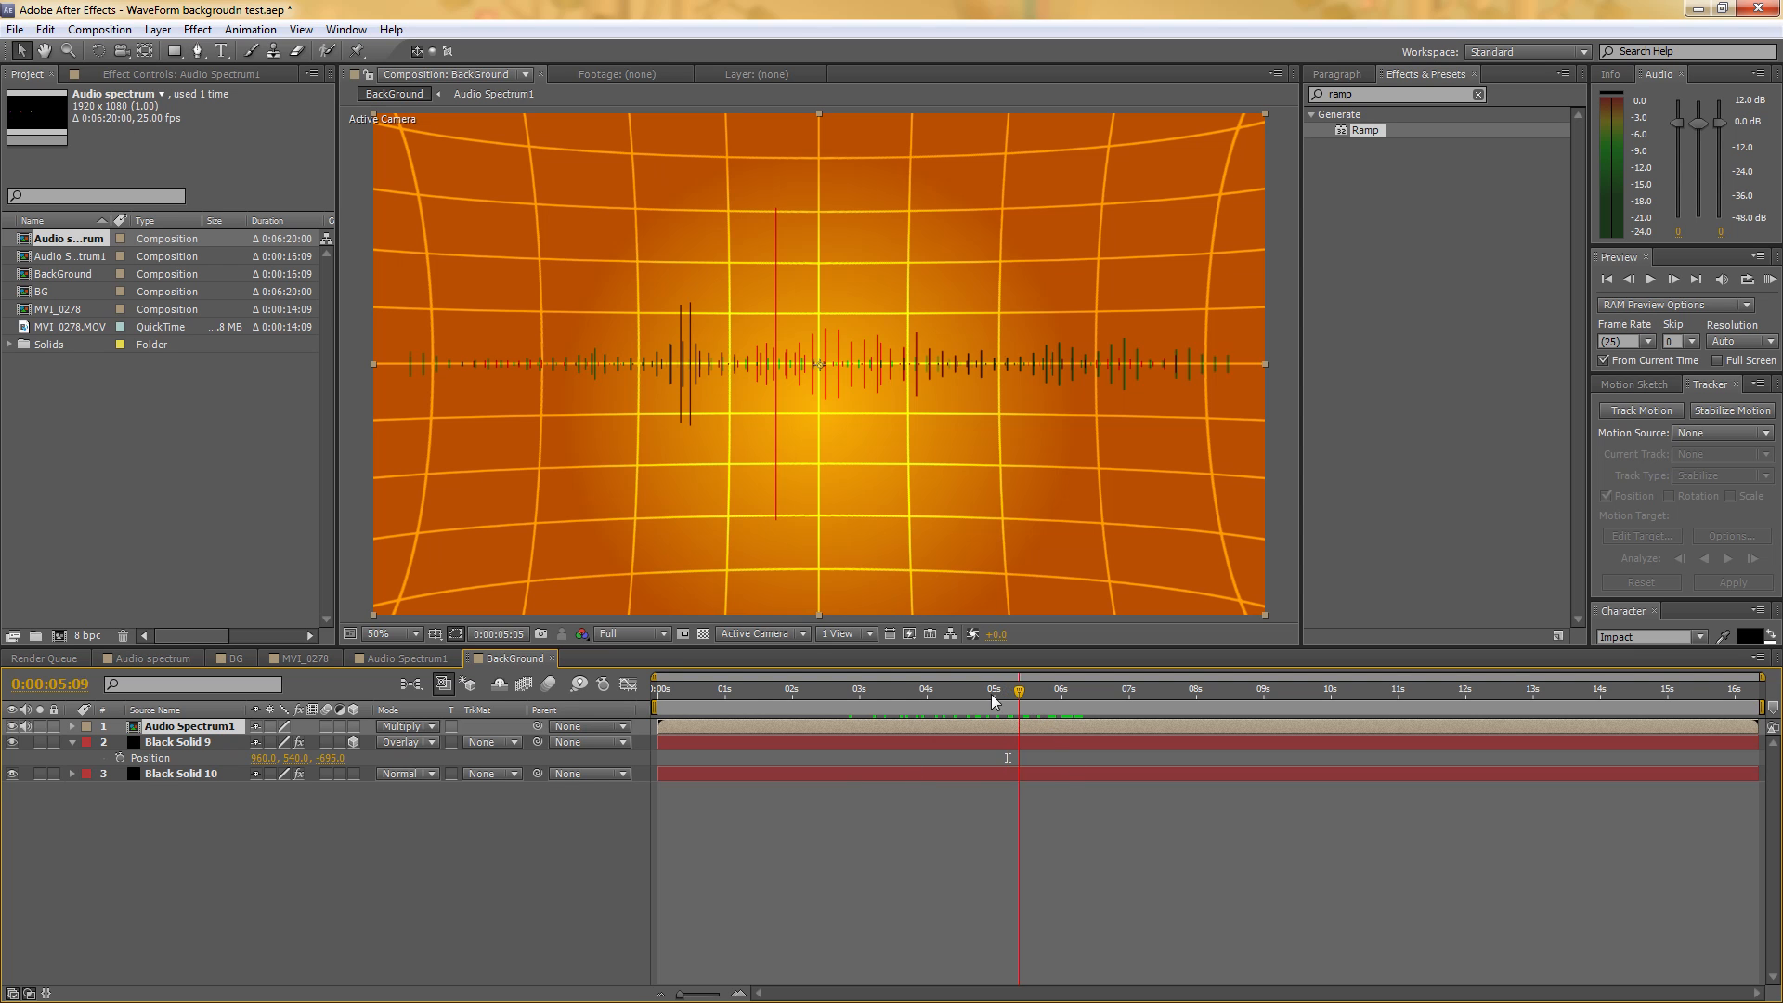
{"action": "left_click", "coordinate": [754, 689]}
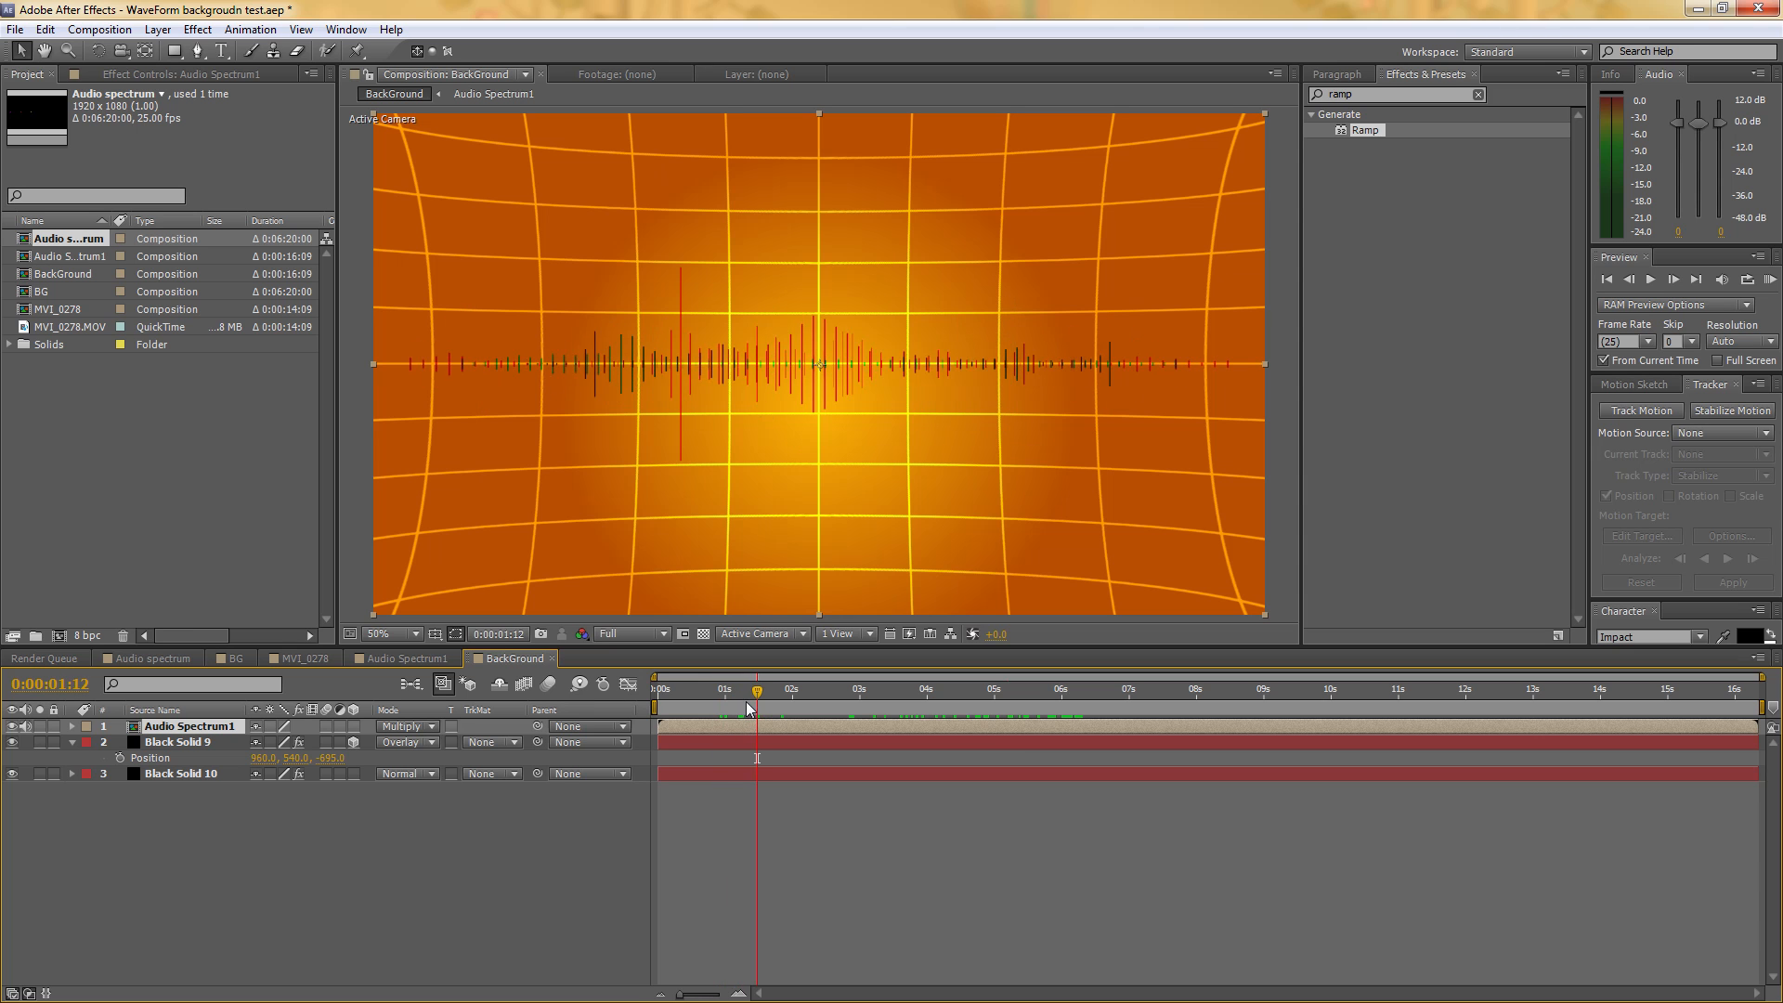